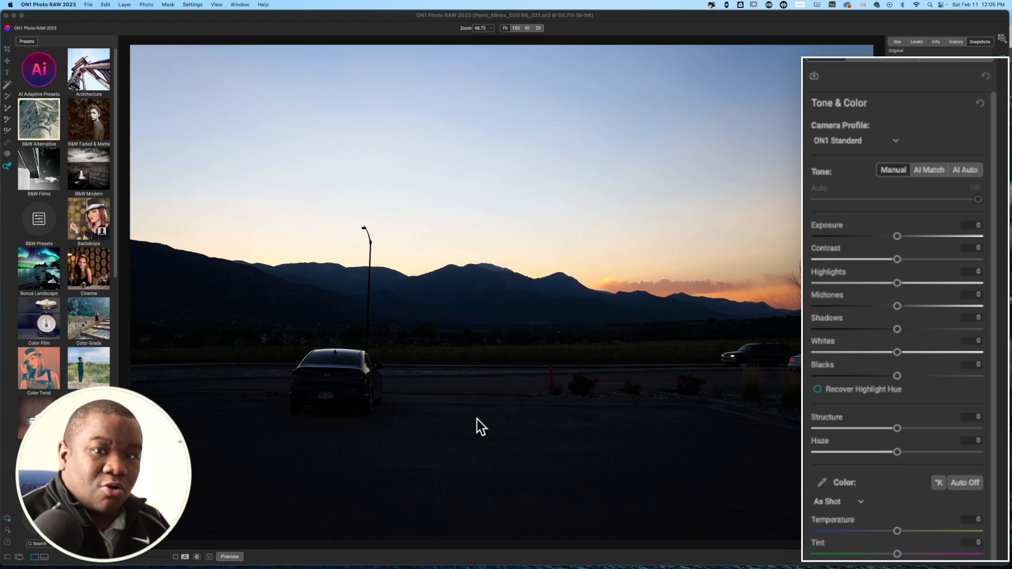
pyautogui.moveTo(173, 247)
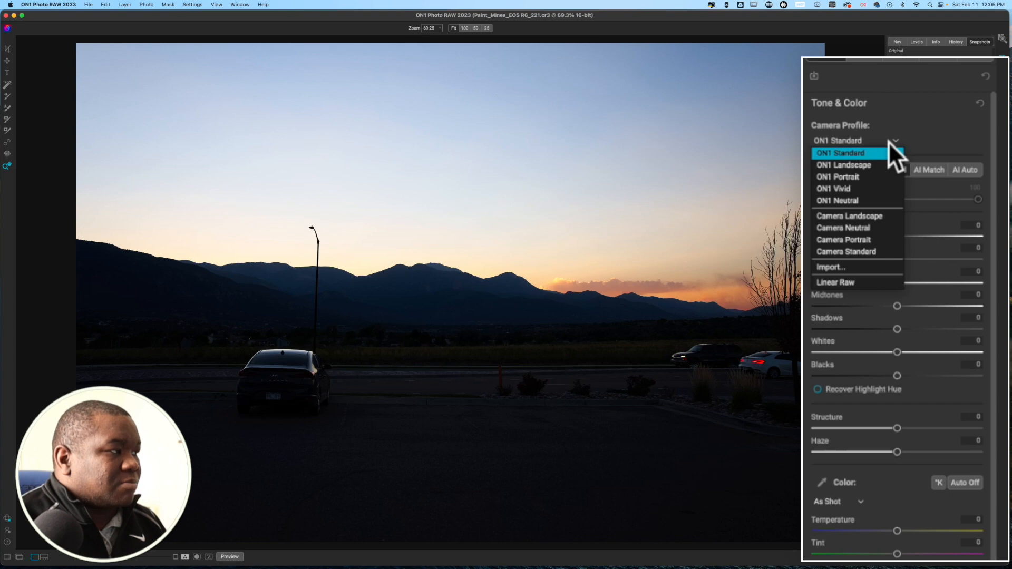
pyautogui.moveTo(850, 177)
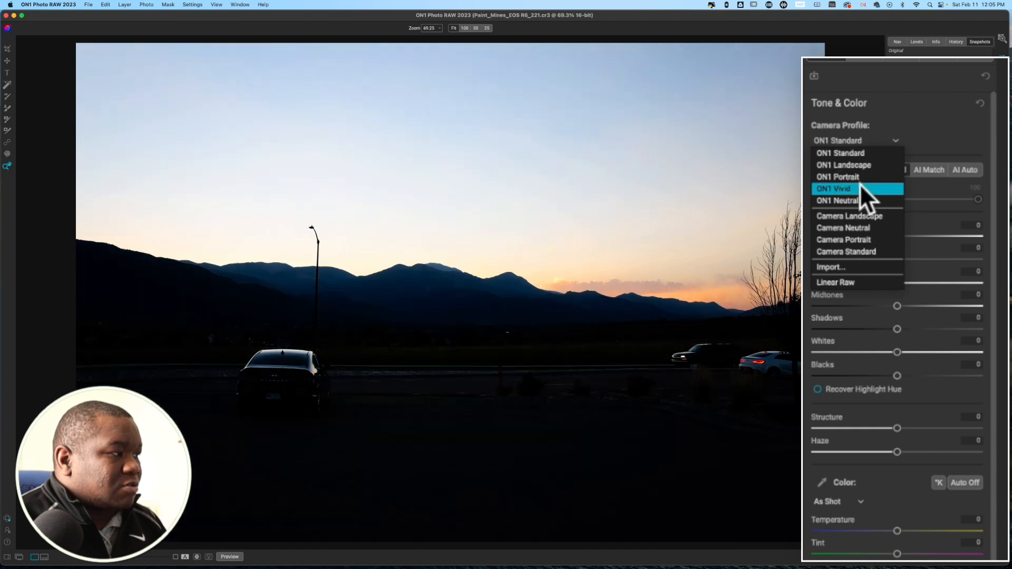
pyautogui.moveTo(673, 308)
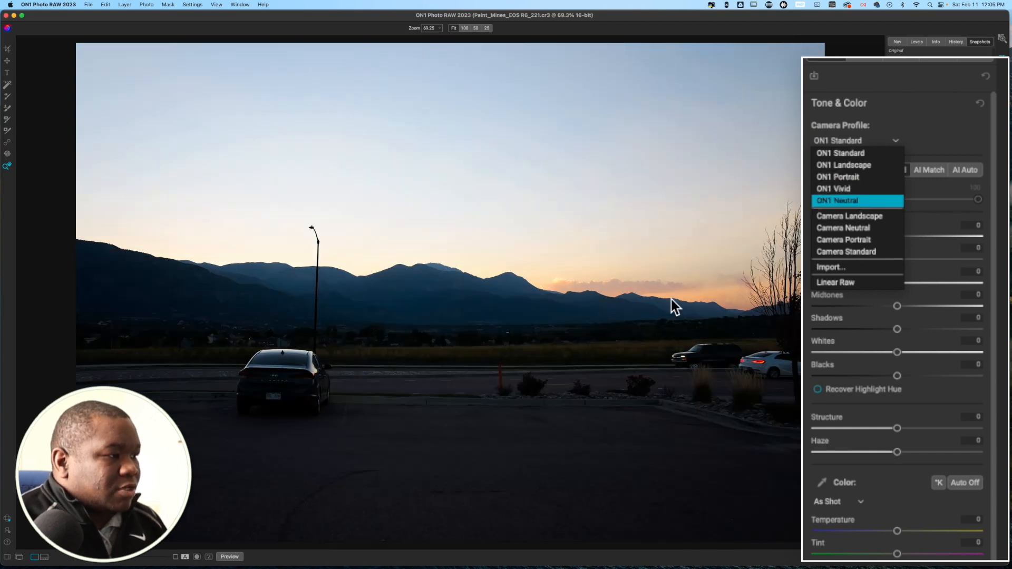
pyautogui.moveTo(753, 300)
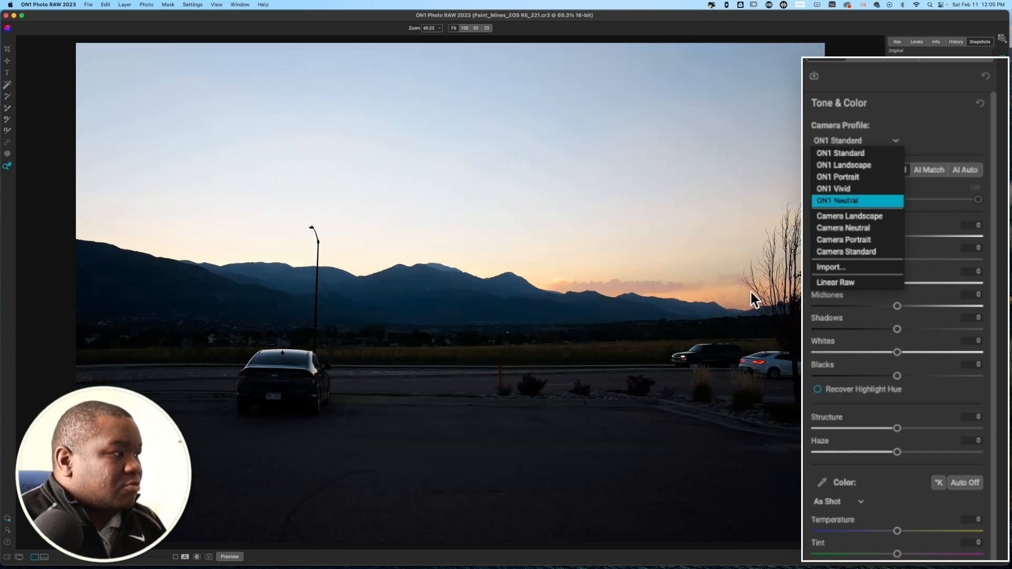
pyautogui.moveTo(843, 189)
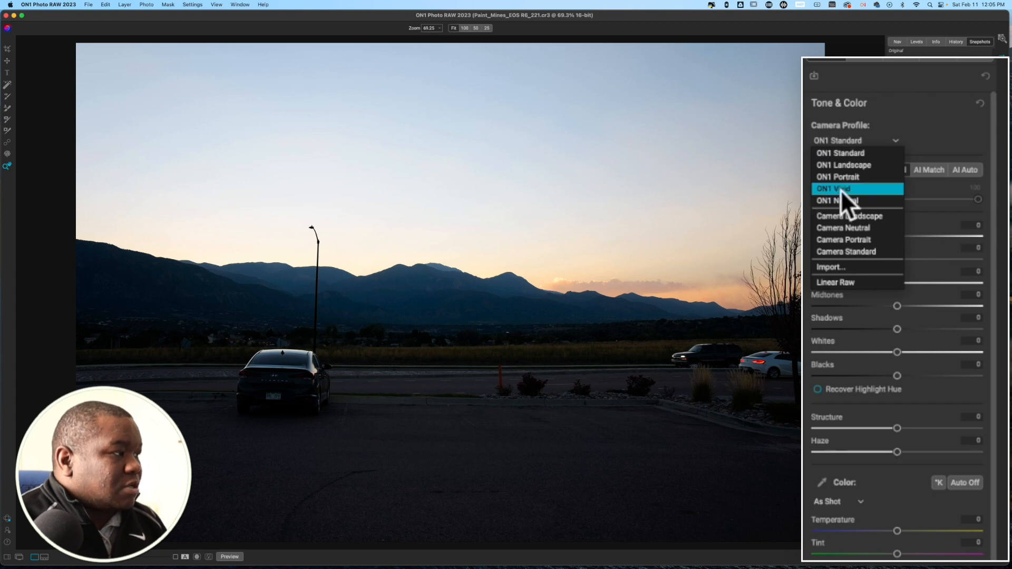
# - Apply the ON1 Vivid camera profile and AI Auto tone correction
pyautogui.click(841, 188)
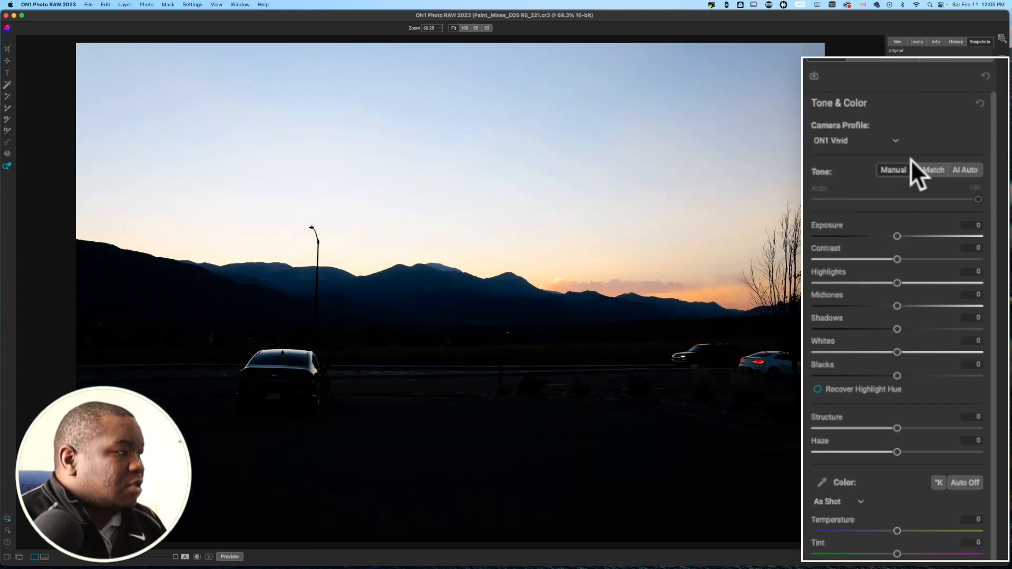
pyautogui.click(965, 170)
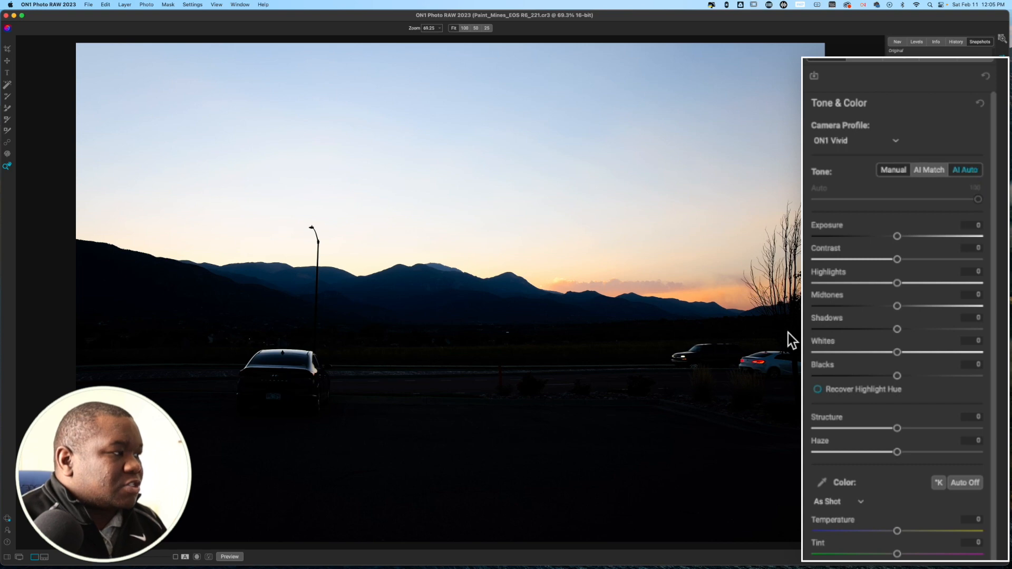
pyautogui.click(966, 170)
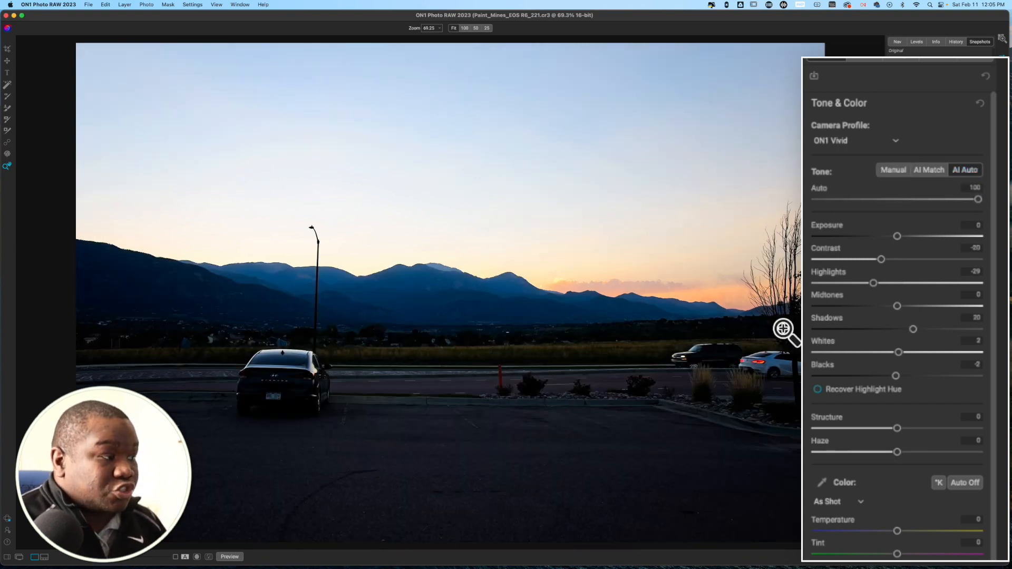
pyautogui.moveTo(451, 449)
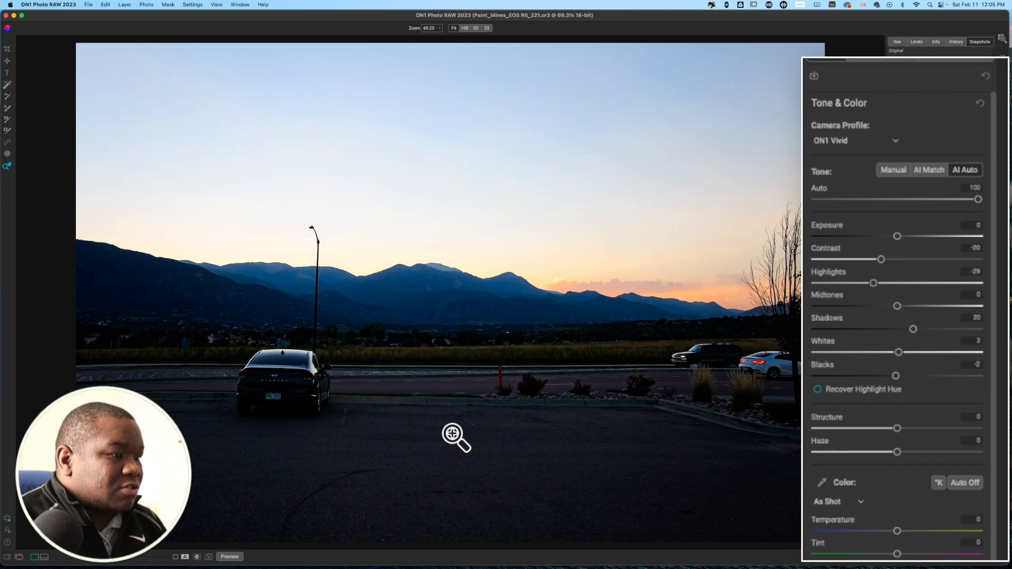
pyautogui.moveTo(889, 247)
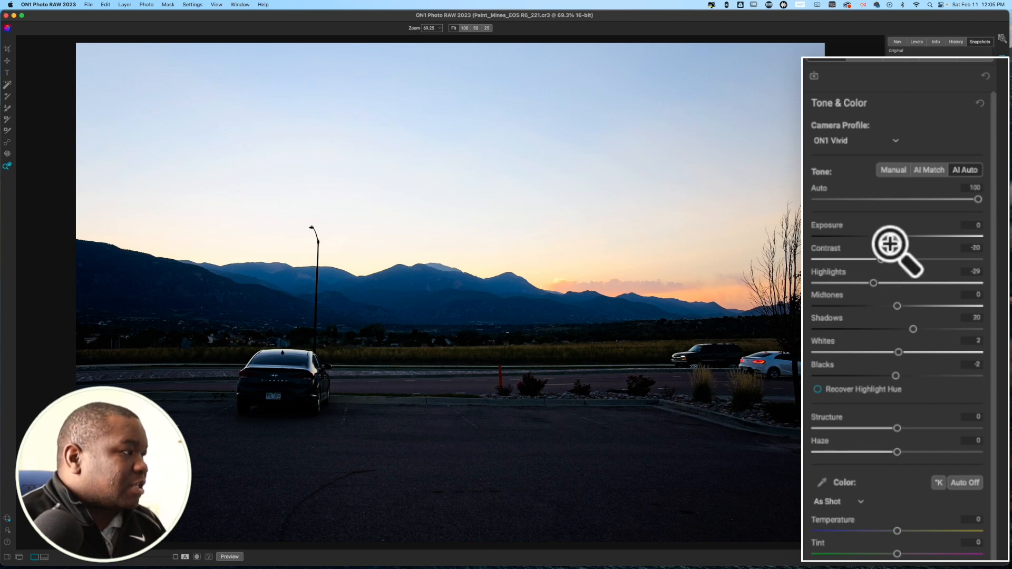
# - Lower the AI Auto tone strength from 100 to 36
pyautogui.moveTo(978, 199); pyautogui.dragTo(945, 199)
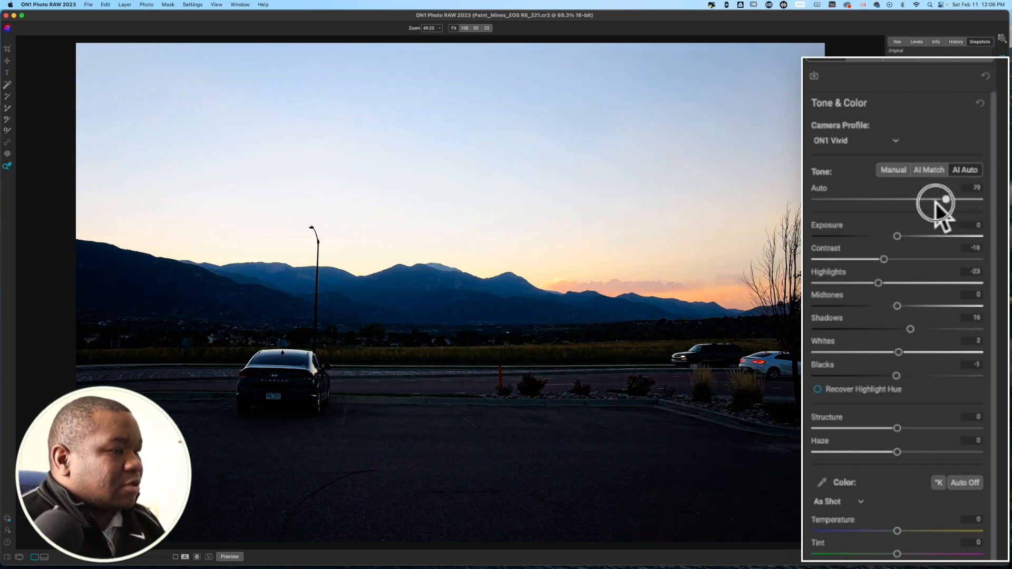
pyautogui.moveTo(945, 198); pyautogui.dragTo(873, 198)
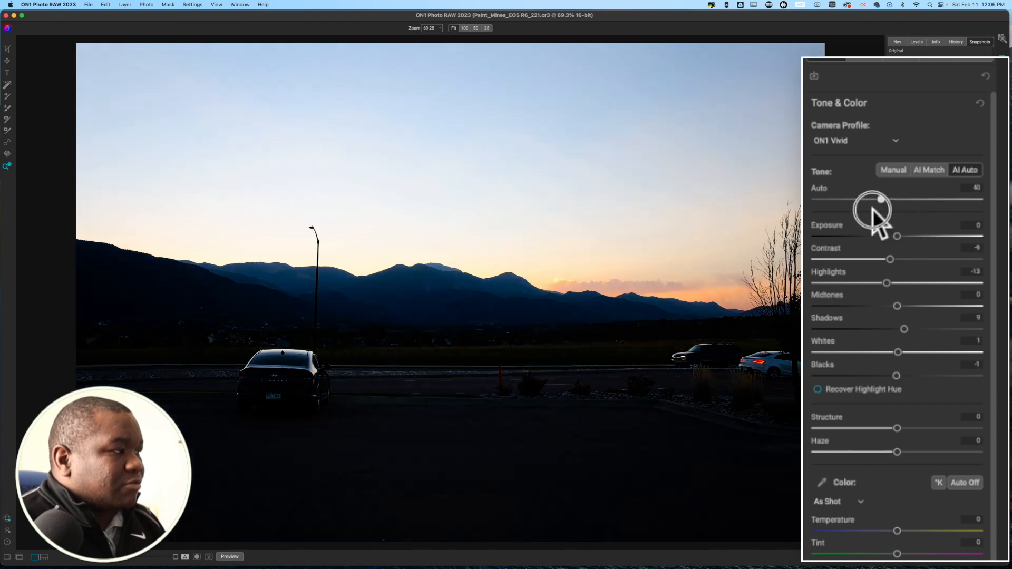
pyautogui.moveTo(881, 198); pyautogui.dragTo(871, 198)
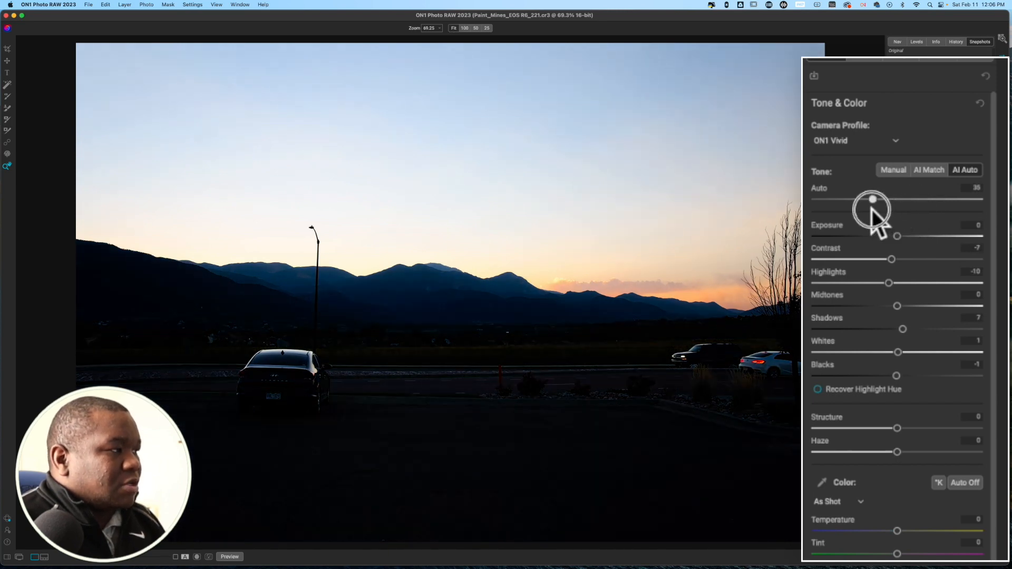
pyautogui.moveTo(872, 199); pyautogui.dragTo(875, 198)
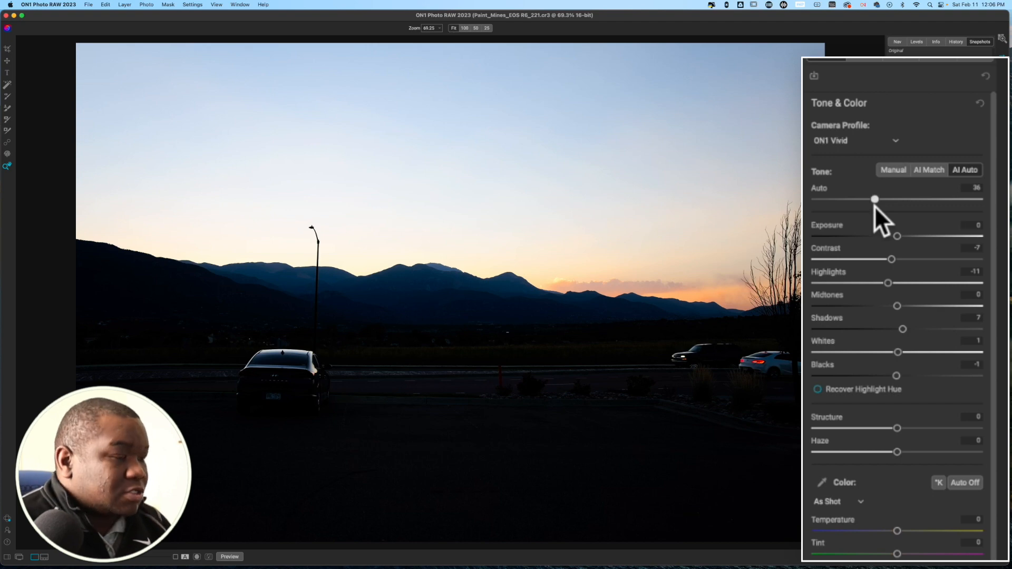
pyautogui.click(232, 556)
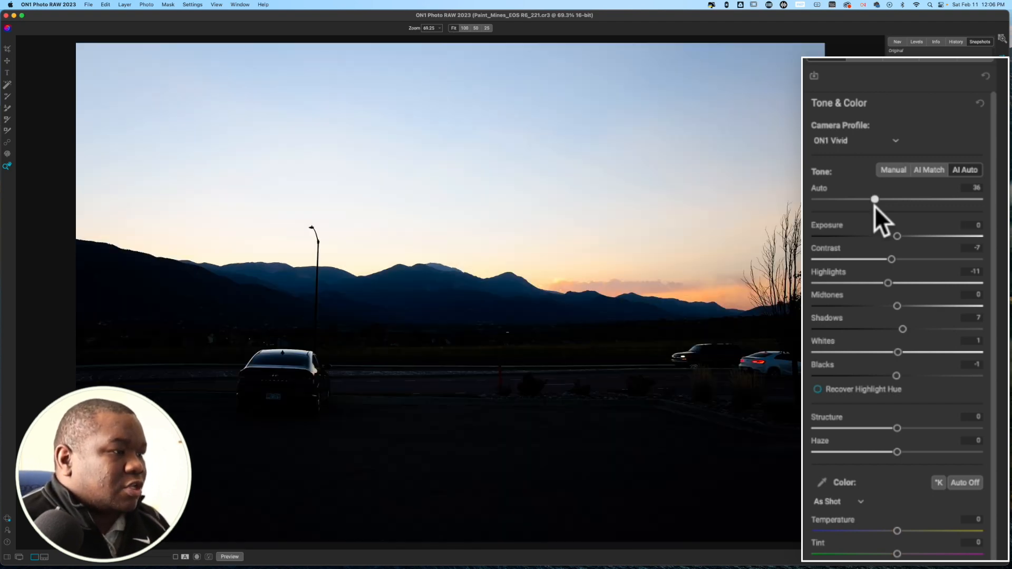
pyautogui.click(232, 557)
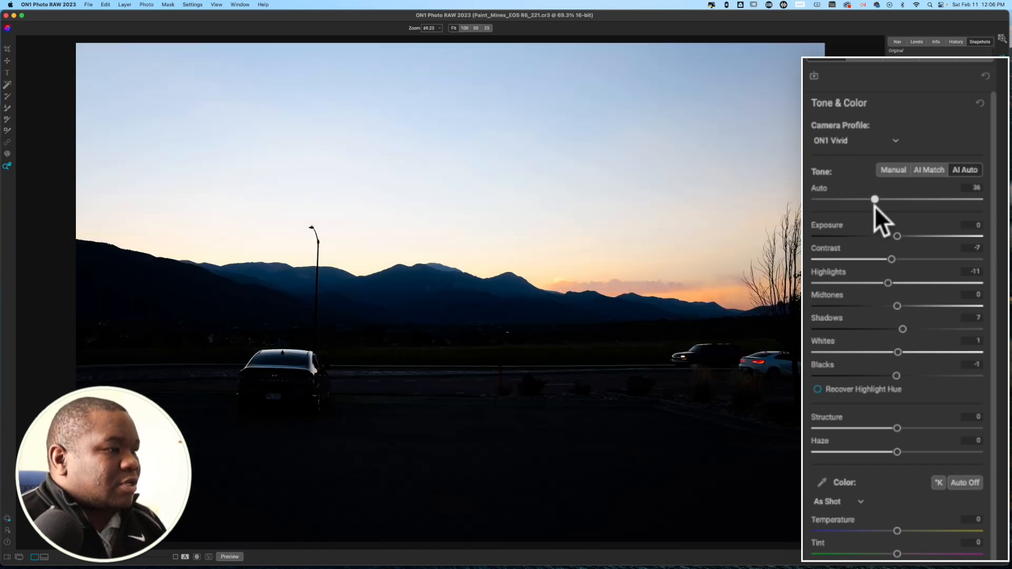
pyautogui.moveTo(434, 279)
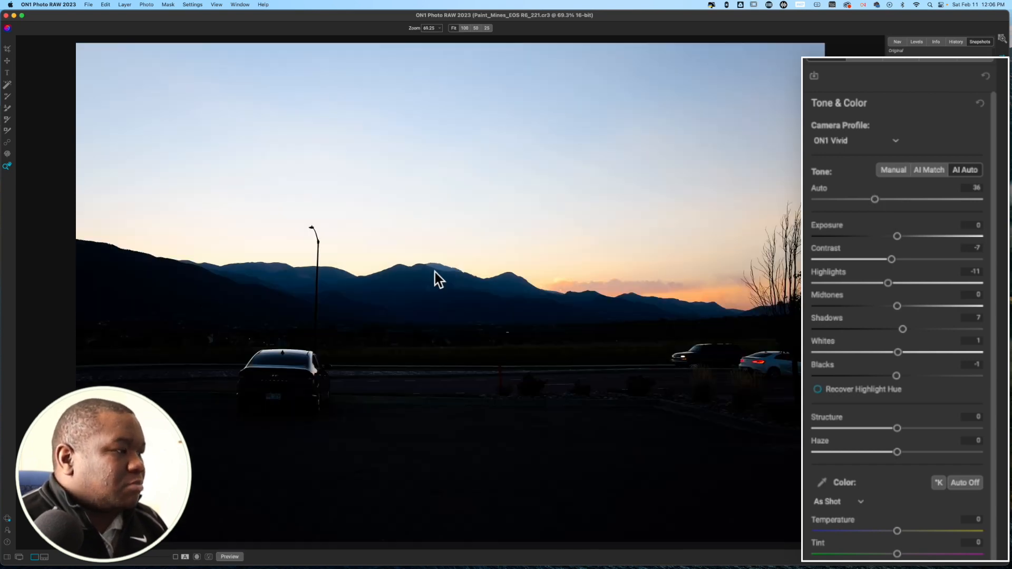
pyautogui.moveTo(665, 422)
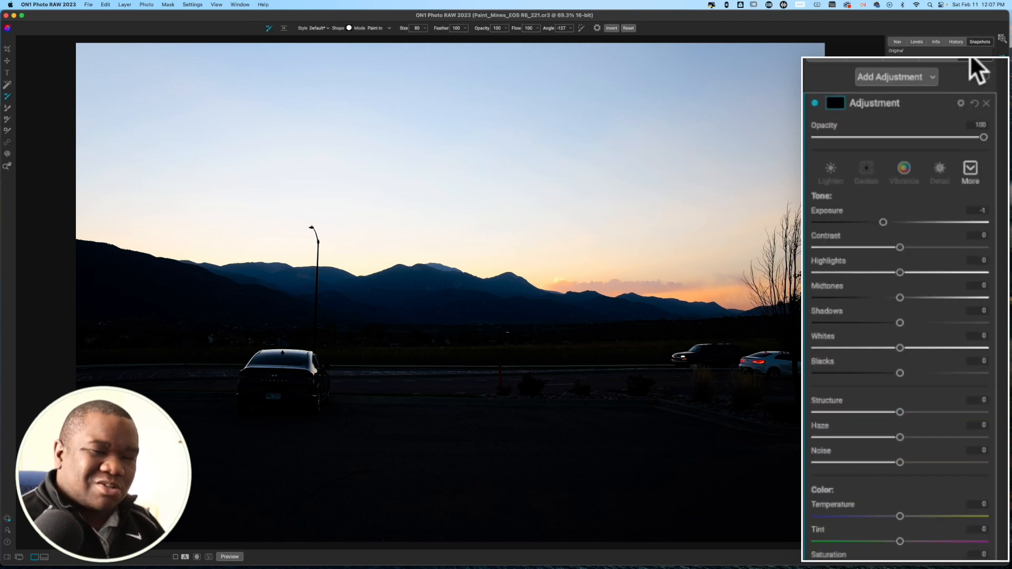
pyautogui.moveTo(885, 265)
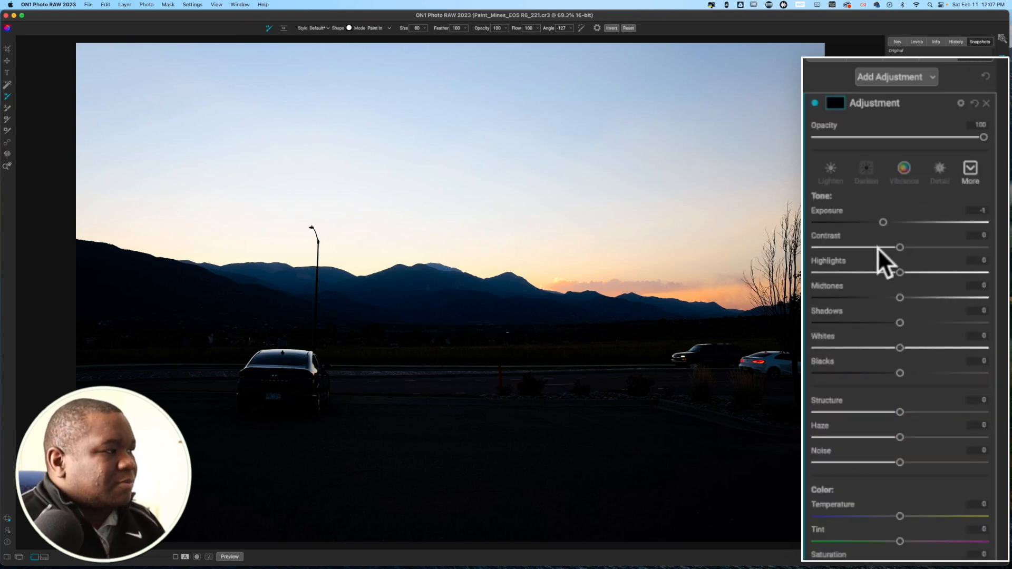
# - Set the local adjustment's exposure to 0.15 and lift its shadows to +15
pyautogui.moveTo(884, 221); pyautogui.dragTo(900, 221)
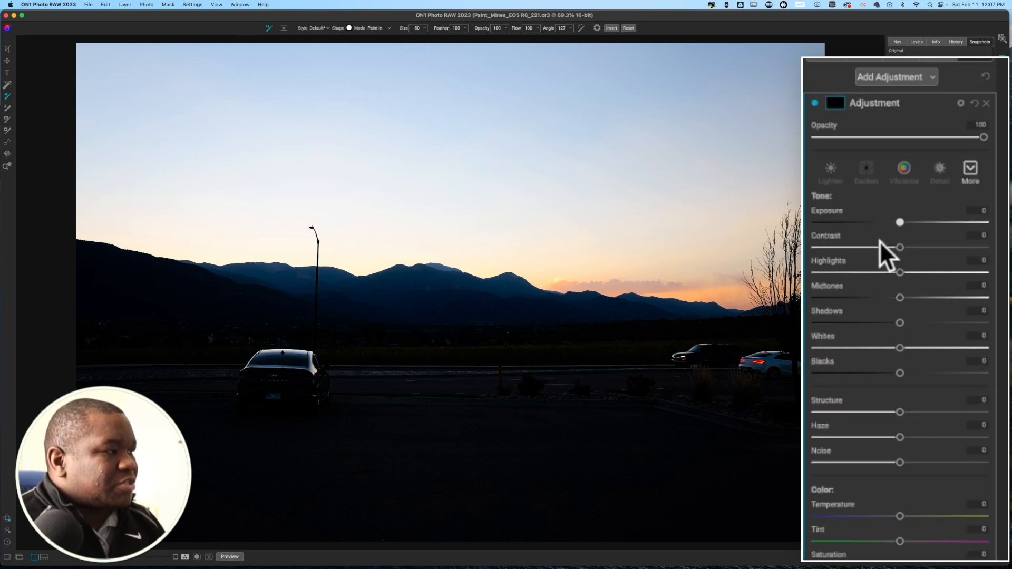
pyautogui.moveTo(900, 222); pyautogui.dragTo(903, 222)
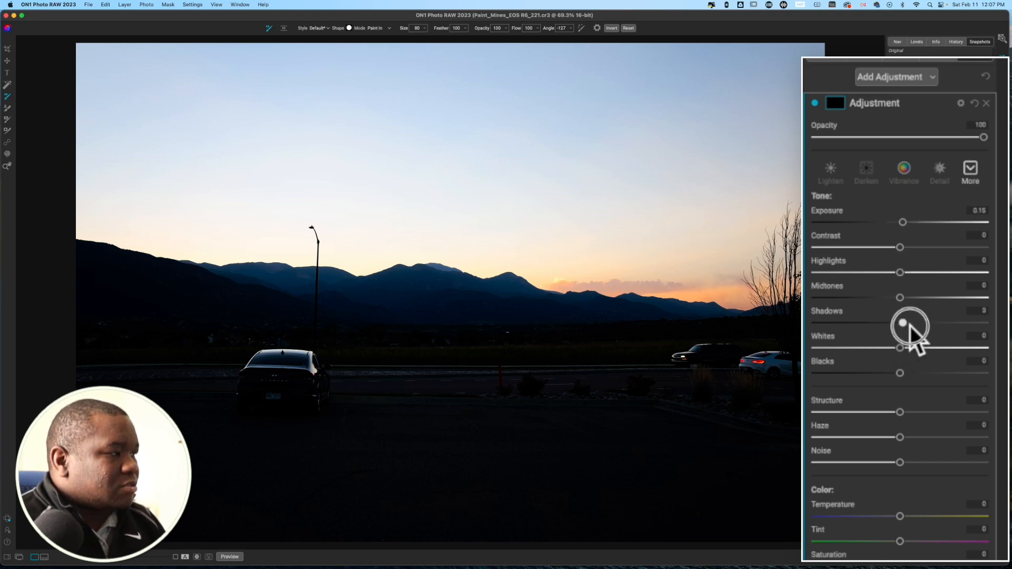
pyautogui.moveTo(902, 322); pyautogui.dragTo(913, 322)
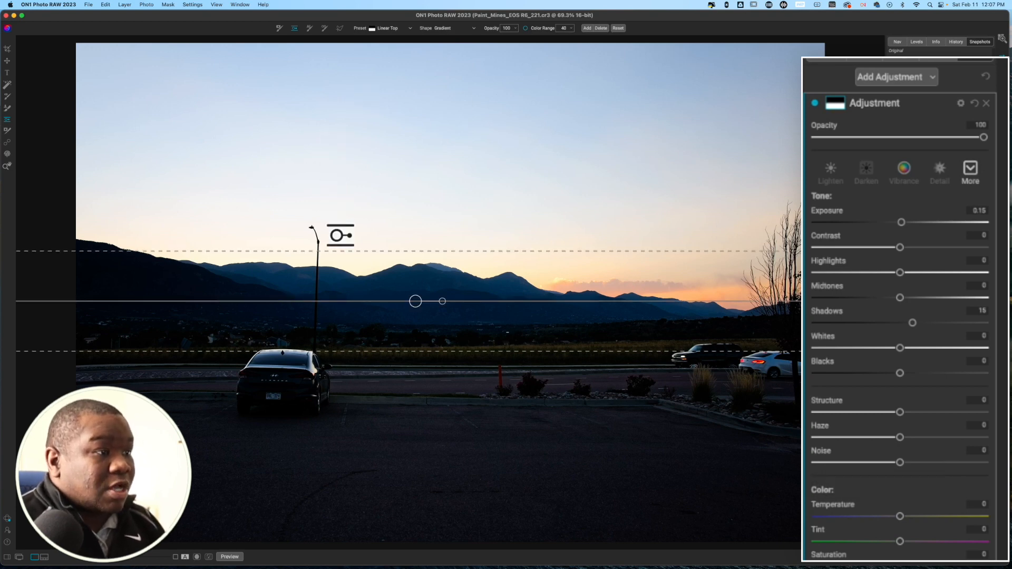
# - Lay a gradient mask across the horizon and set the adjustment's shadows to 13
pyautogui.moveTo(340, 235); pyautogui.dragTo(630, 242)
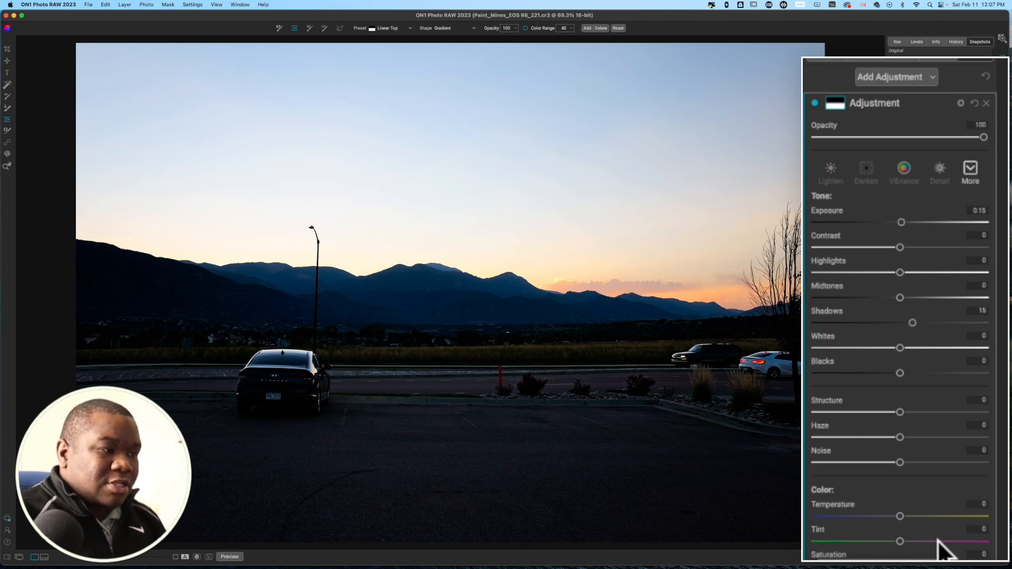
pyautogui.moveTo(904, 420)
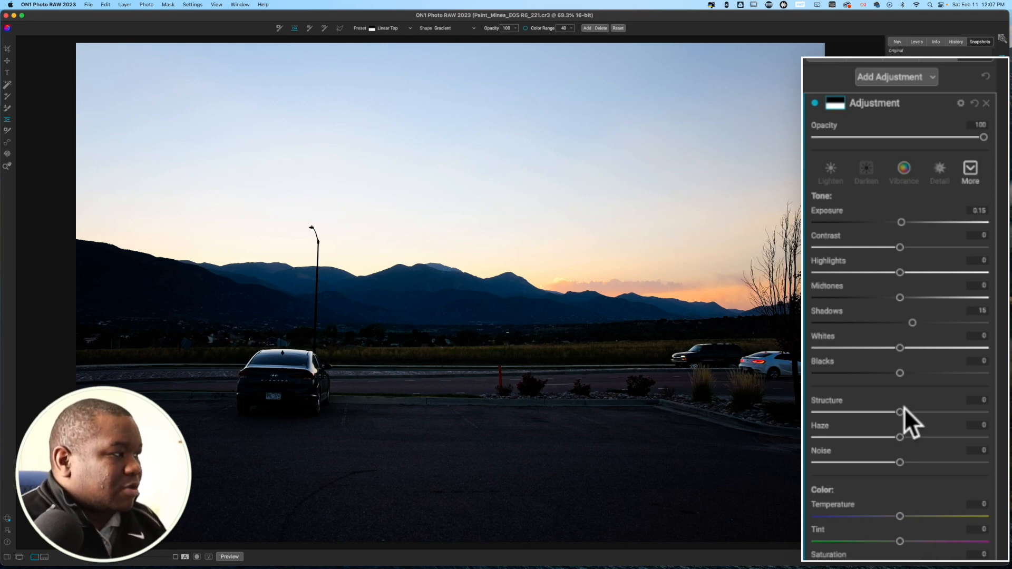
pyautogui.moveTo(914, 337)
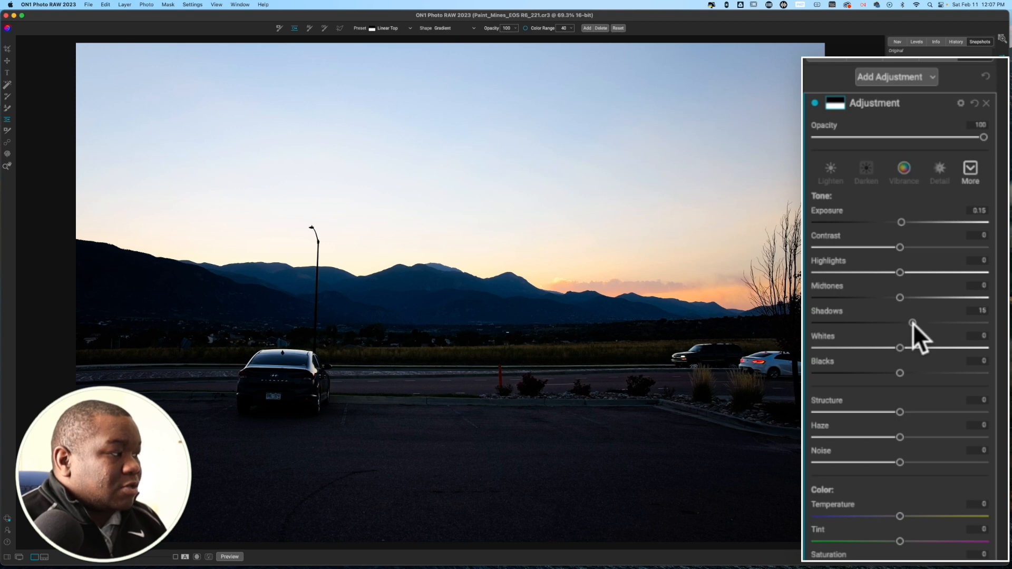
pyautogui.moveTo(912, 322); pyautogui.dragTo(916, 323)
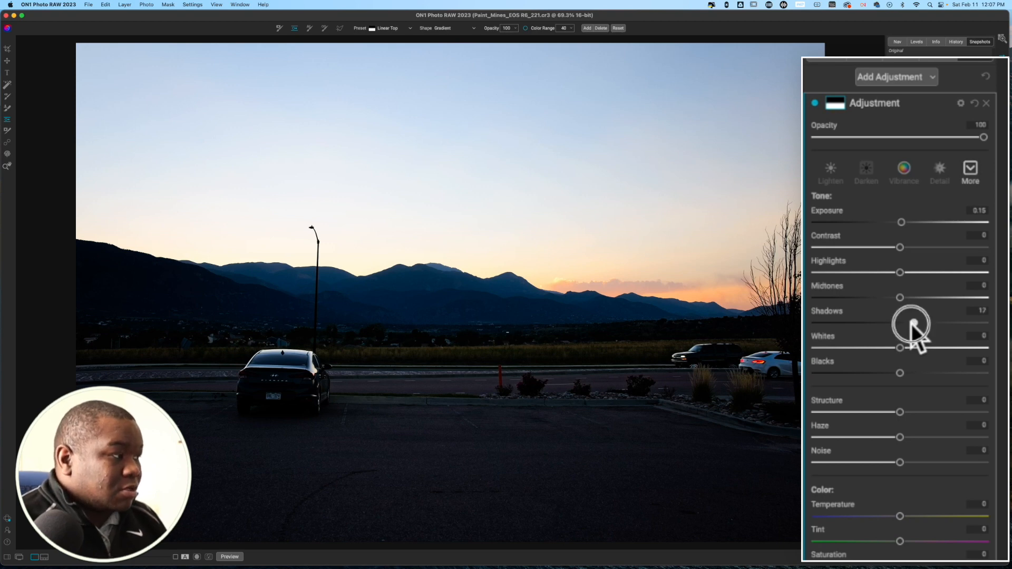
pyautogui.moveTo(907, 322); pyautogui.dragTo(901, 323)
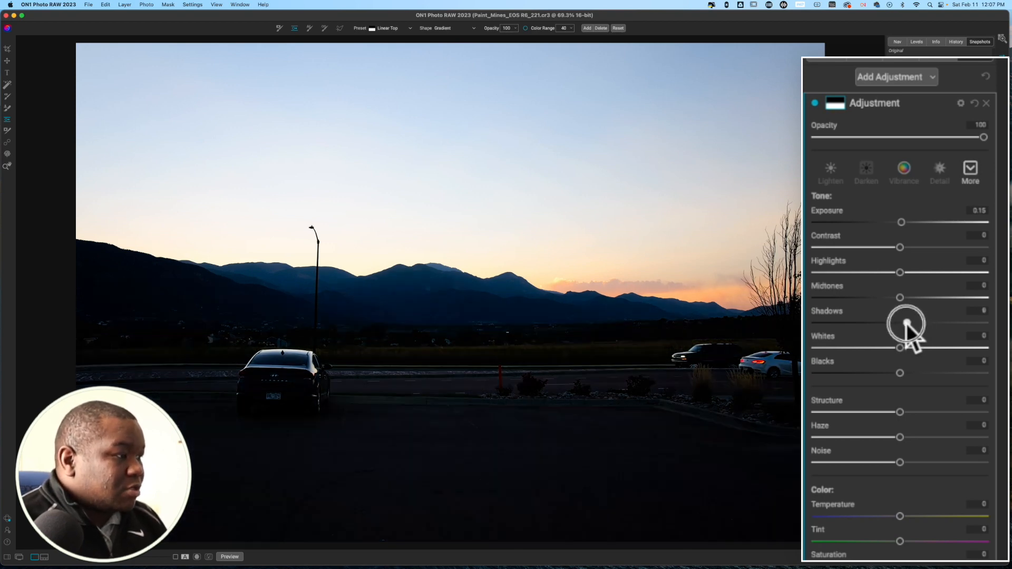
pyautogui.moveTo(900, 323); pyautogui.dragTo(914, 322)
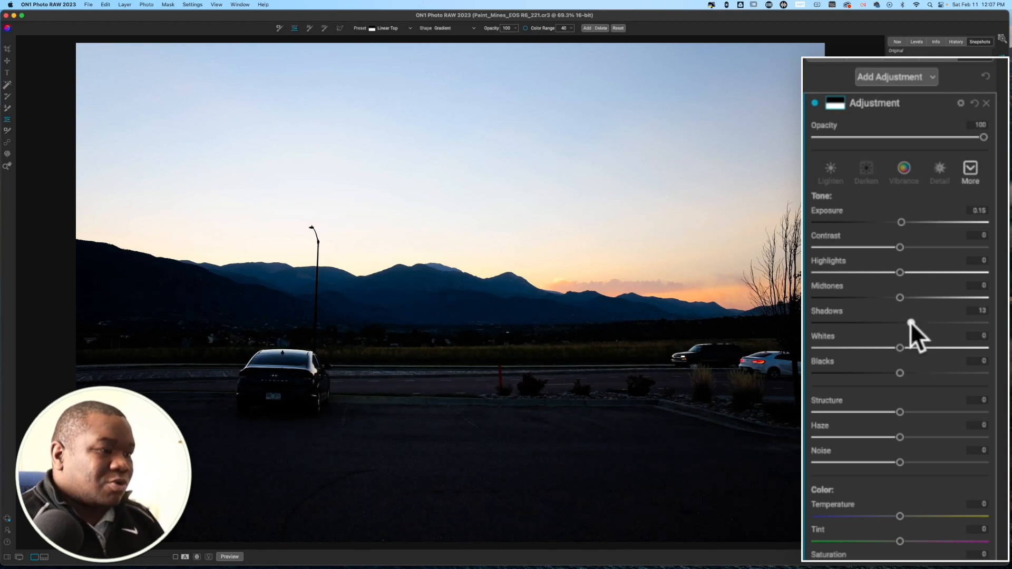
pyautogui.click(959, 104)
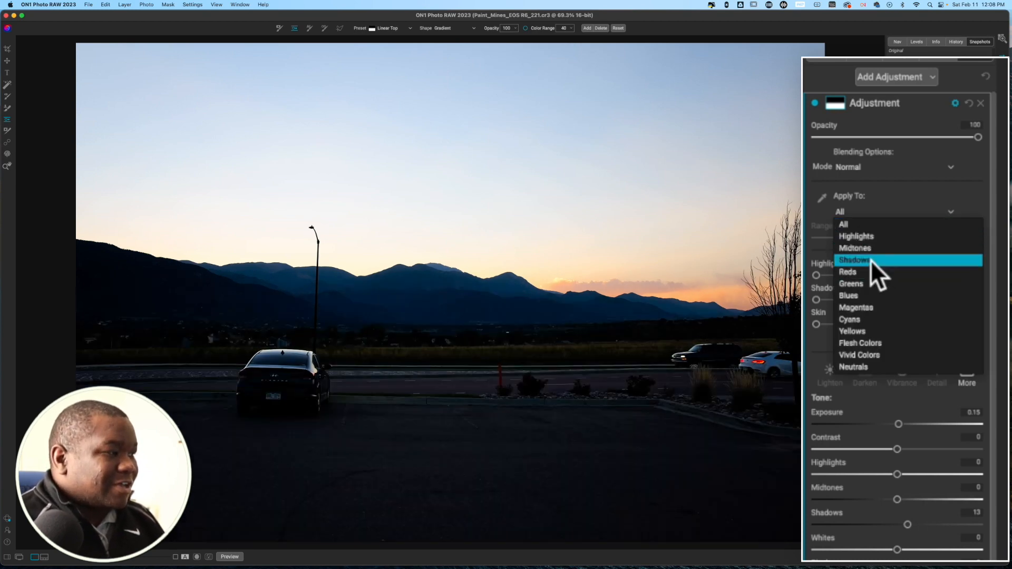
# - Apply the adjustment to shadows only and narrow its range from 40 to 22
pyautogui.click(855, 260)
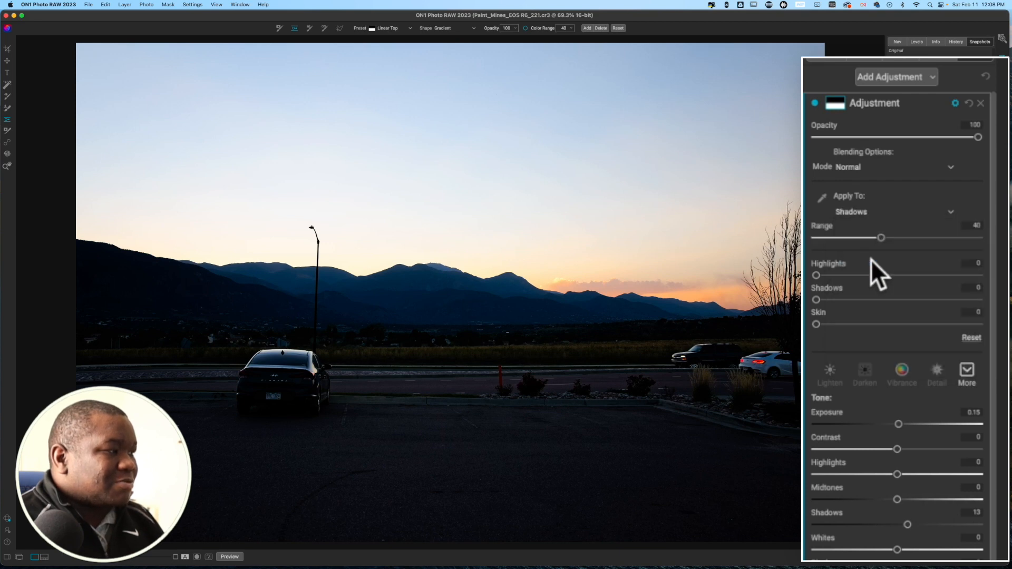
pyautogui.moveTo(881, 237); pyautogui.dragTo(873, 237)
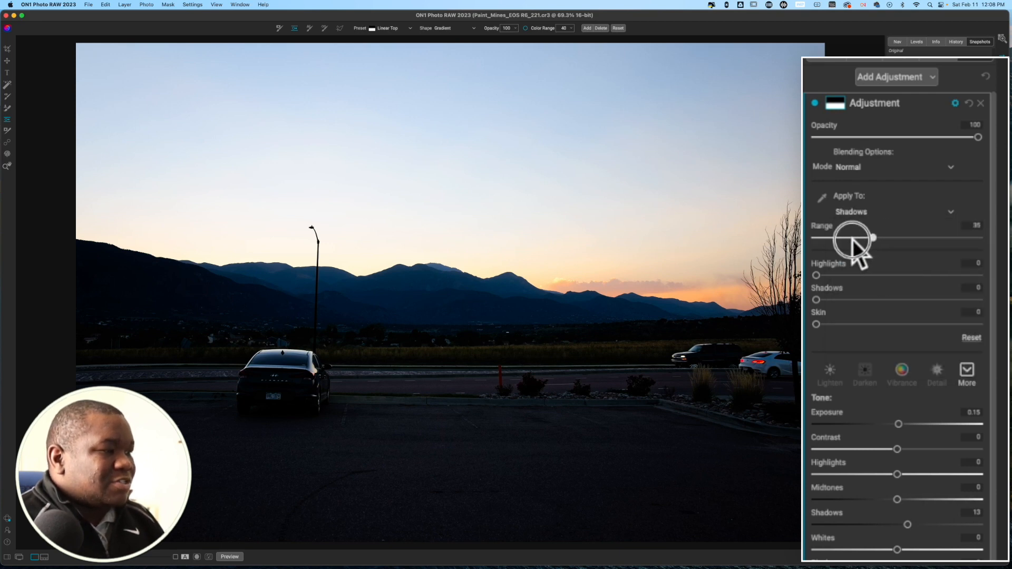
pyautogui.moveTo(873, 238); pyautogui.dragTo(852, 238)
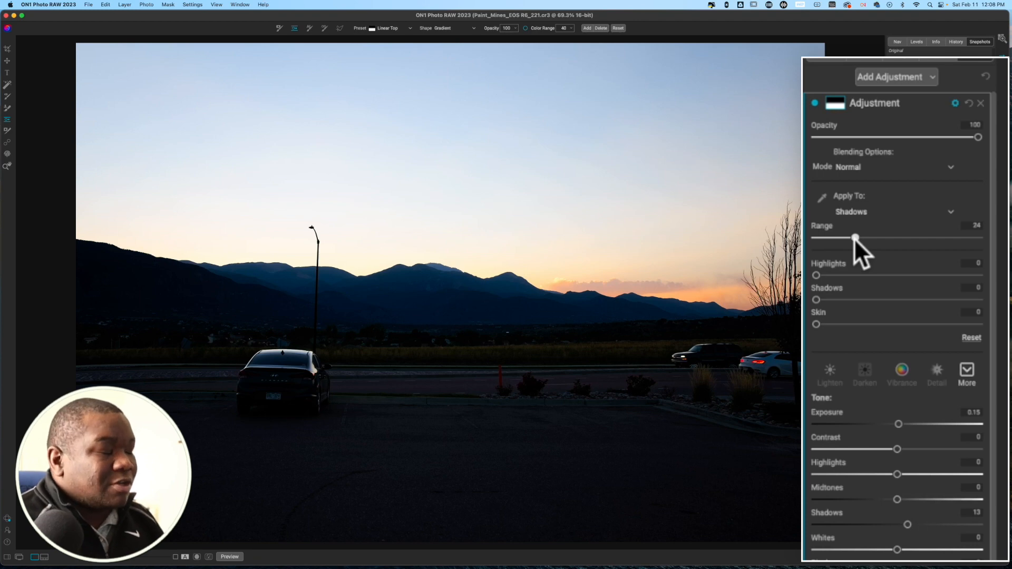
pyautogui.moveTo(855, 238); pyautogui.dragTo(851, 238)
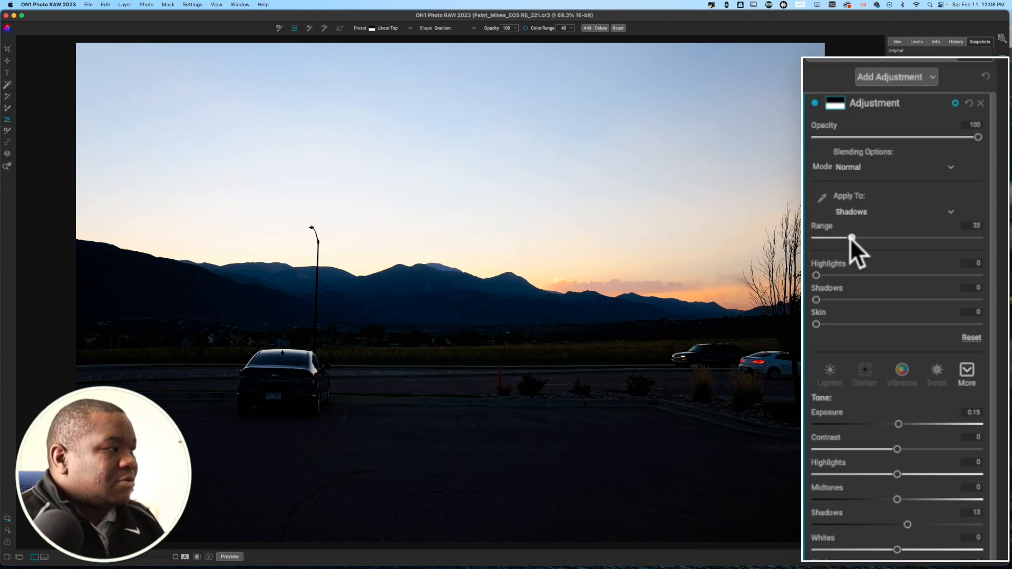
pyautogui.moveTo(884, 334)
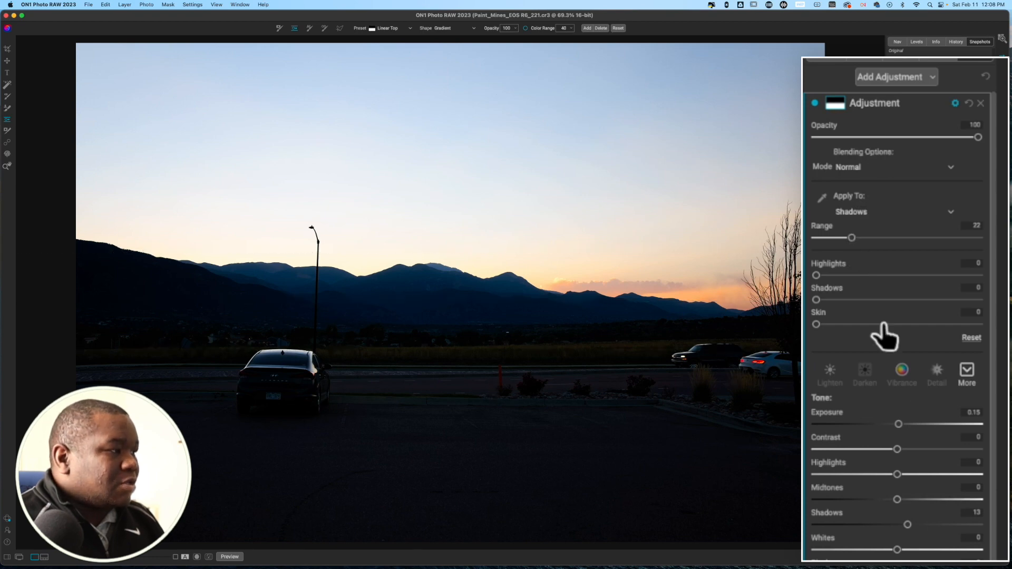
pyautogui.moveTo(328, 374)
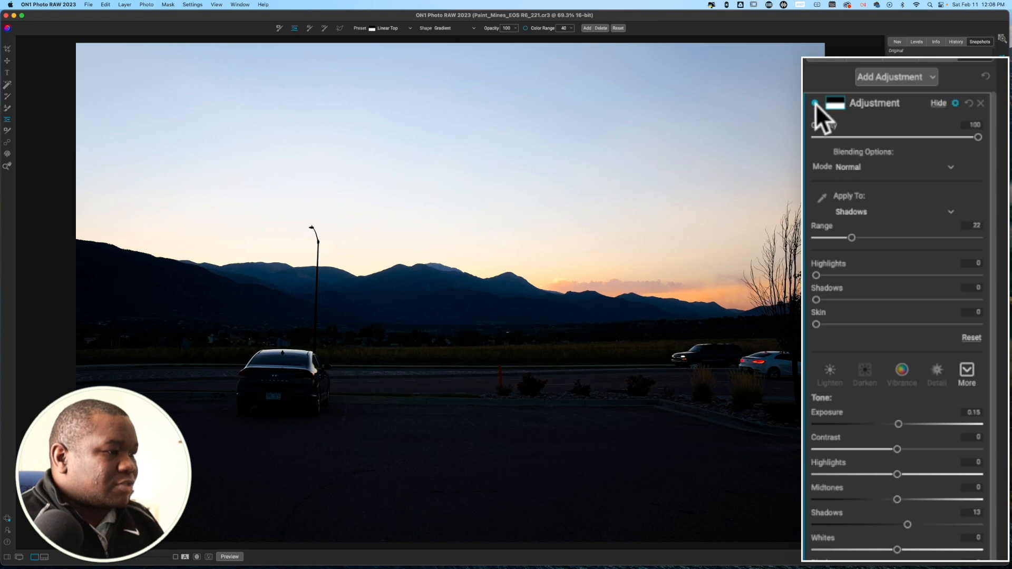
# - Compare before and after, then brighten the dark foreground shadows
pyautogui.click(815, 103)
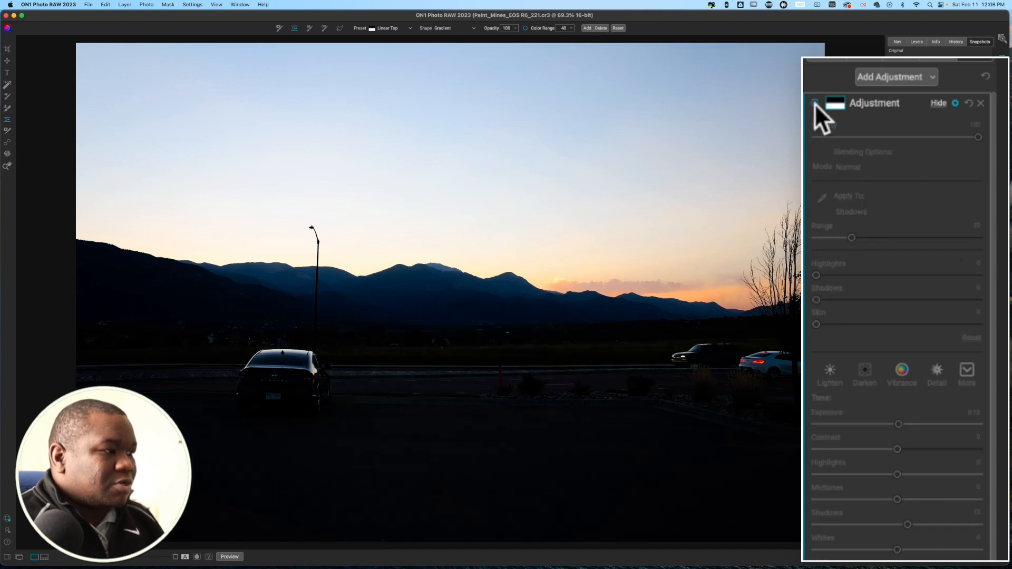
pyautogui.moveTo(907, 524); pyautogui.dragTo(906, 524)
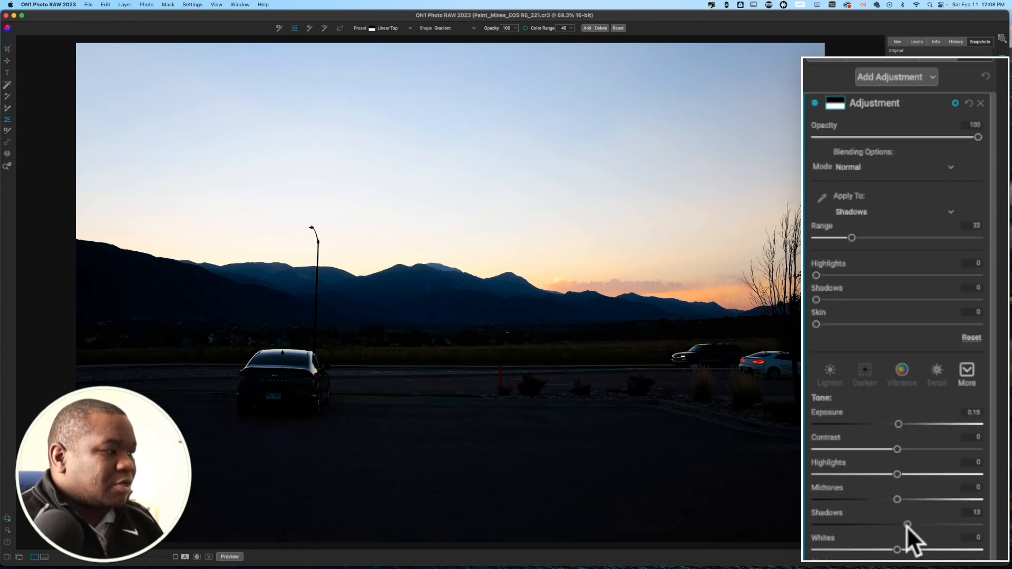
pyautogui.moveTo(908, 525); pyautogui.dragTo(917, 525)
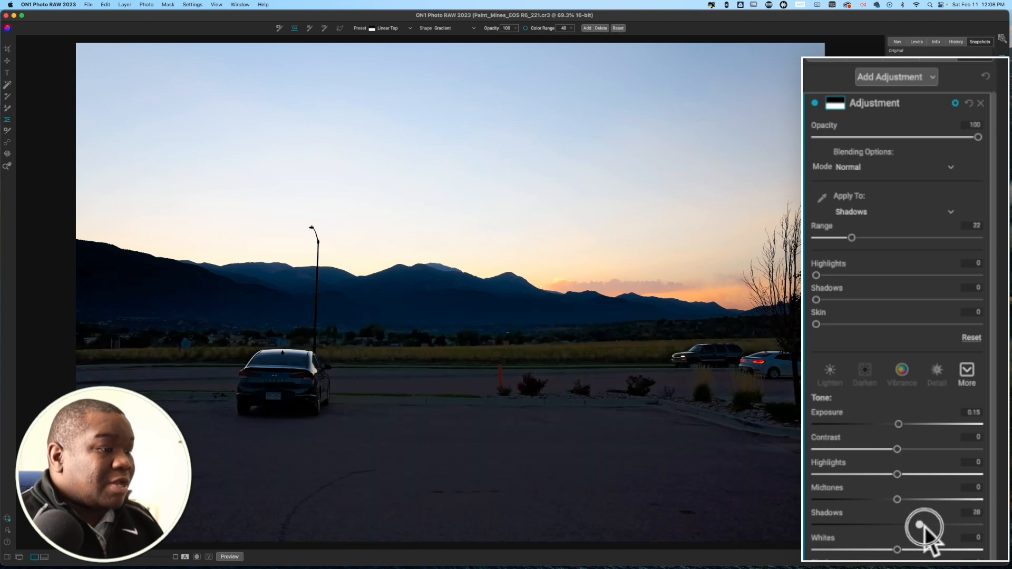
pyautogui.moveTo(924, 524); pyautogui.dragTo(922, 523)
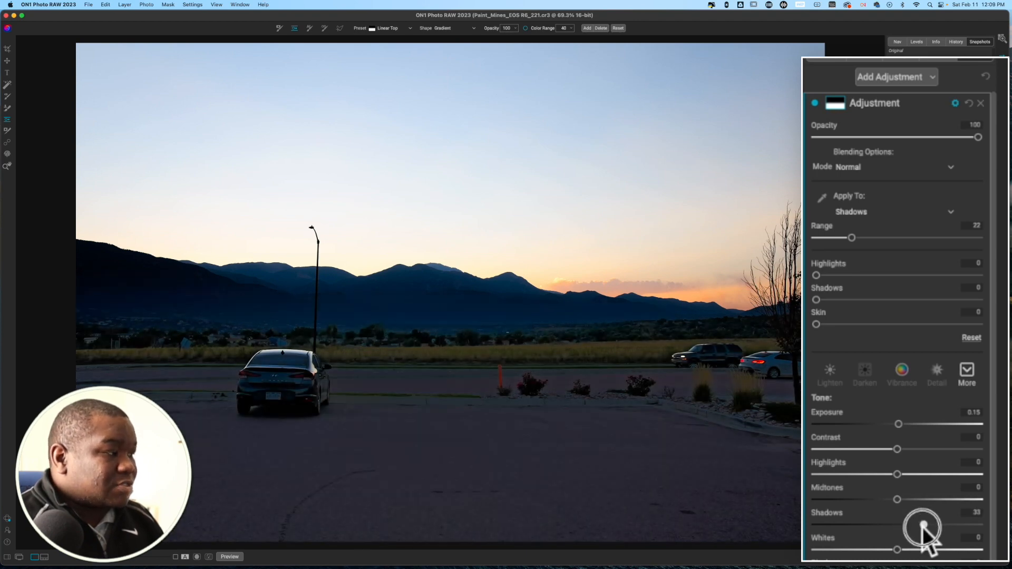
pyautogui.moveTo(923, 524); pyautogui.dragTo(918, 524)
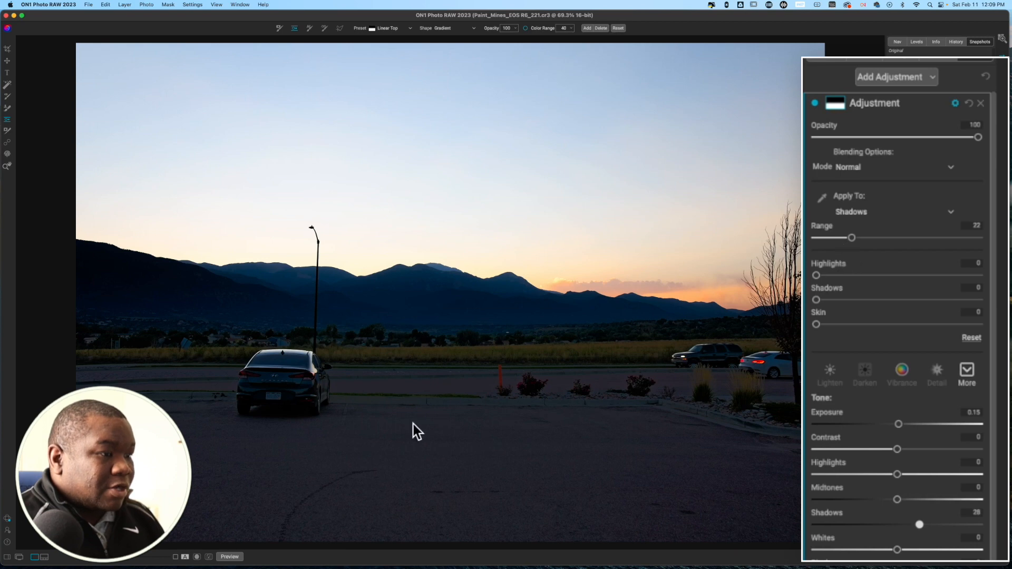
pyautogui.moveTo(416, 426); pyautogui.dragTo(416, 301)
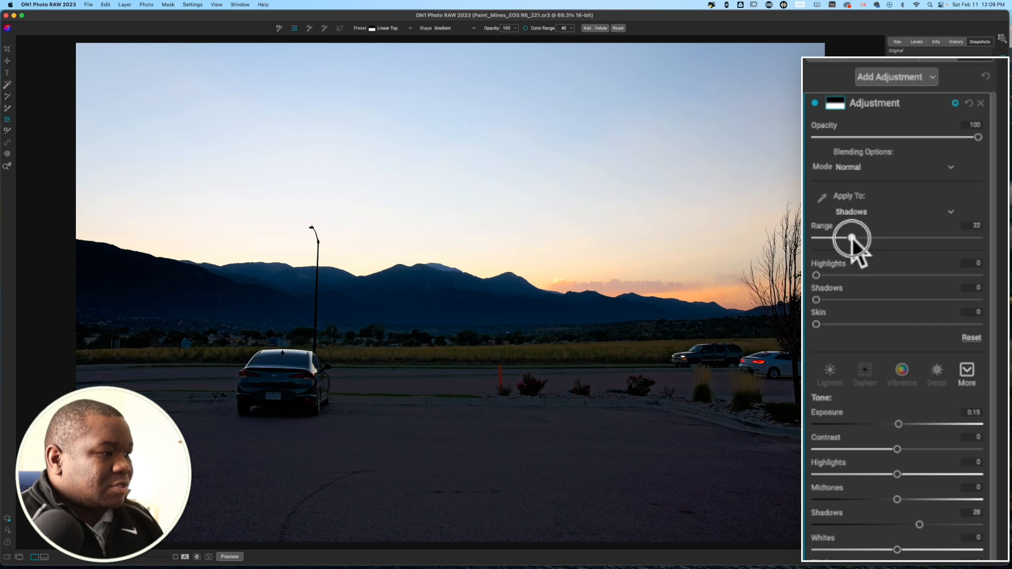
# - Widen the shadow range to 33, set shadows to 22, and lower opacity to 65
pyautogui.moveTo(852, 239); pyautogui.dragTo(865, 239)
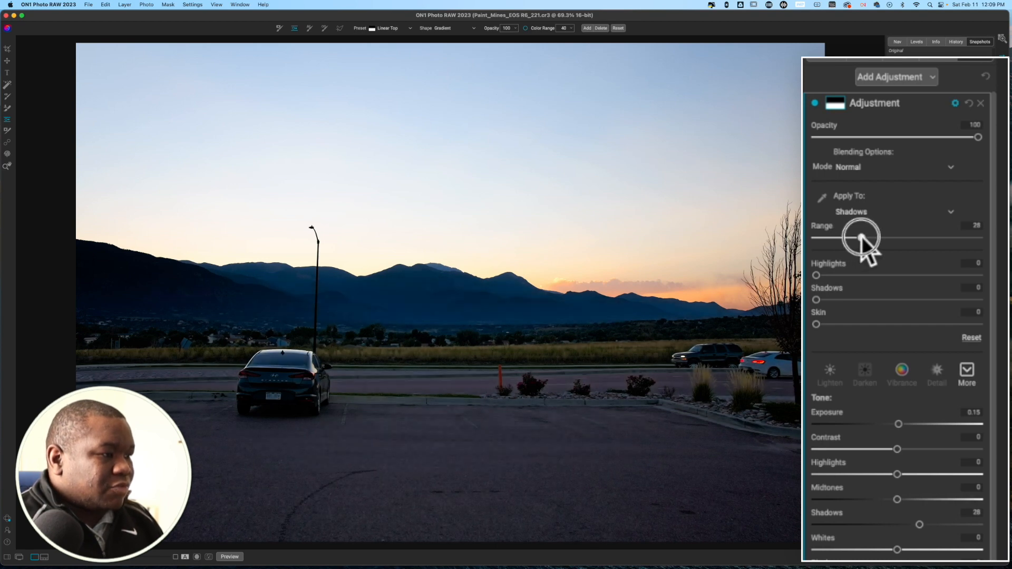
pyautogui.moveTo(862, 237); pyautogui.dragTo(875, 238)
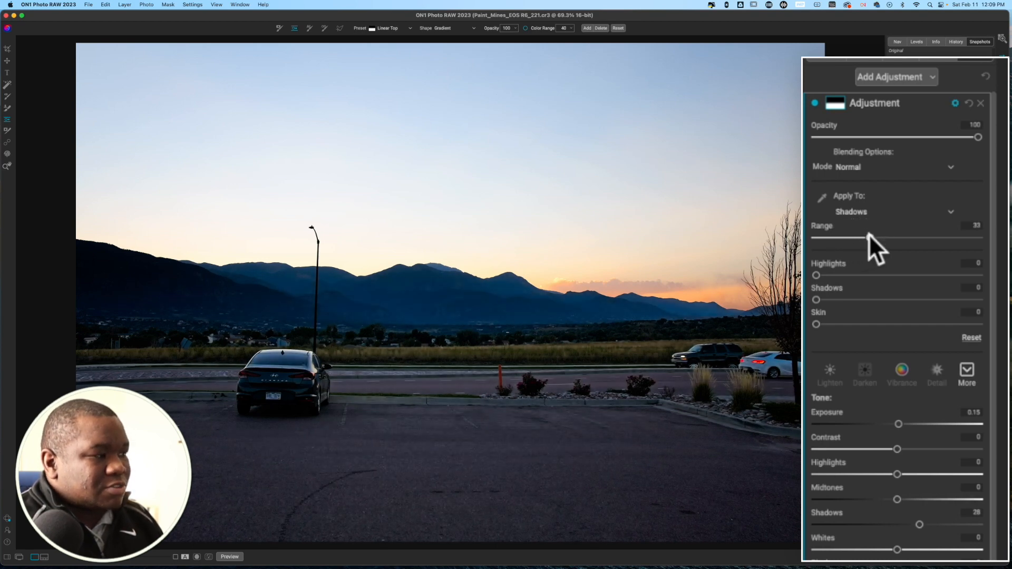
pyautogui.moveTo(920, 524); pyautogui.dragTo(914, 524)
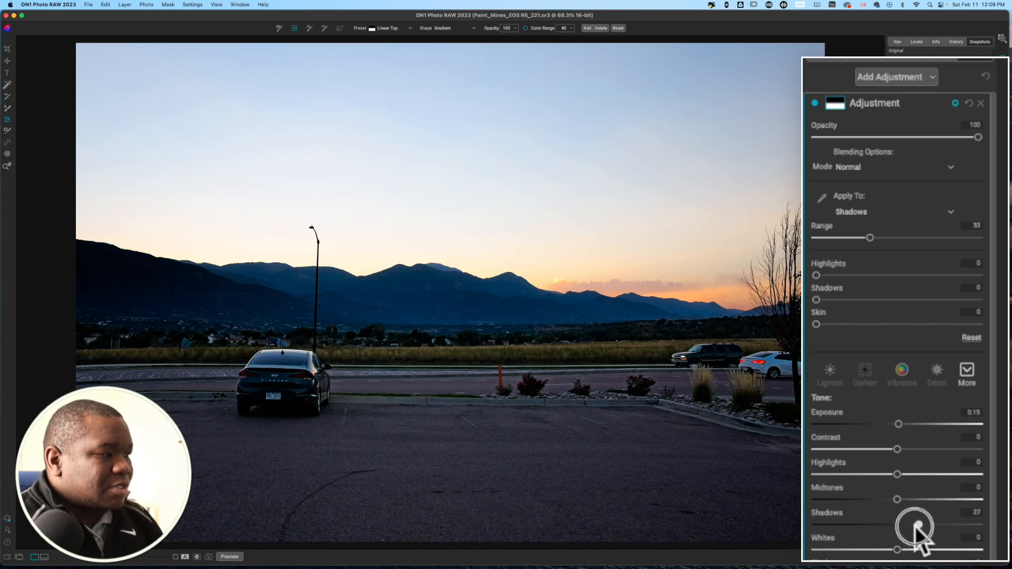
pyautogui.moveTo(917, 526); pyautogui.dragTo(912, 526)
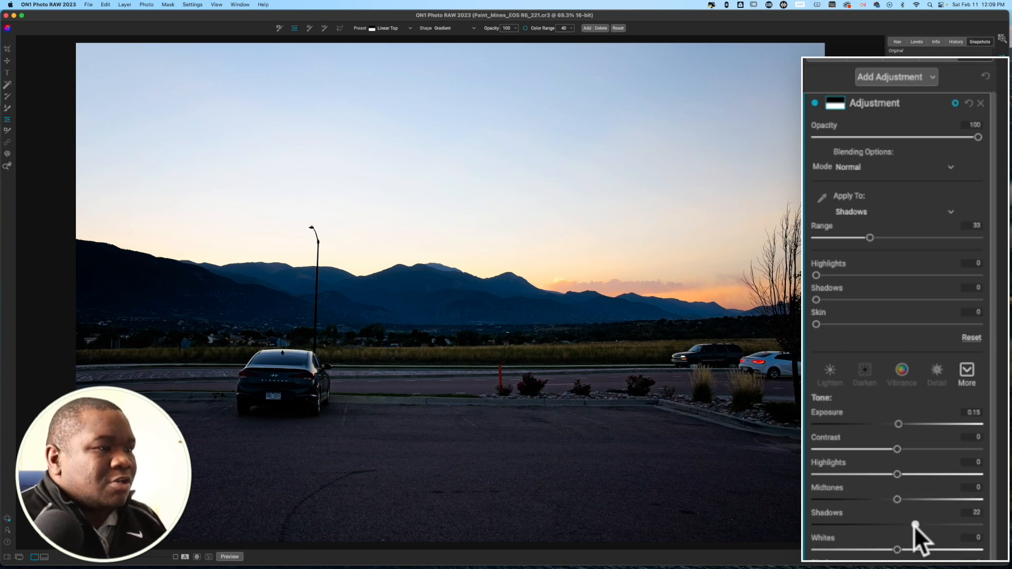
pyautogui.moveTo(983, 170)
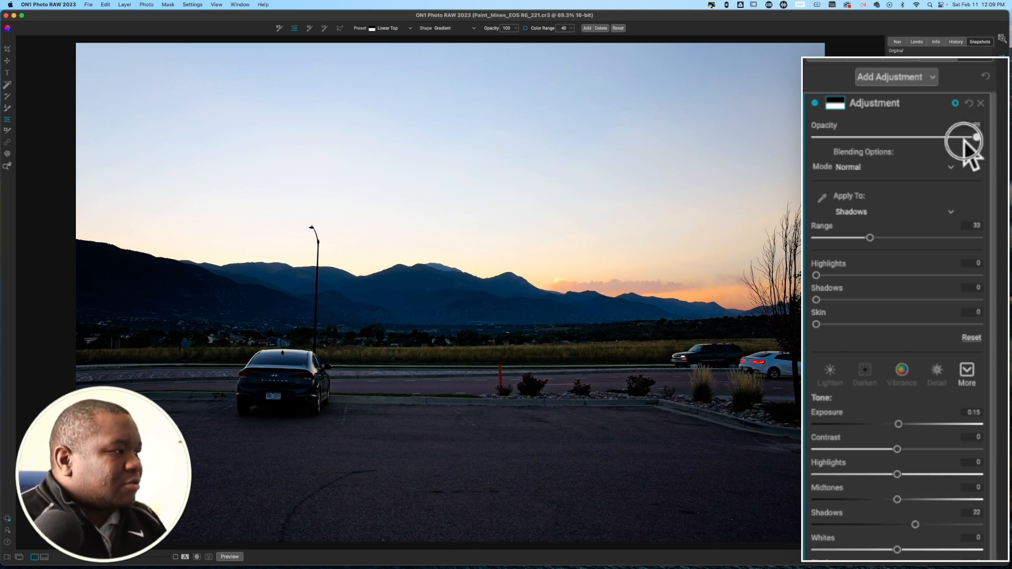
pyautogui.moveTo(975, 136); pyautogui.dragTo(924, 135)
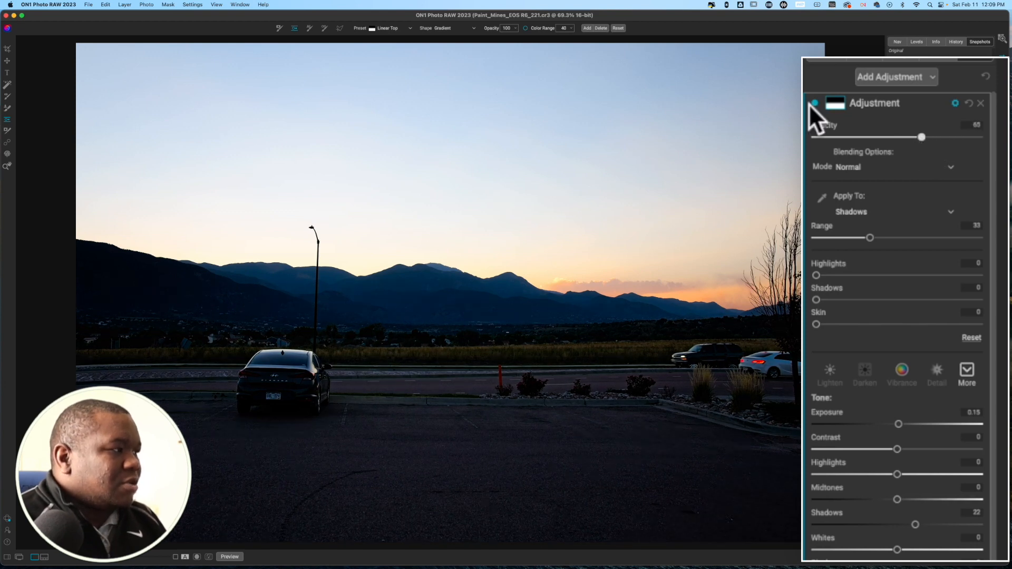
pyautogui.click(815, 103)
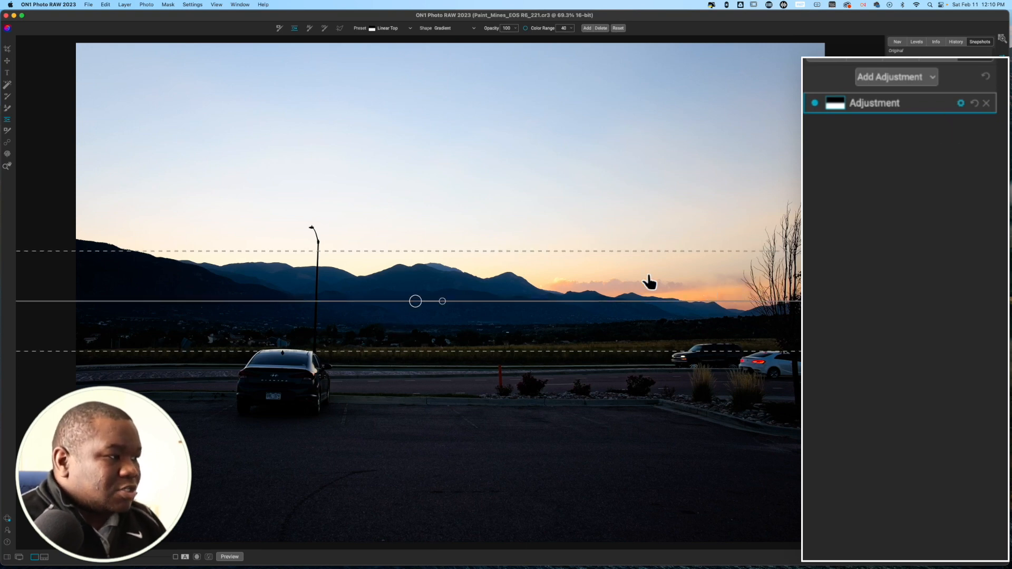
pyautogui.moveTo(533, 297)
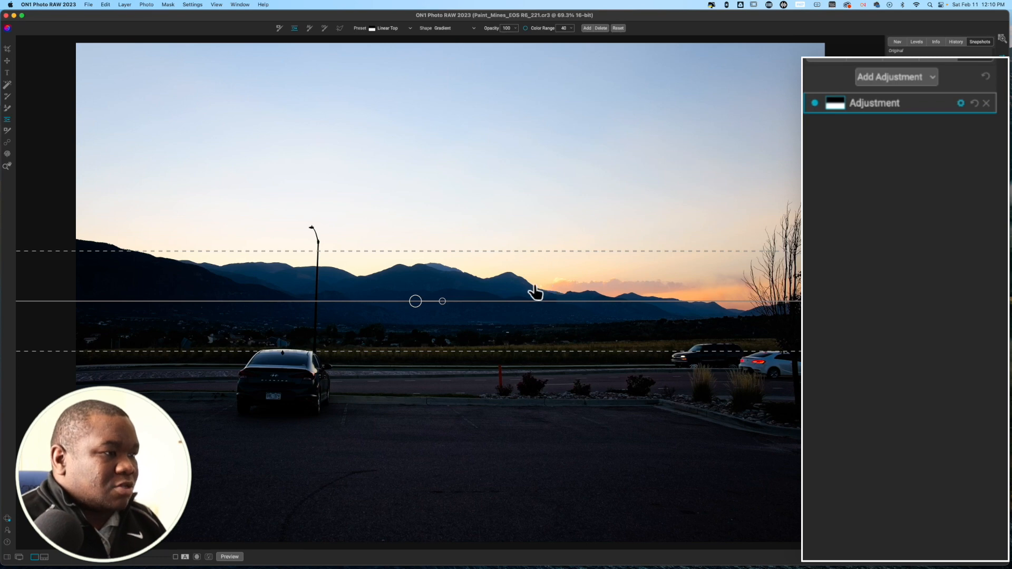
pyautogui.moveTo(325, 276)
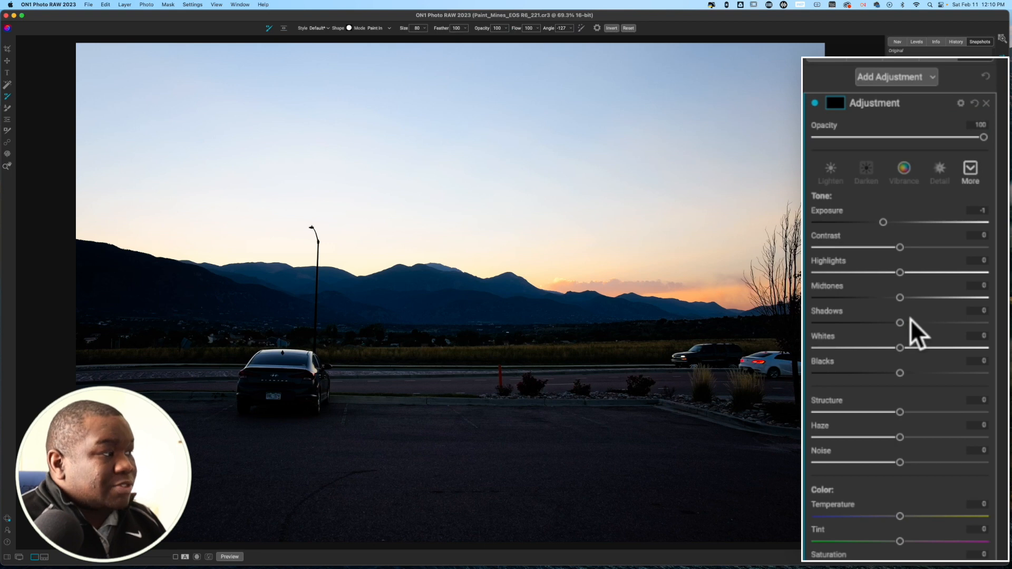
pyautogui.moveTo(814, 267)
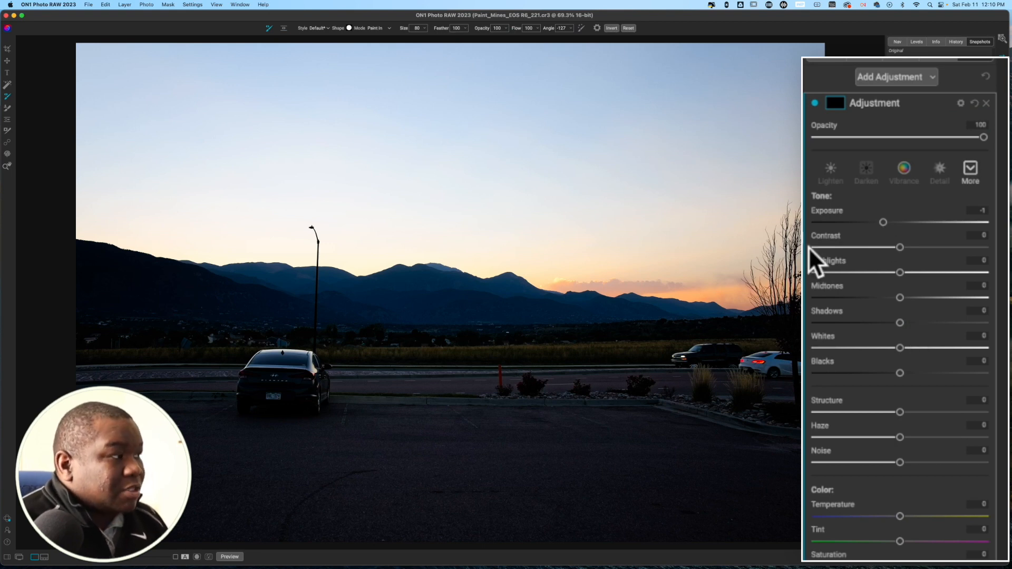
# - Select the gradient mask tool and choose a bottom-up linear gradient shape
pyautogui.click(7, 119)
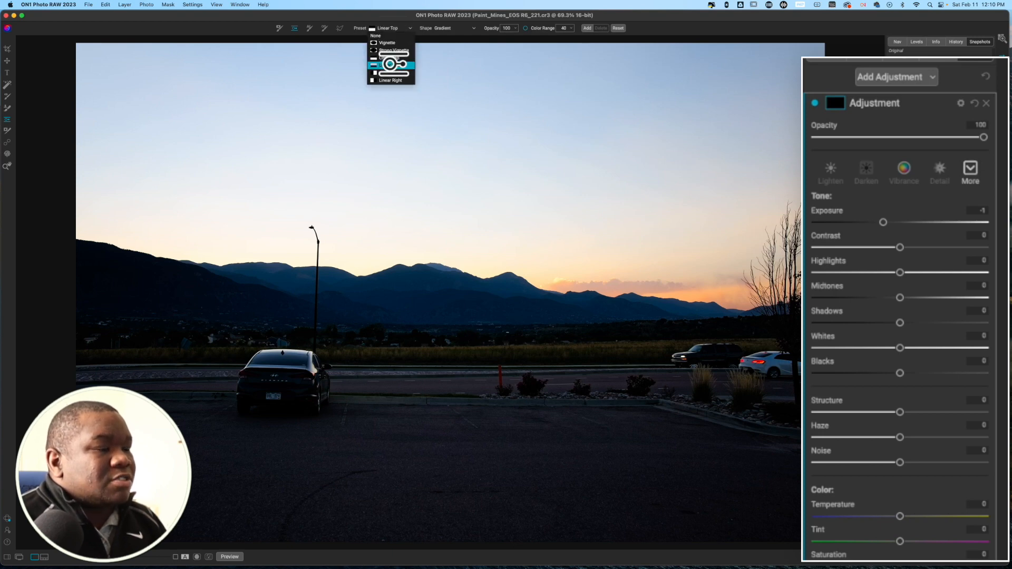
pyautogui.click(391, 65)
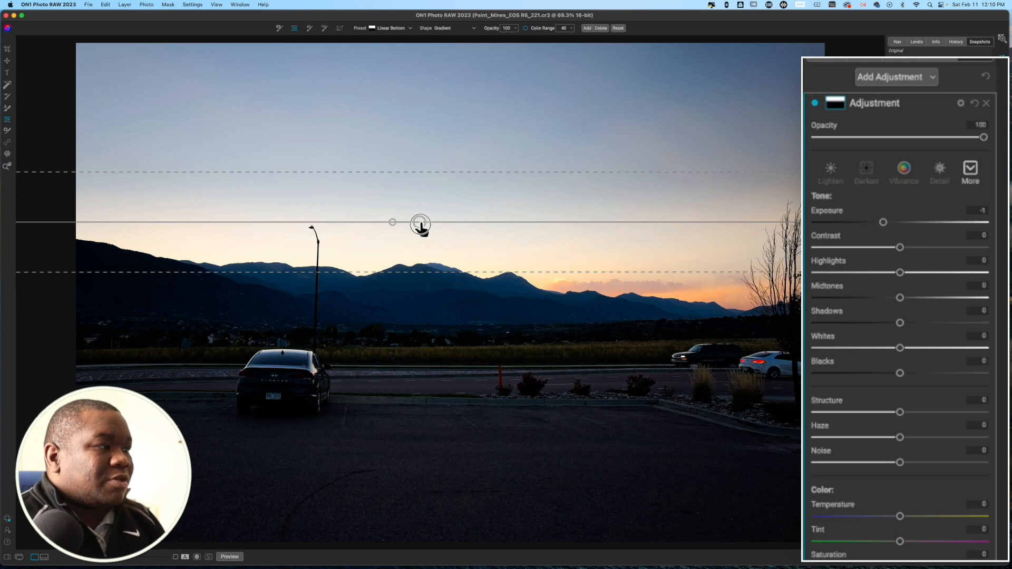
# - Raise the gradient transition above the mountains, darken exposure, and cool temperature to −11
pyautogui.moveTo(420, 222); pyautogui.dragTo(399, 219)
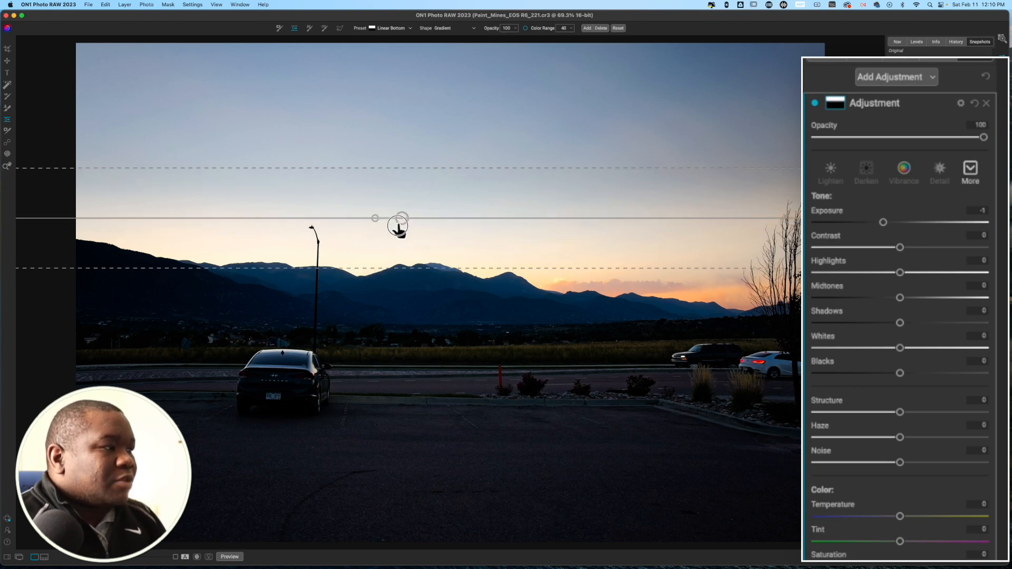
pyautogui.moveTo(400, 223); pyautogui.dragTo(402, 234)
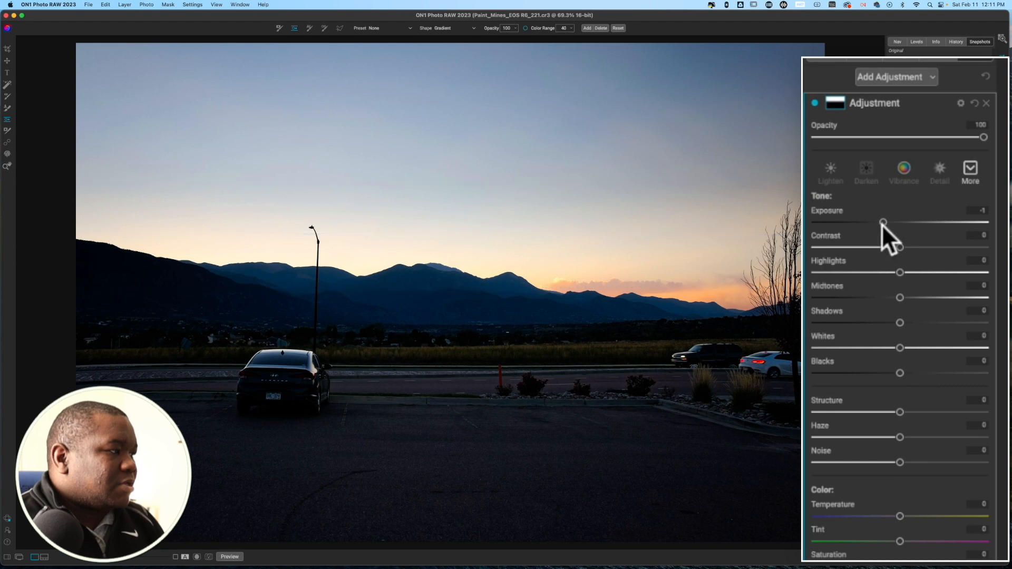
pyautogui.moveTo(884, 222); pyautogui.dragTo(878, 226)
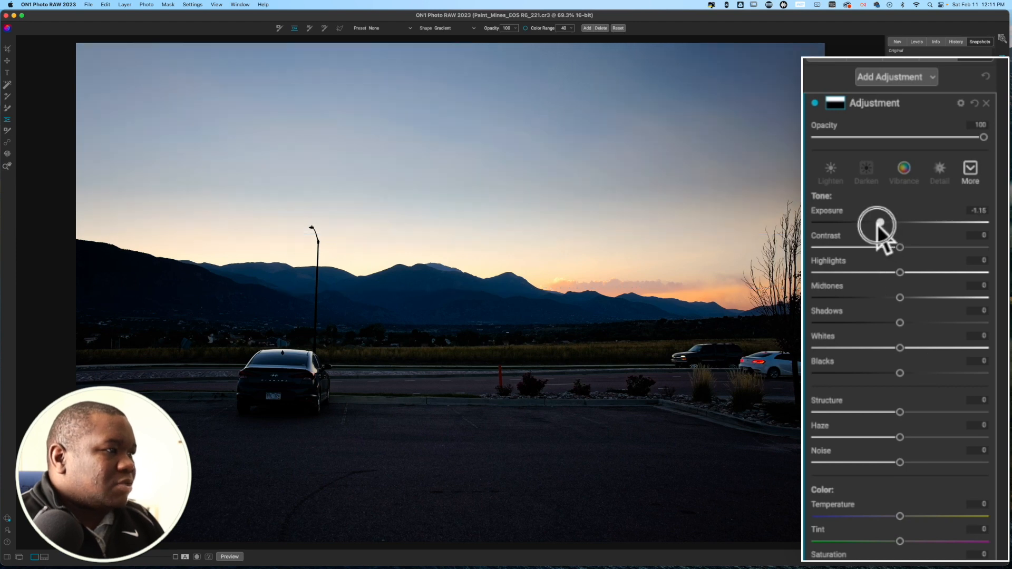
pyautogui.moveTo(878, 224); pyautogui.dragTo(880, 226)
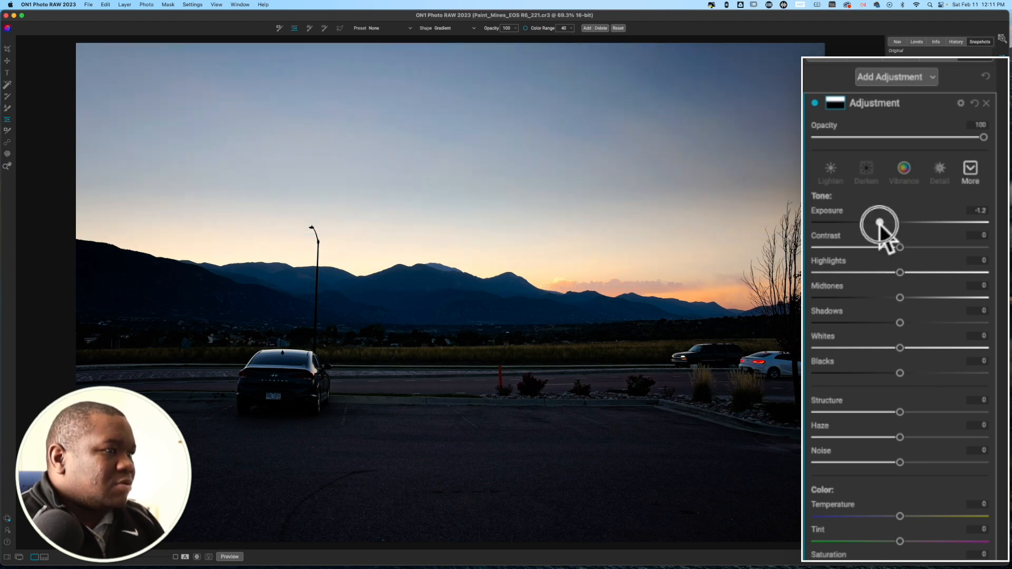
pyautogui.moveTo(881, 221); pyautogui.dragTo(880, 222)
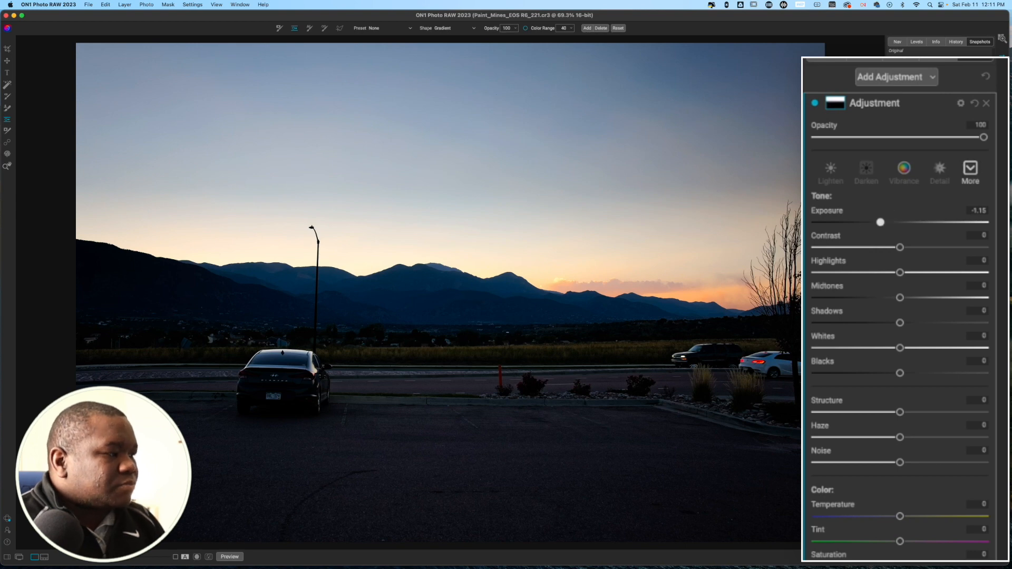
pyautogui.moveTo(901, 524)
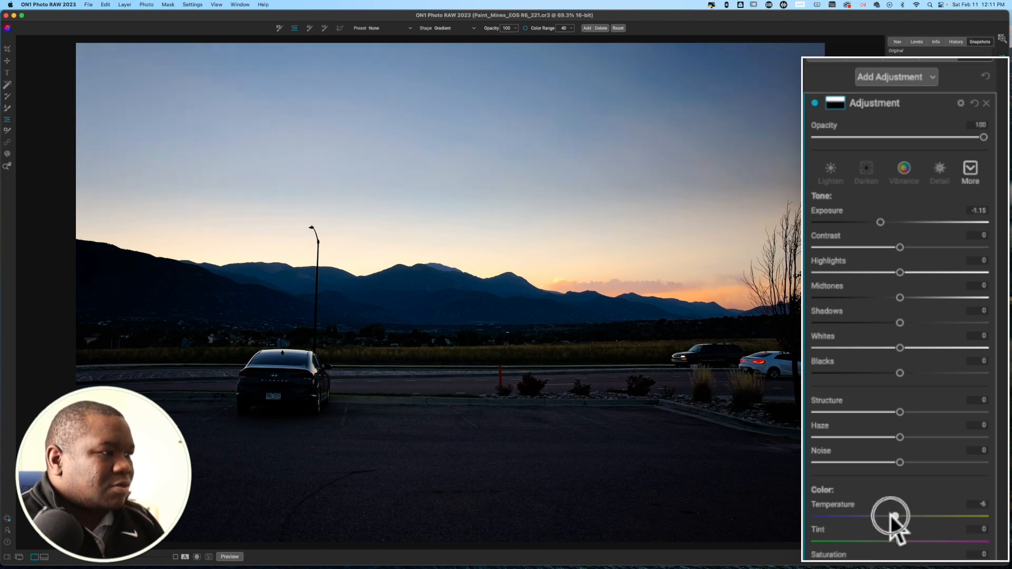
pyautogui.moveTo(897, 517); pyautogui.dragTo(889, 516)
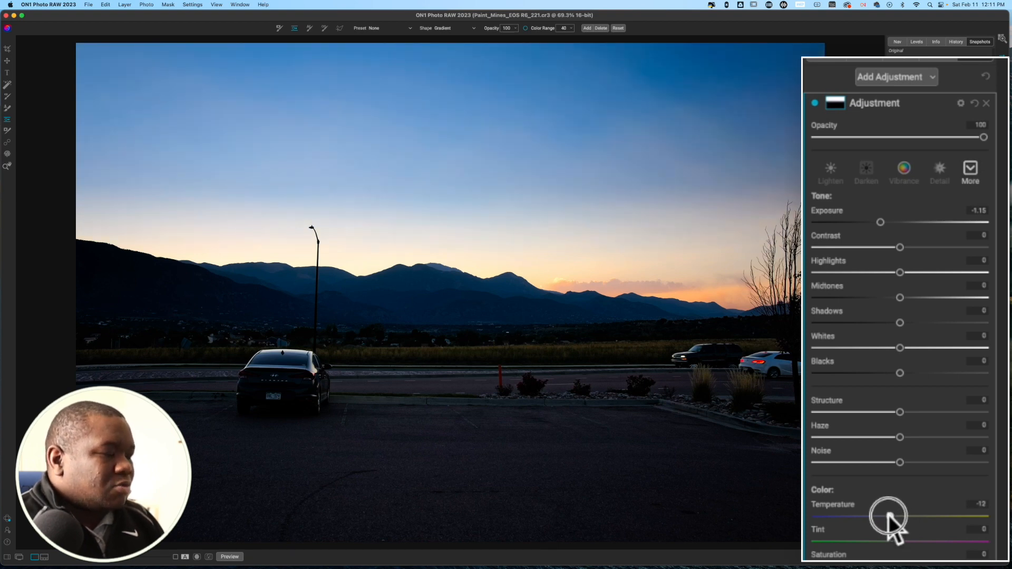
pyautogui.moveTo(889, 515); pyautogui.dragTo(891, 516)
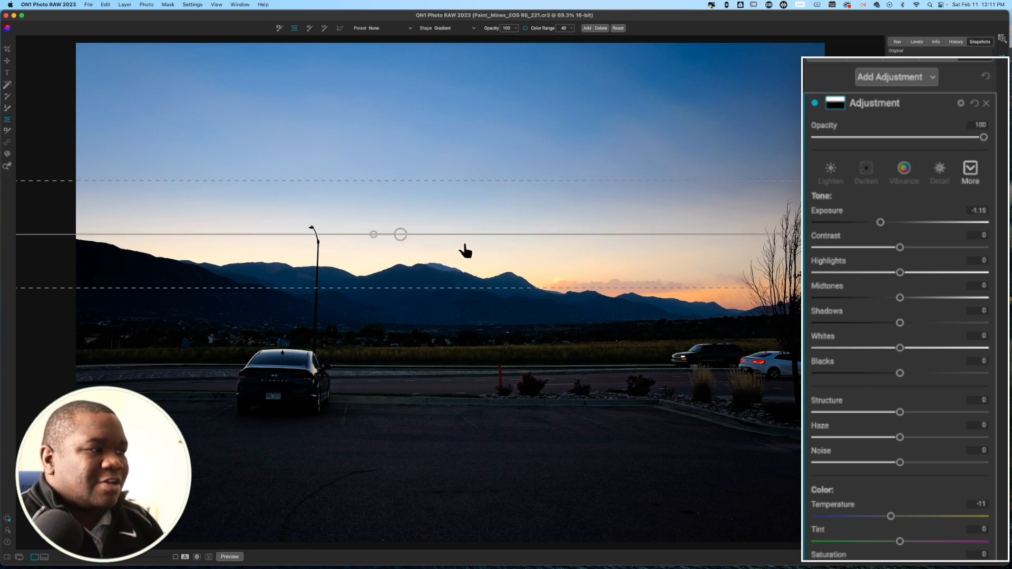
pyautogui.moveTo(404, 346)
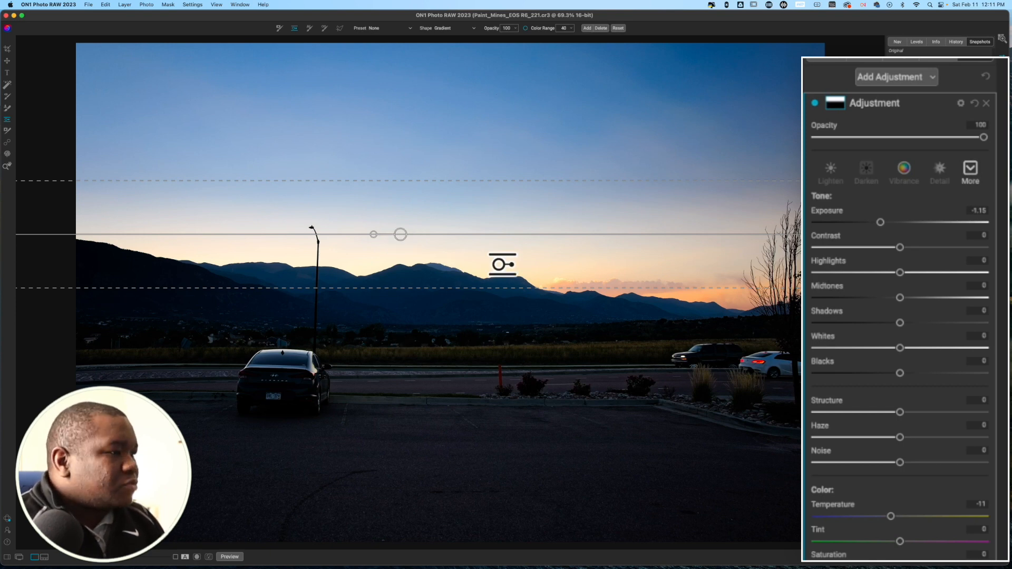
# - Widen the gradient transition across the horizon and ease exposure to about −0.8
pyautogui.moveTo(502, 264); pyautogui.dragTo(509, 288)
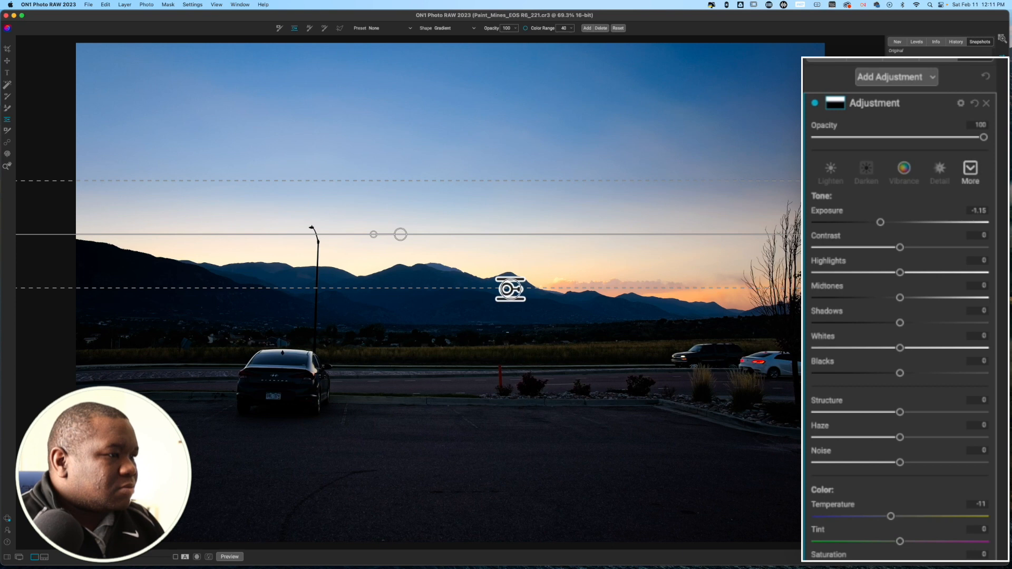
pyautogui.moveTo(510, 288); pyautogui.dragTo(510, 299)
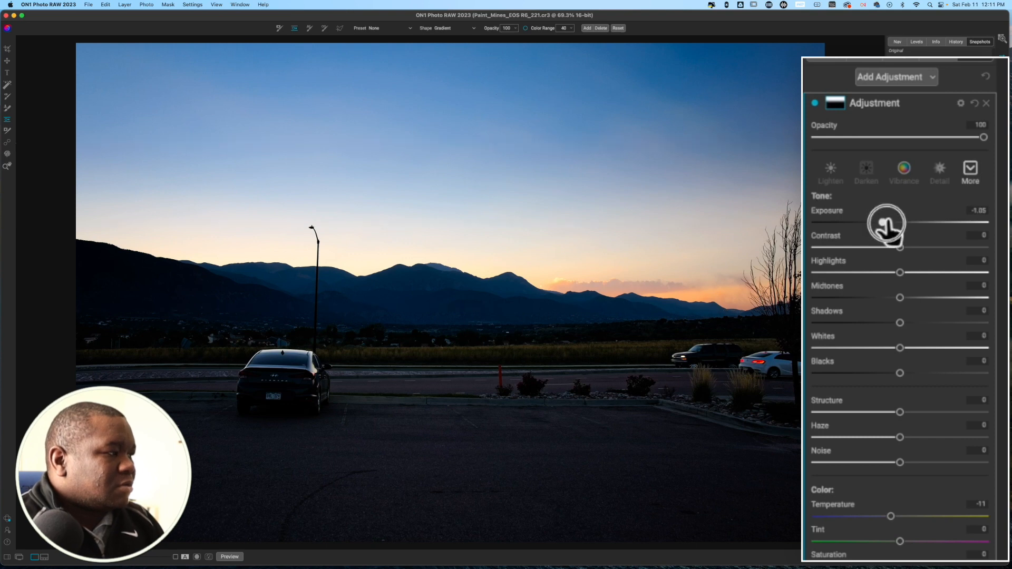
pyautogui.moveTo(888, 223); pyautogui.dragTo(901, 222)
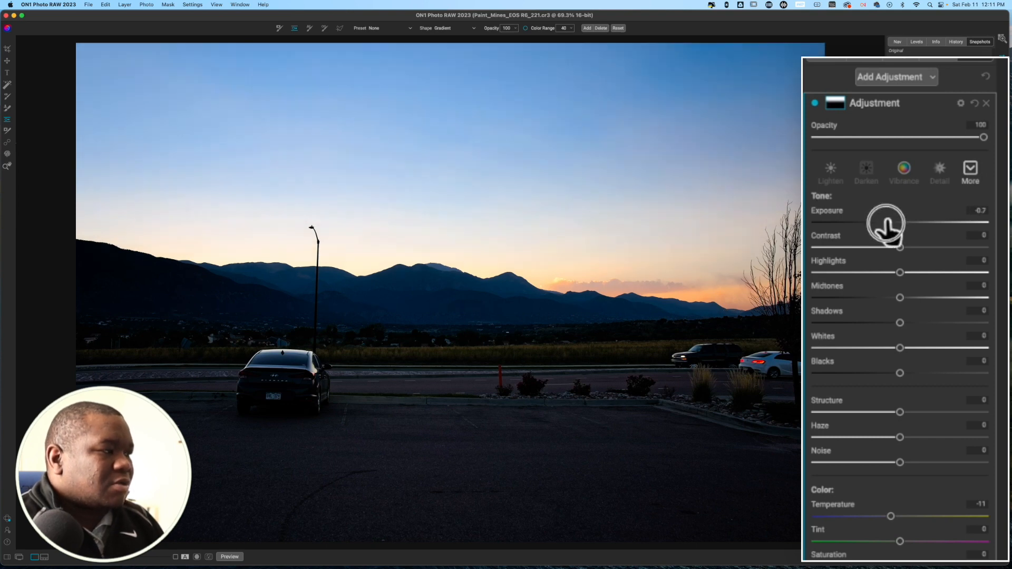
pyautogui.moveTo(897, 221); pyautogui.dragTo(887, 221)
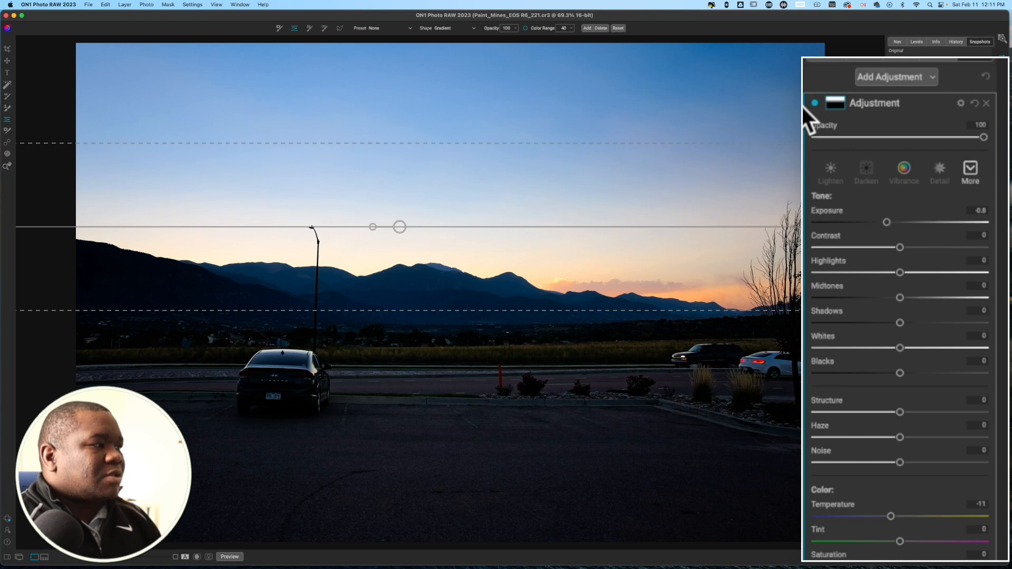
pyautogui.click(814, 103)
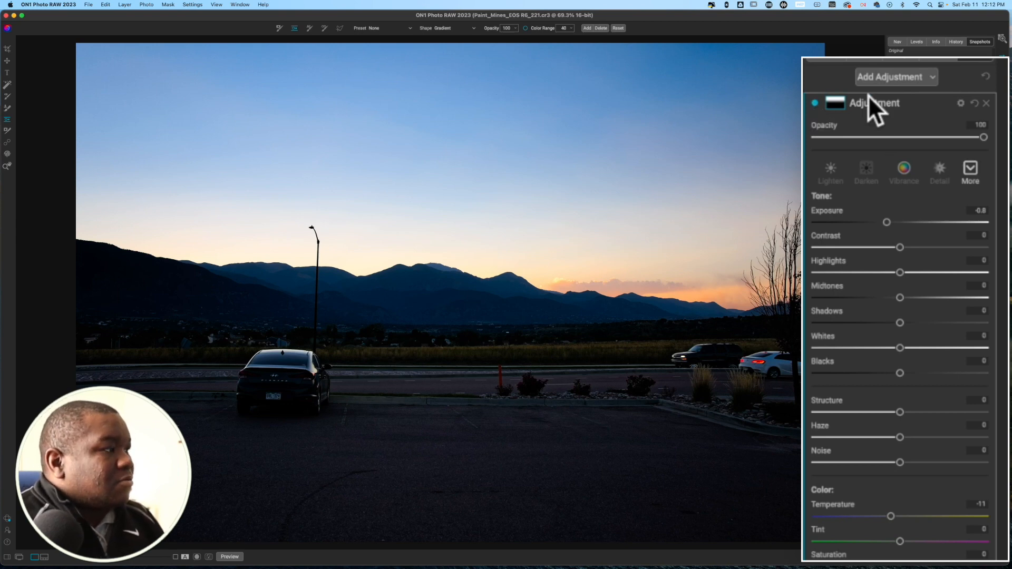
pyautogui.moveTo(885, 223)
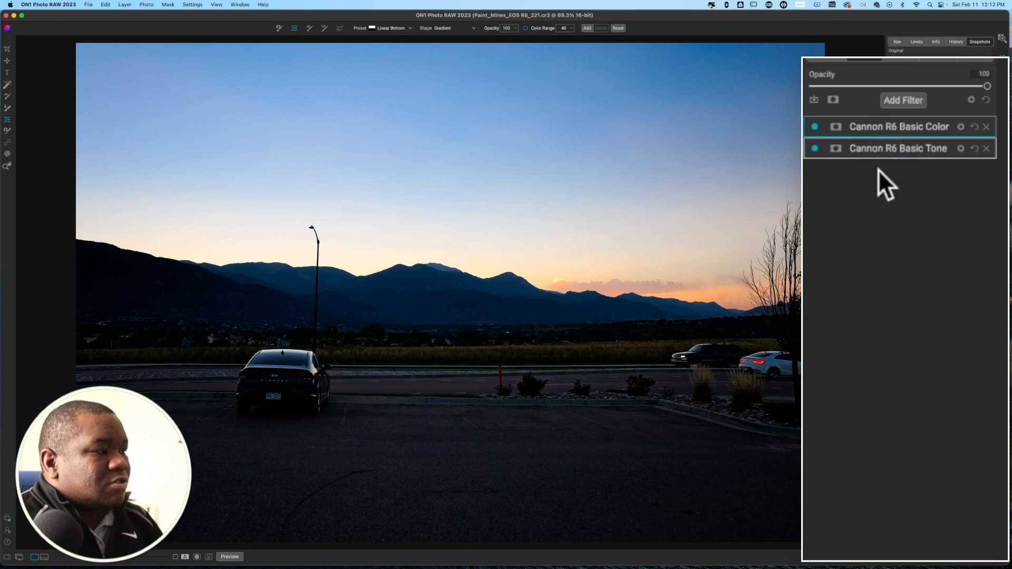
pyautogui.moveTo(815, 127)
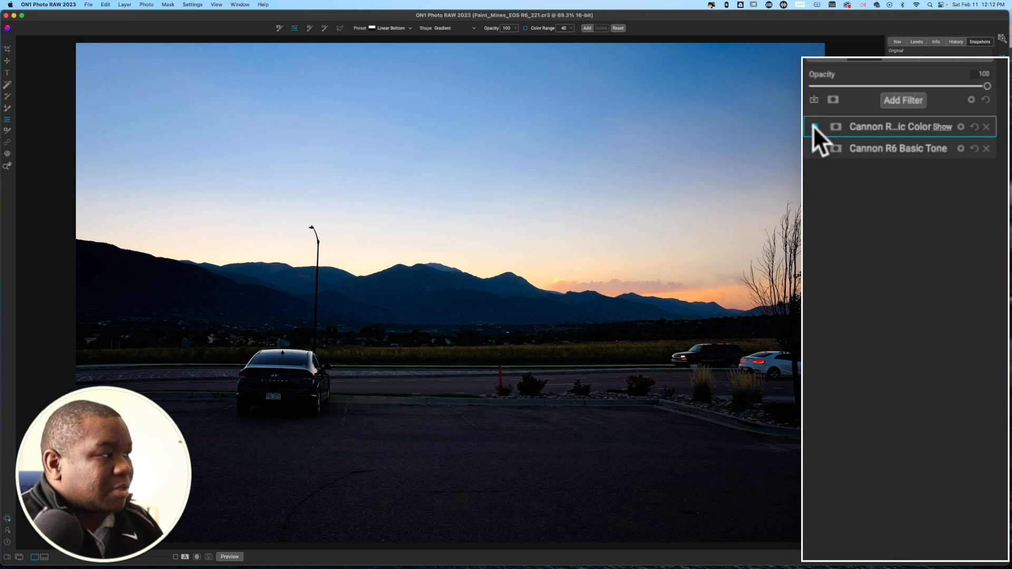
# - Toggle the Cannon R6 Basic Color and Basic Tone filters off and back on
pyautogui.click(814, 126)
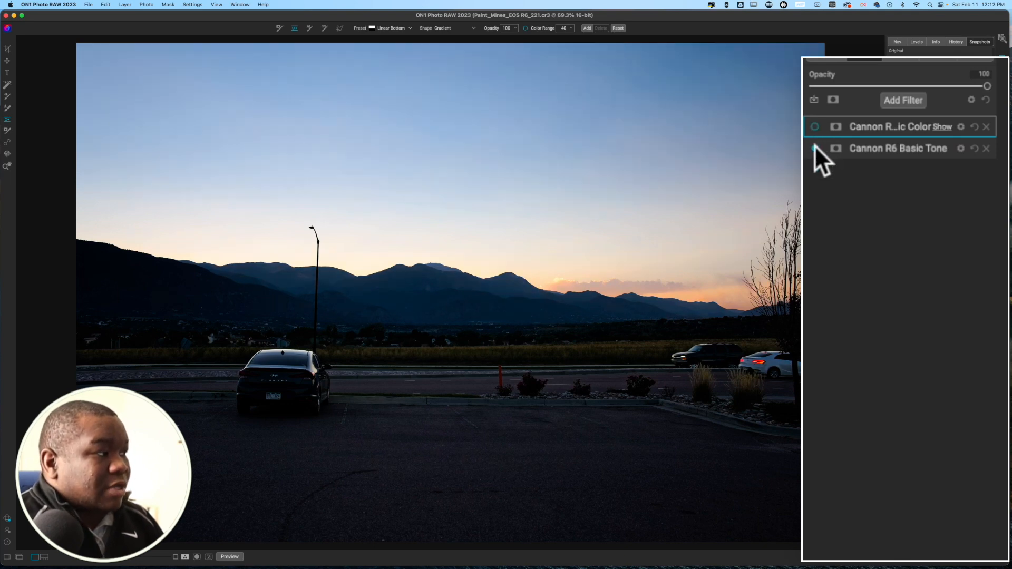
pyautogui.click(815, 148)
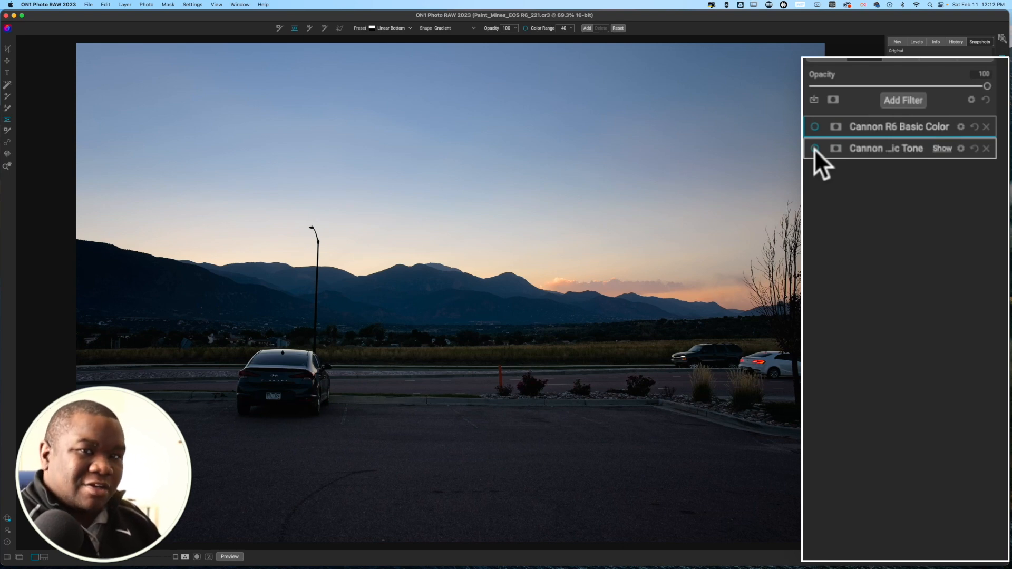
pyautogui.click(815, 148)
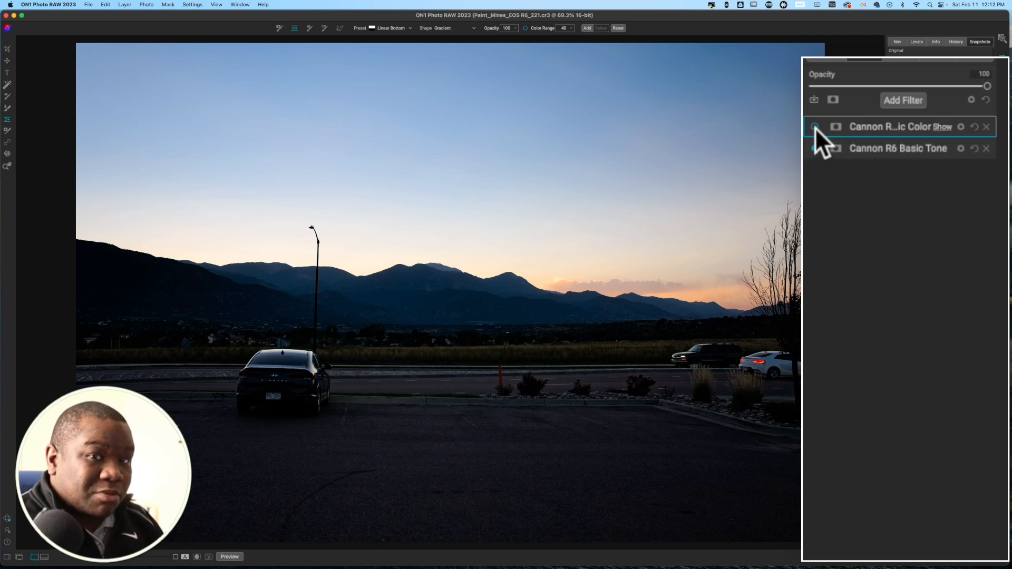
pyautogui.click(814, 126)
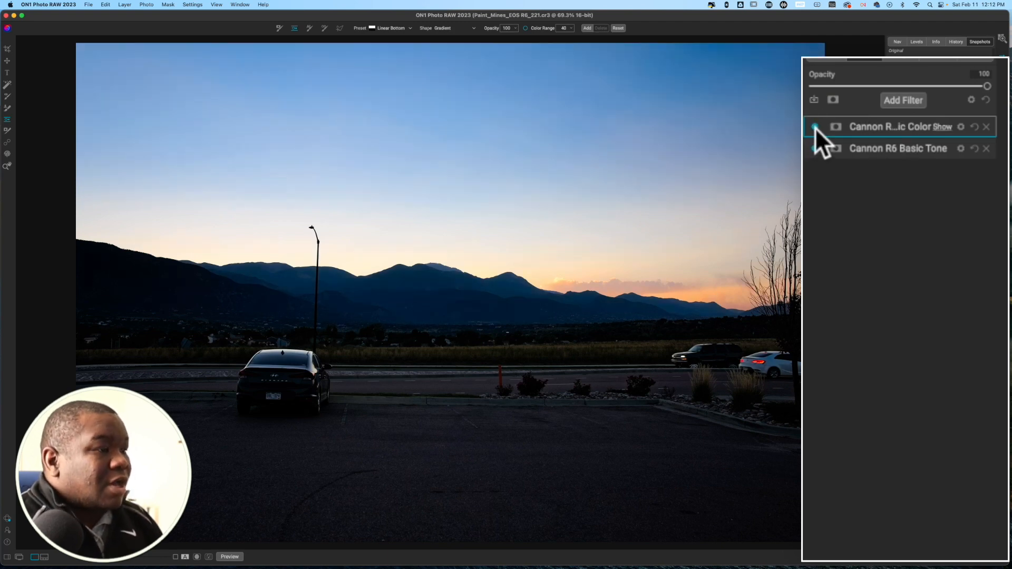
pyautogui.click(815, 127)
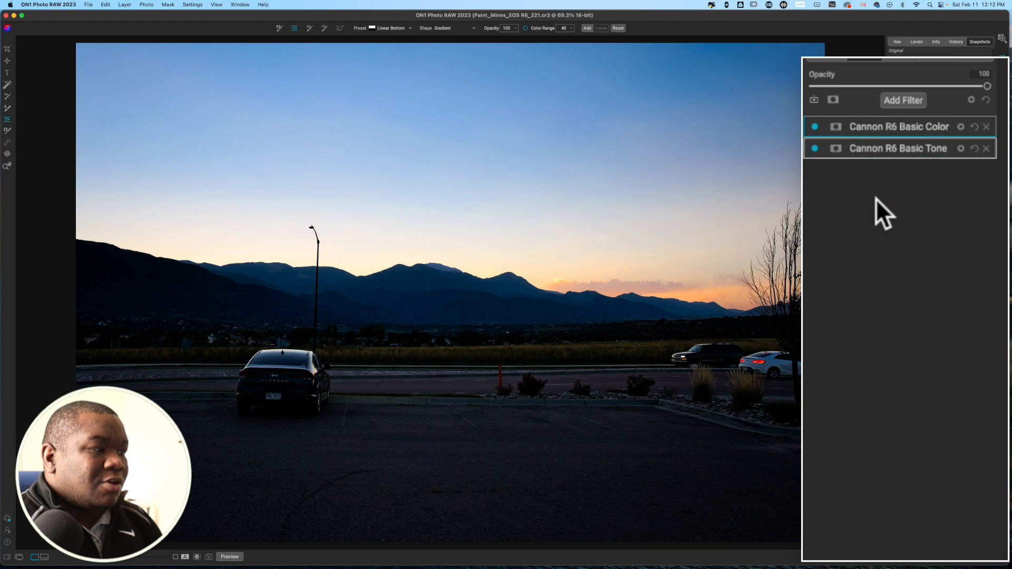
pyautogui.click(899, 127)
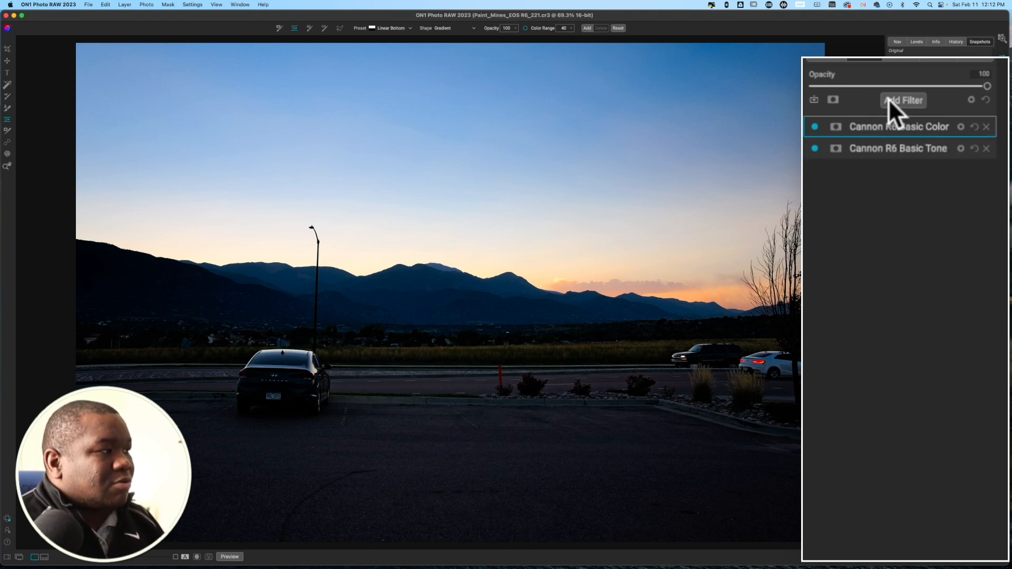
# - Add a blue Photo Filter (hue 240, amount 20) and set its type to Graduated
pyautogui.click(904, 100)
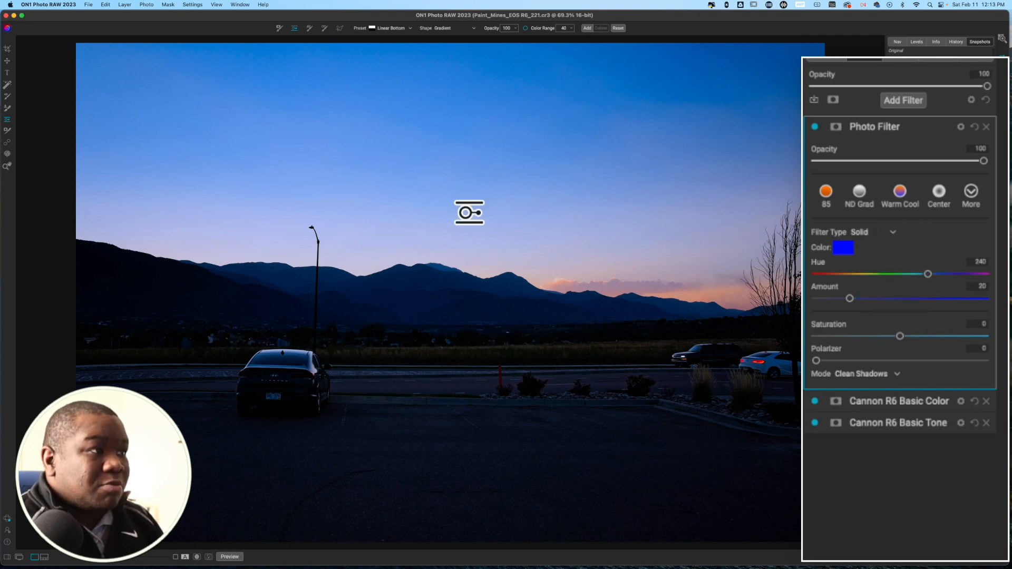
pyautogui.moveTo(470, 212); pyautogui.dragTo(392, 420)
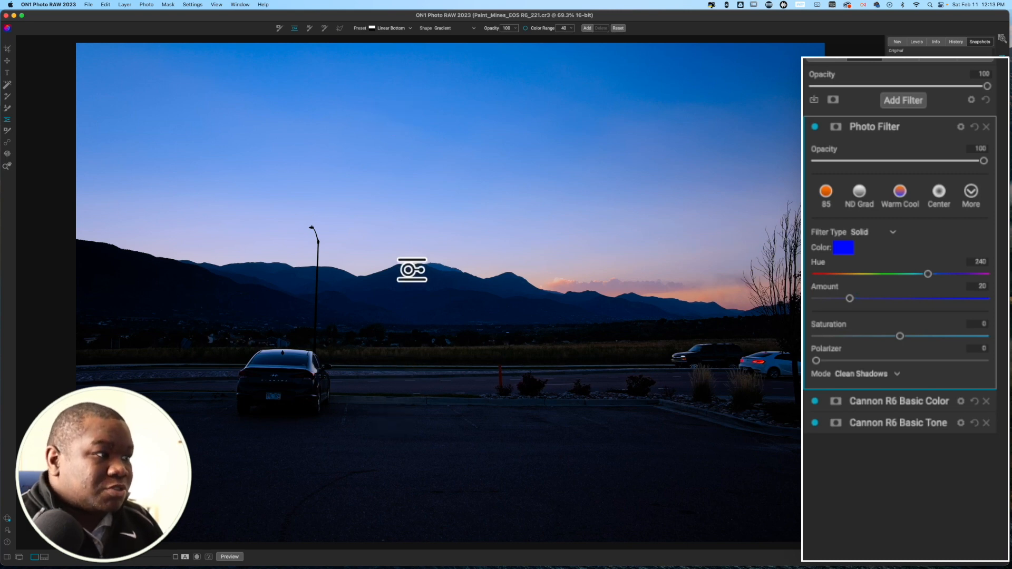
pyautogui.moveTo(412, 270); pyautogui.dragTo(543, 314)
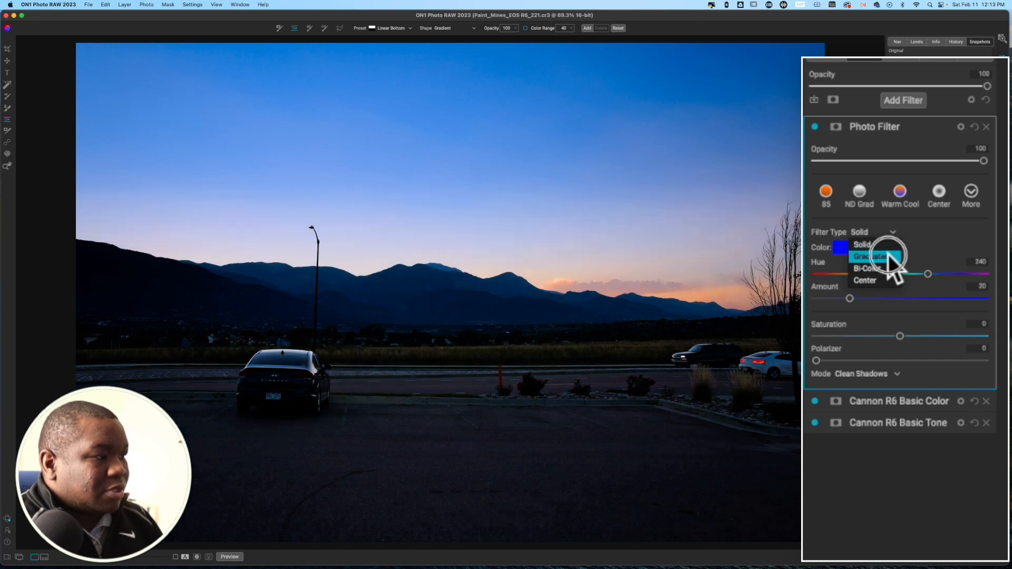
pyautogui.click(868, 257)
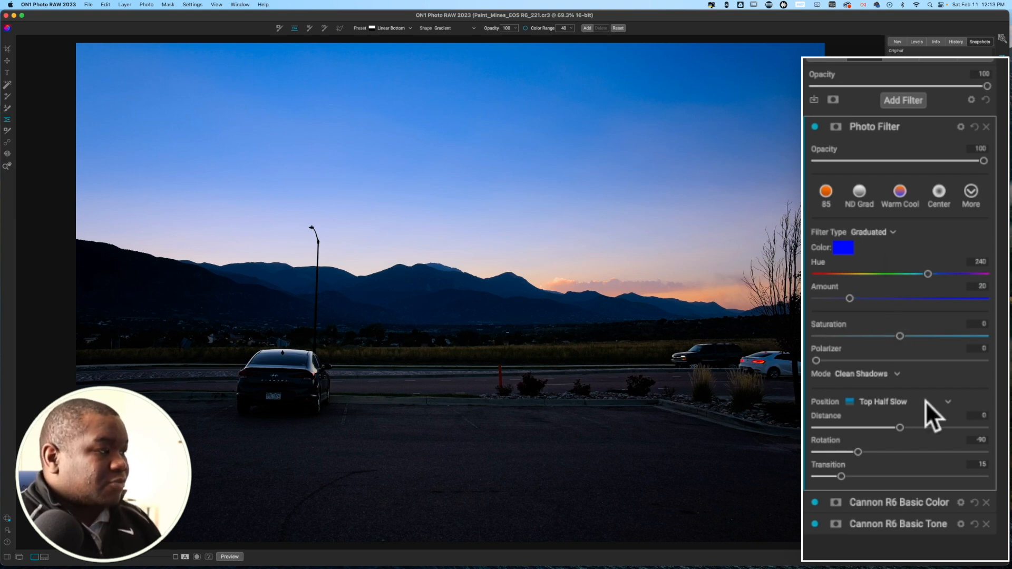
# - Place the blue gradient over the top third, raise amount to 83, and adjust distance
pyautogui.click(908, 402)
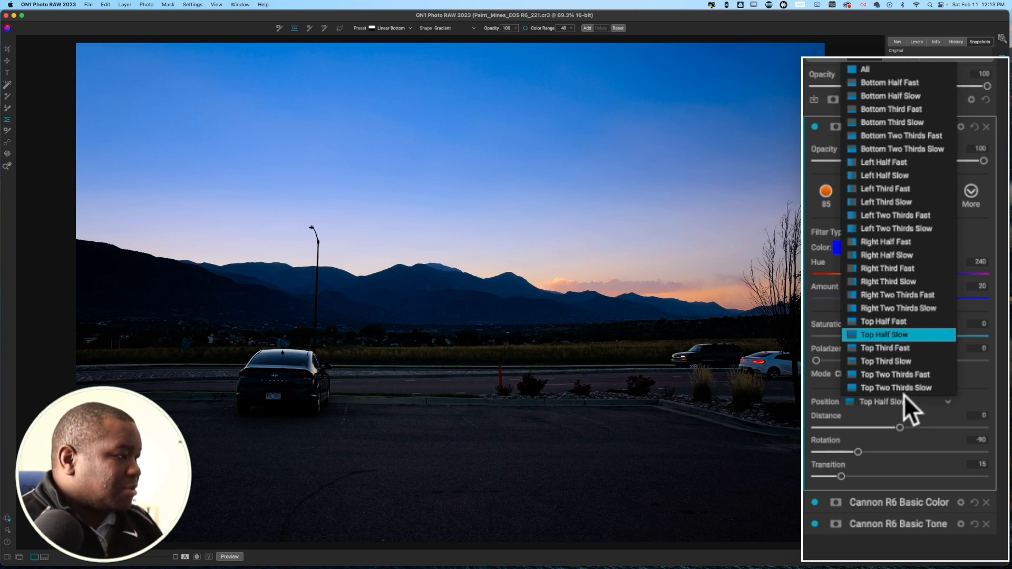
pyautogui.moveTo(911, 368)
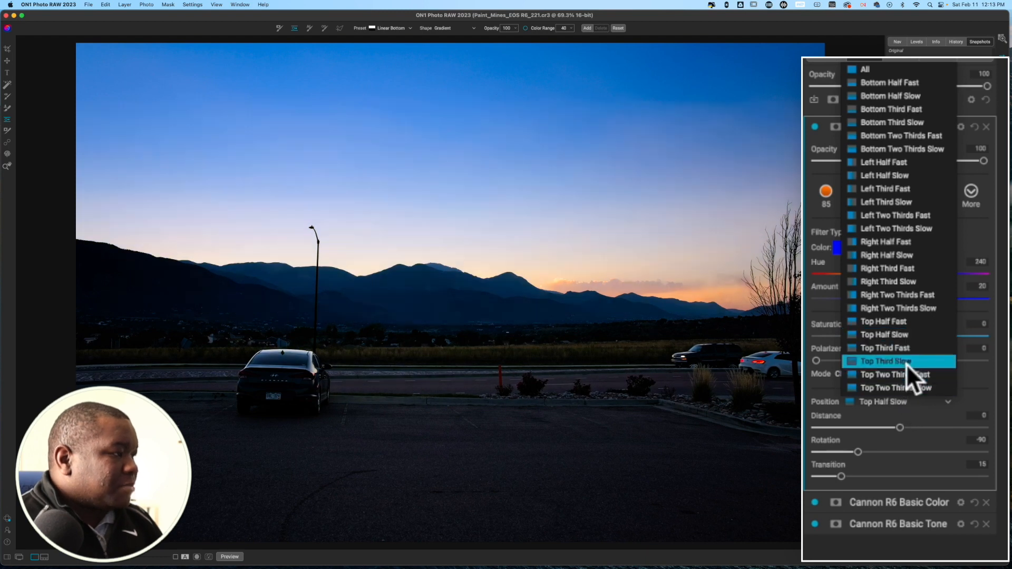
pyautogui.click(885, 361)
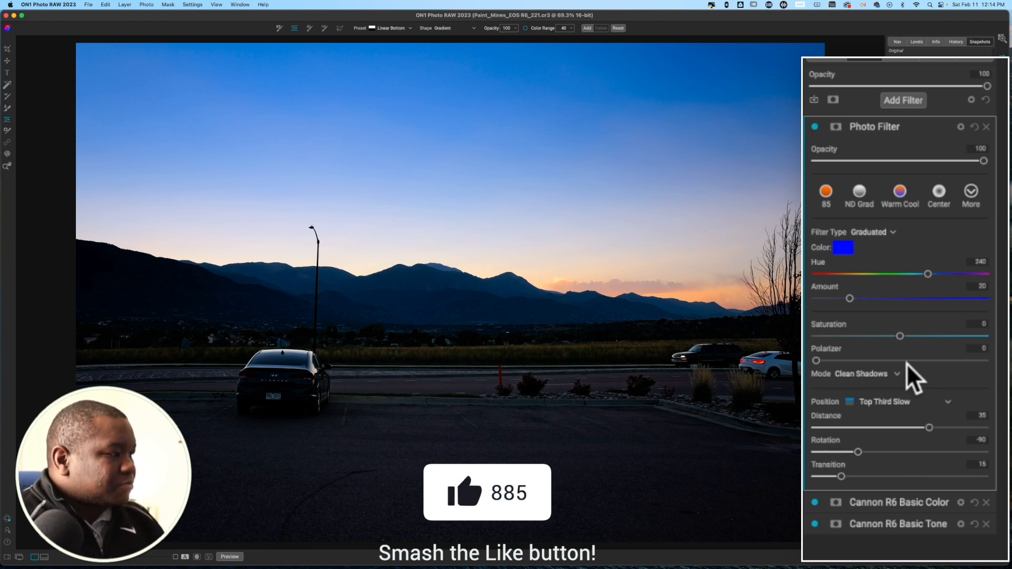
pyautogui.moveTo(217, 262)
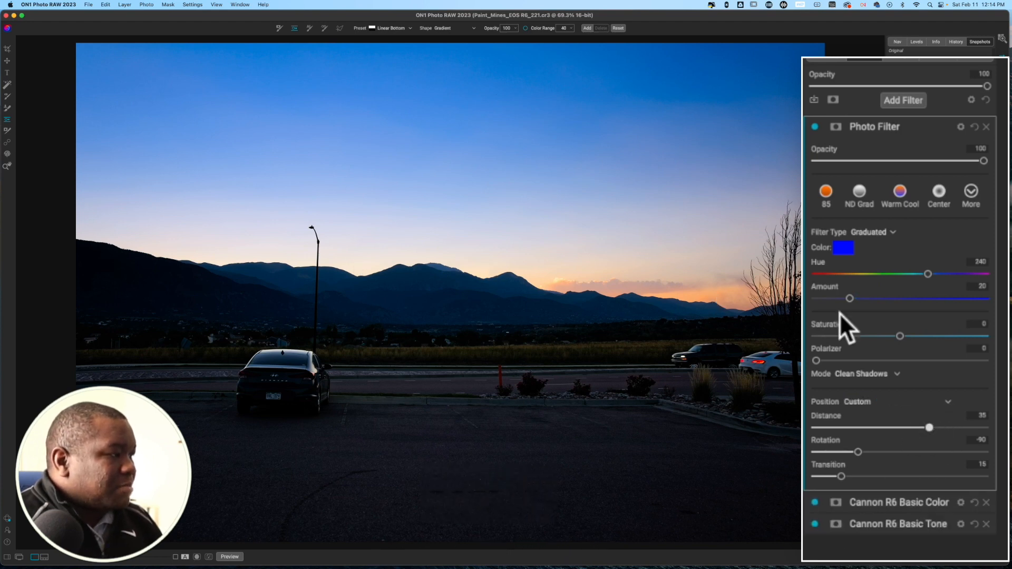
pyautogui.moveTo(850, 298); pyautogui.dragTo(954, 298)
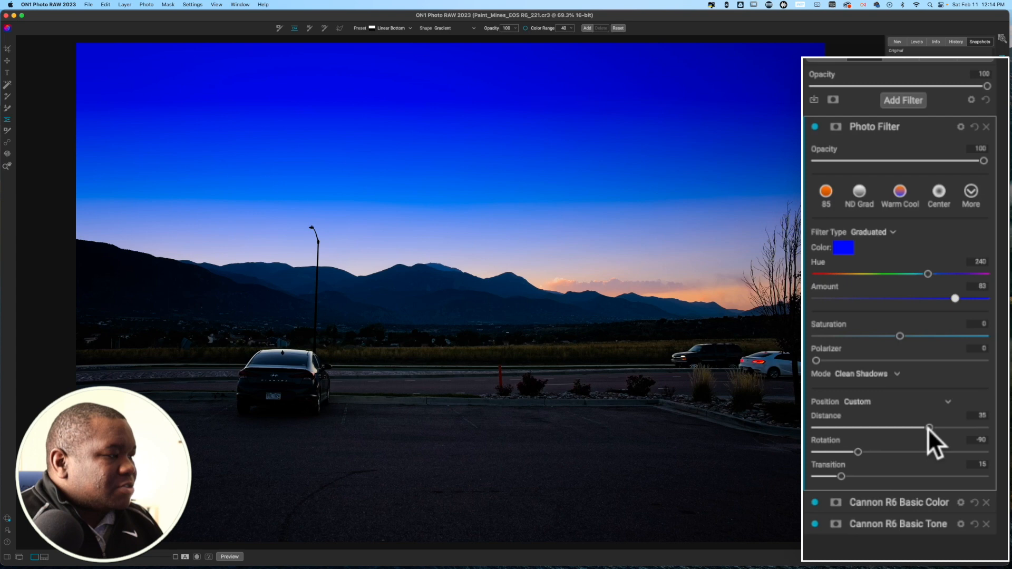
pyautogui.moveTo(928, 429); pyautogui.dragTo(933, 429)
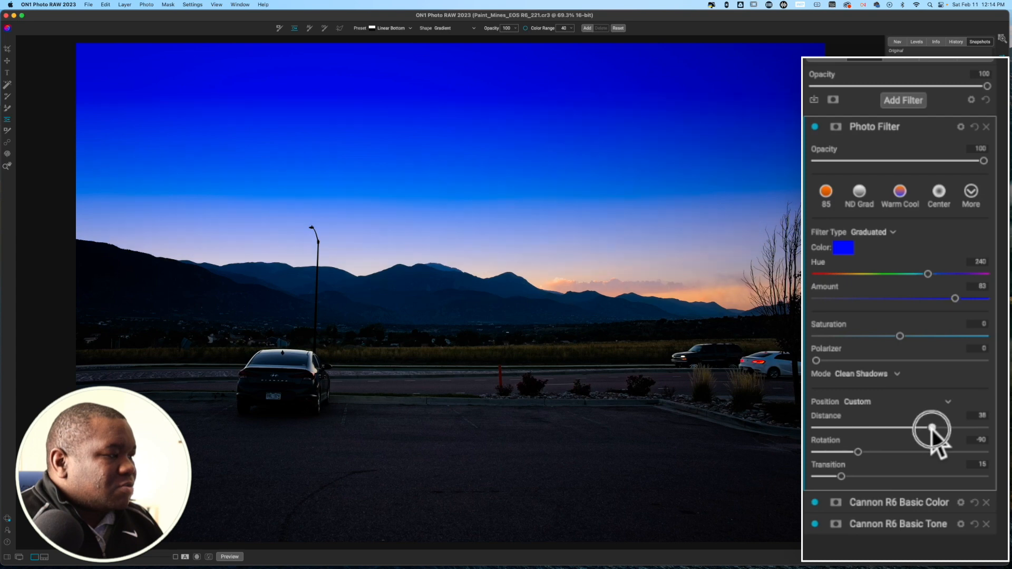
pyautogui.moveTo(931, 430); pyautogui.dragTo(925, 429)
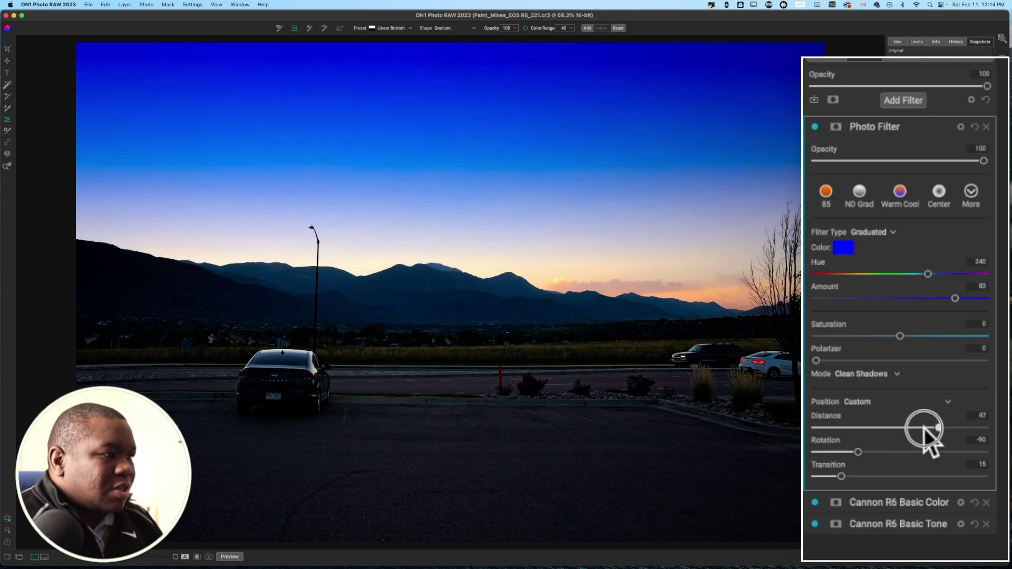
pyautogui.moveTo(935, 425); pyautogui.dragTo(912, 429)
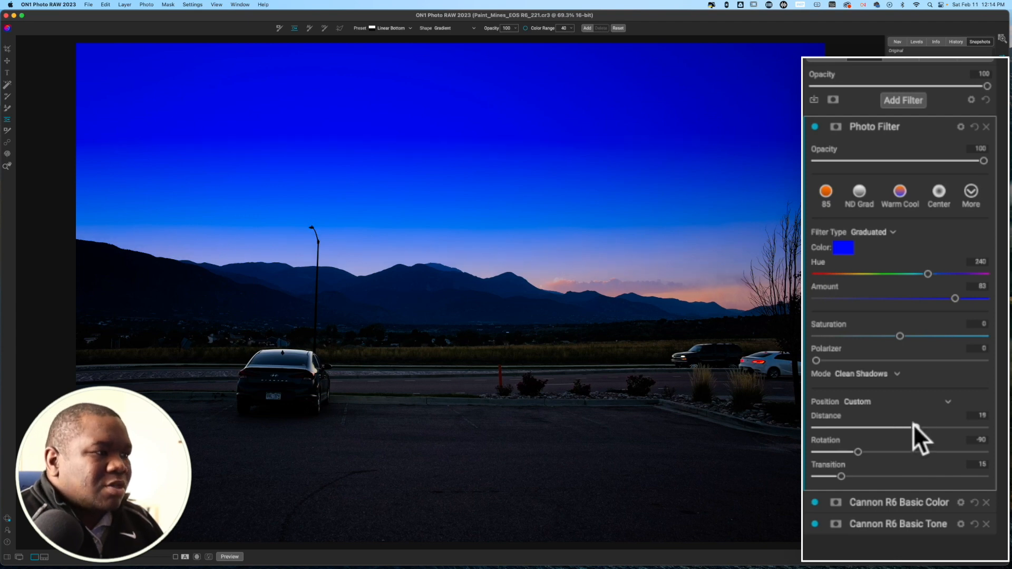
pyautogui.moveTo(920, 439)
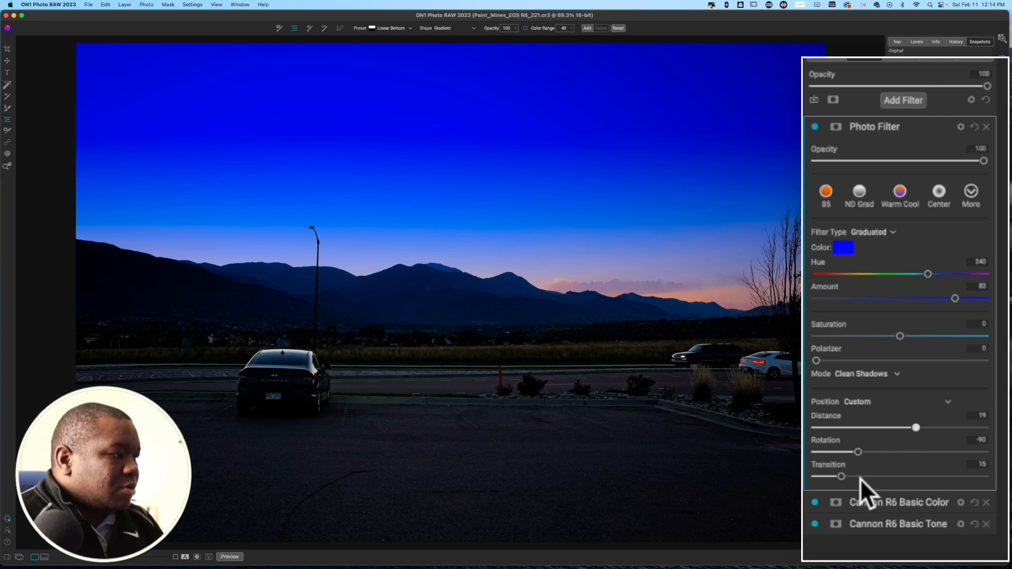
# - Harden the blue gradient edge and set it just above the mountain peaks
pyautogui.moveTo(841, 477); pyautogui.dragTo(852, 477)
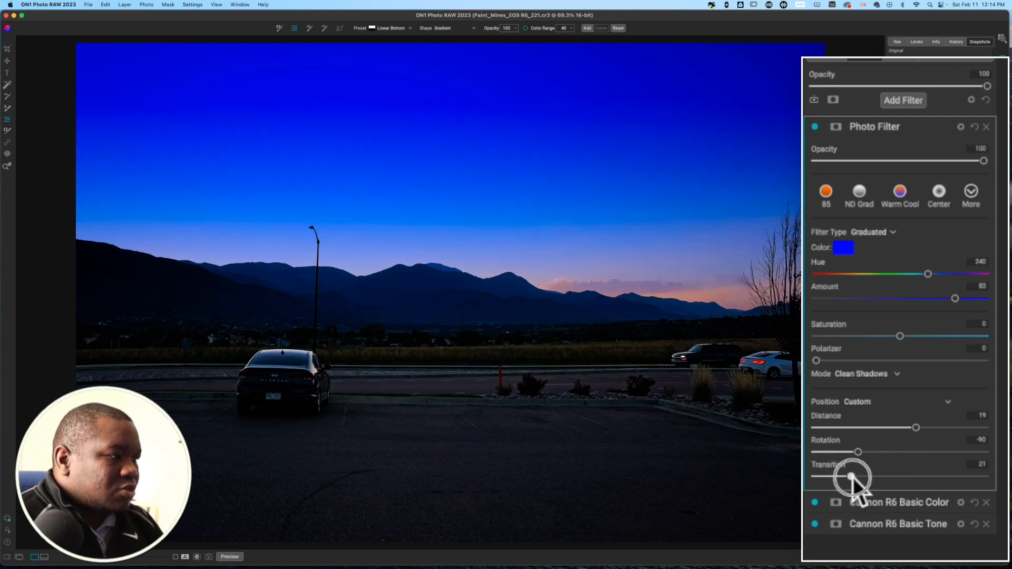
pyautogui.moveTo(849, 476); pyautogui.dragTo(840, 477)
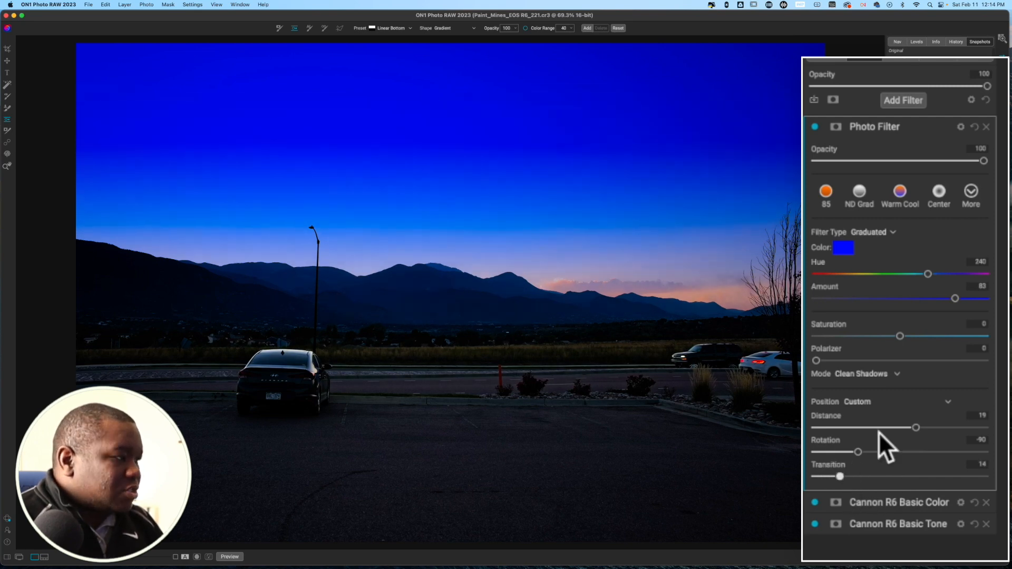
pyautogui.moveTo(917, 428); pyautogui.dragTo(894, 428)
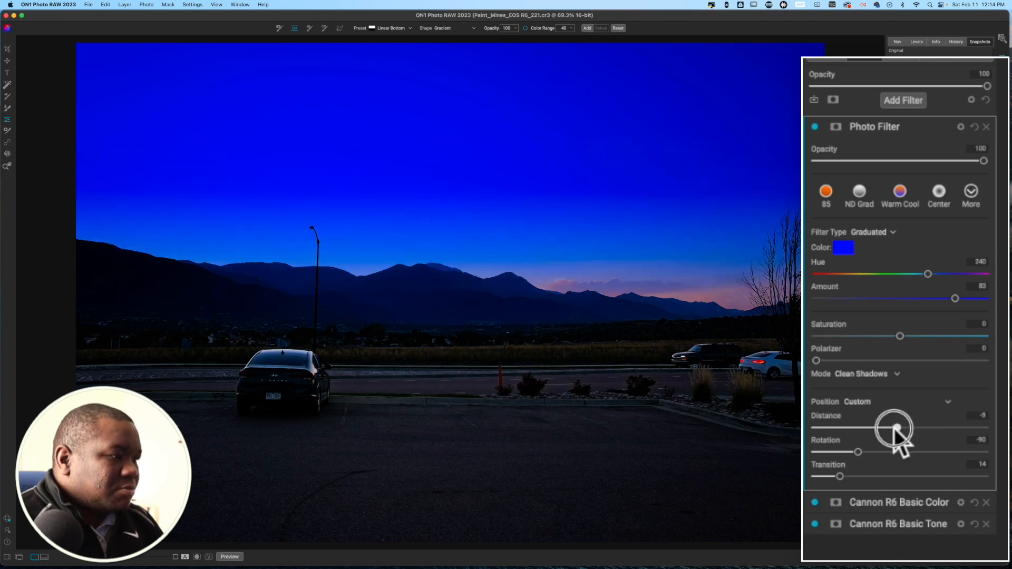
pyautogui.moveTo(895, 429); pyautogui.dragTo(940, 429)
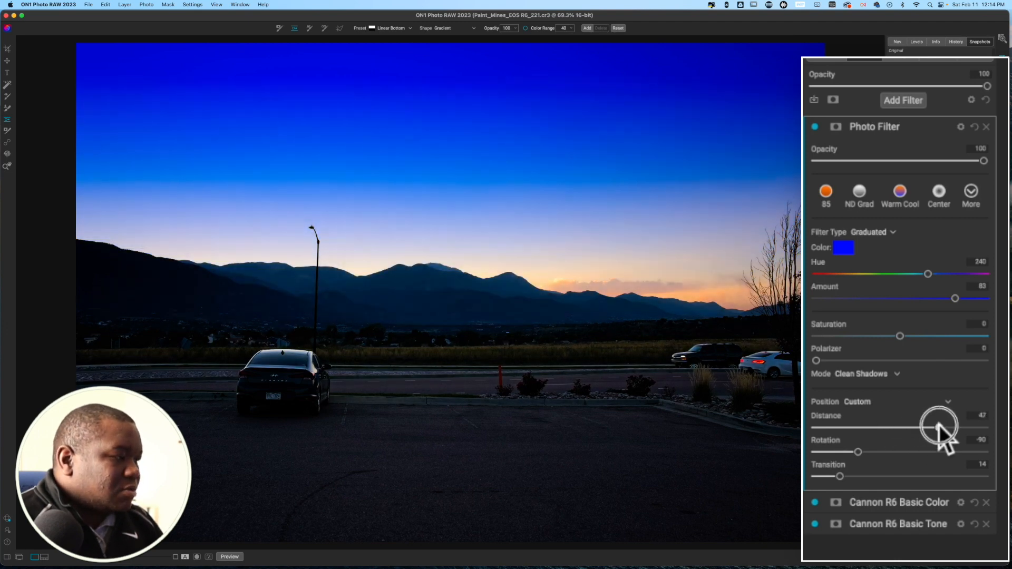
pyautogui.moveTo(938, 428); pyautogui.dragTo(941, 428)
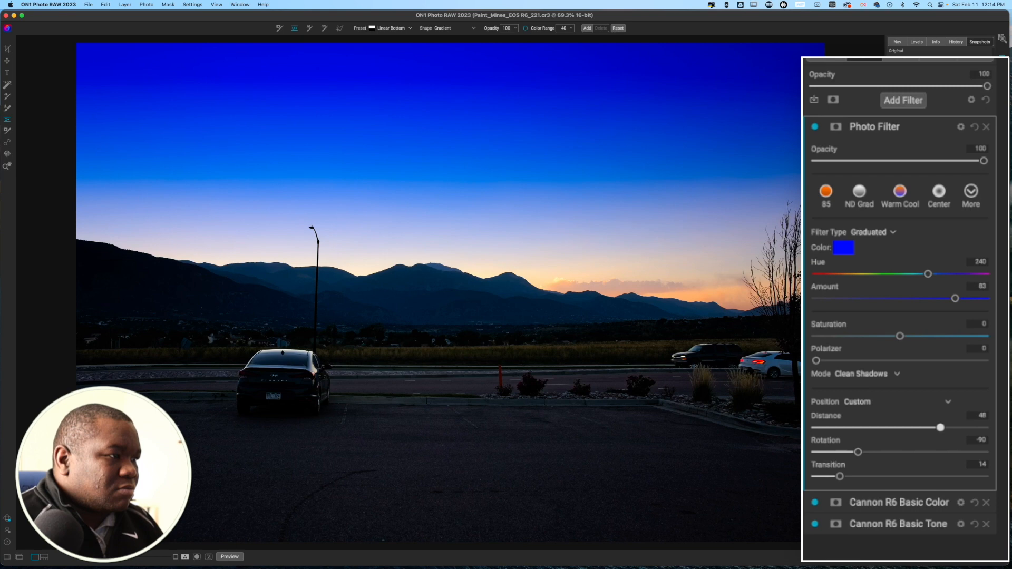
pyautogui.moveTo(840, 476); pyautogui.dragTo(817, 477)
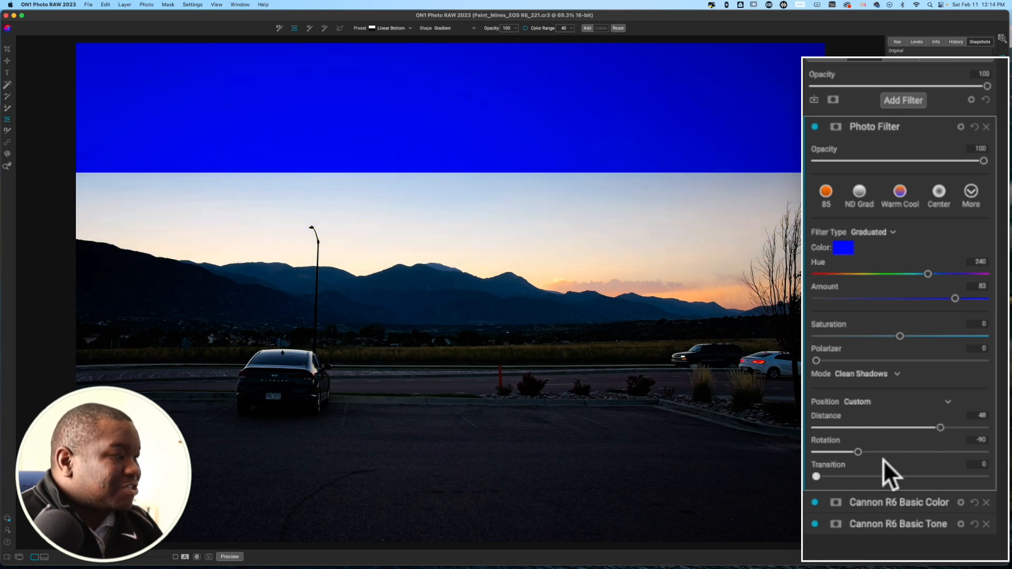
pyautogui.moveTo(940, 428); pyautogui.dragTo(928, 428)
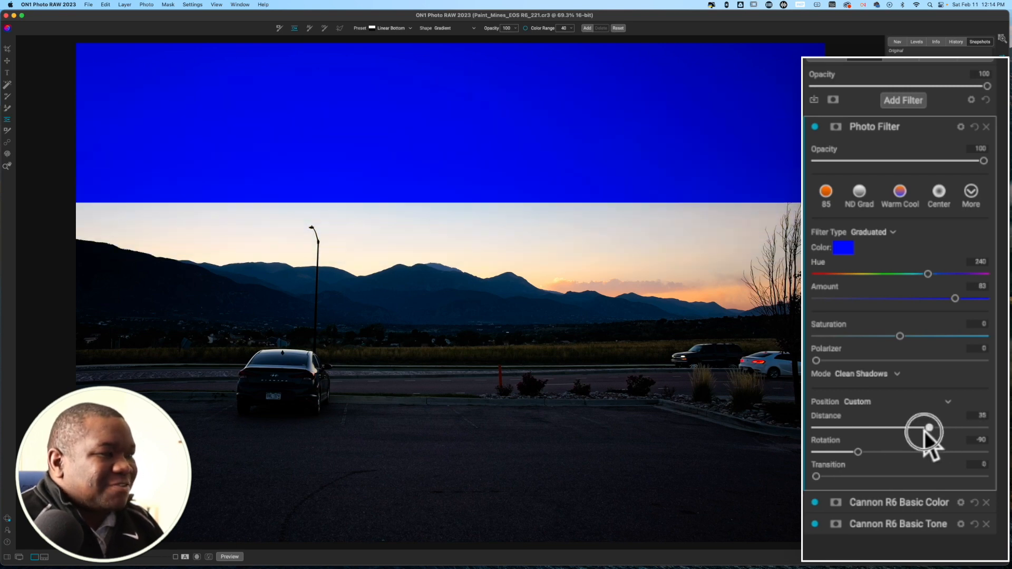
pyautogui.moveTo(927, 428); pyautogui.dragTo(915, 431)
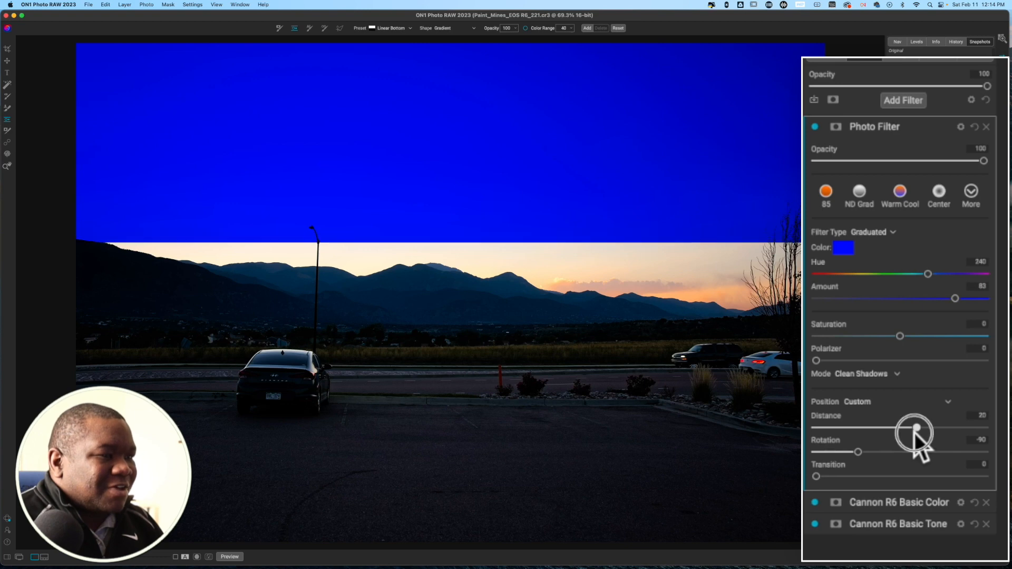
pyautogui.moveTo(915, 429); pyautogui.dragTo(912, 429)
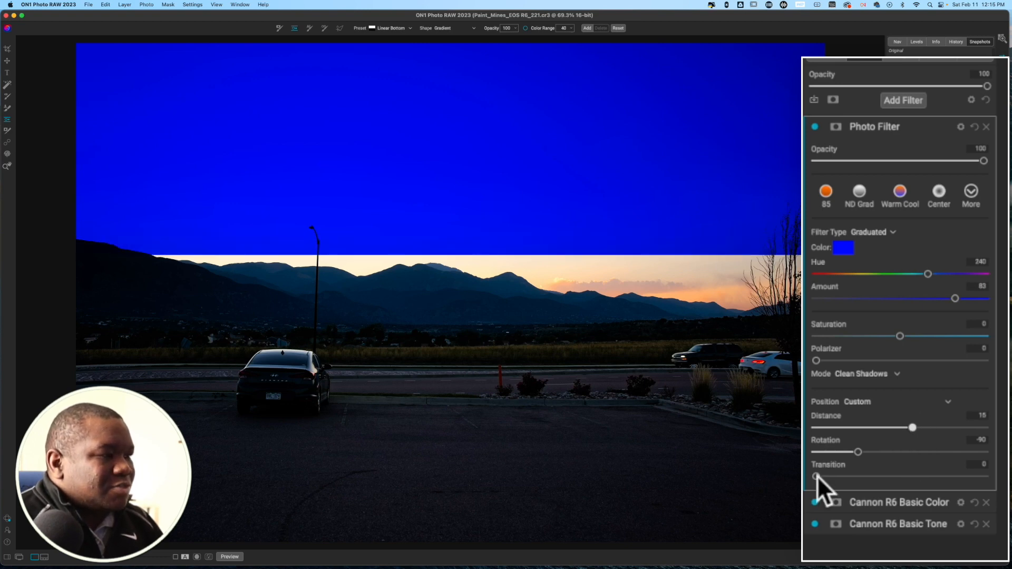
# - Soften the transition to 19, extend distance to 37, and ease amount to 38
pyautogui.moveTo(817, 476); pyautogui.dragTo(845, 477)
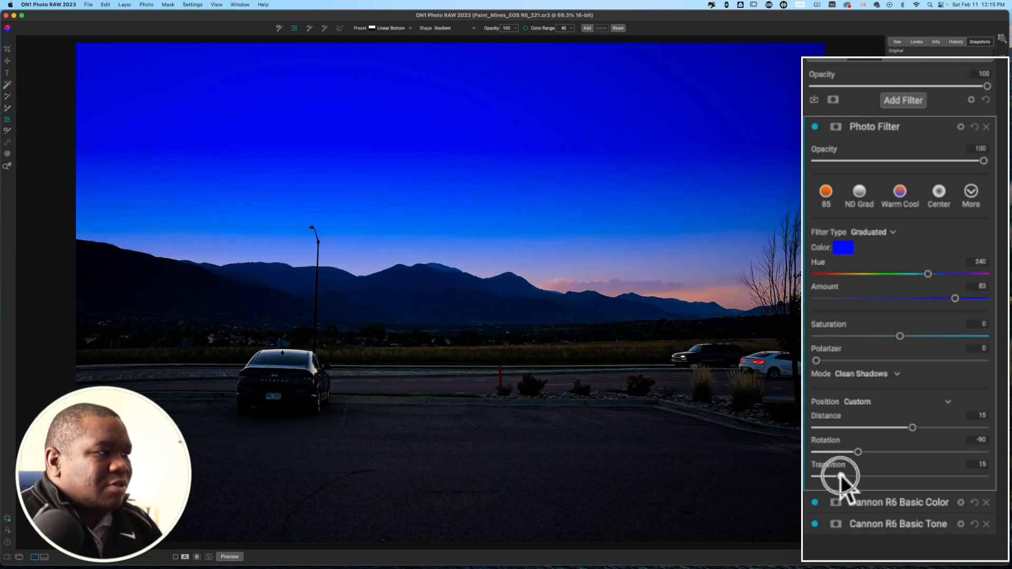
pyautogui.moveTo(839, 477); pyautogui.dragTo(852, 476)
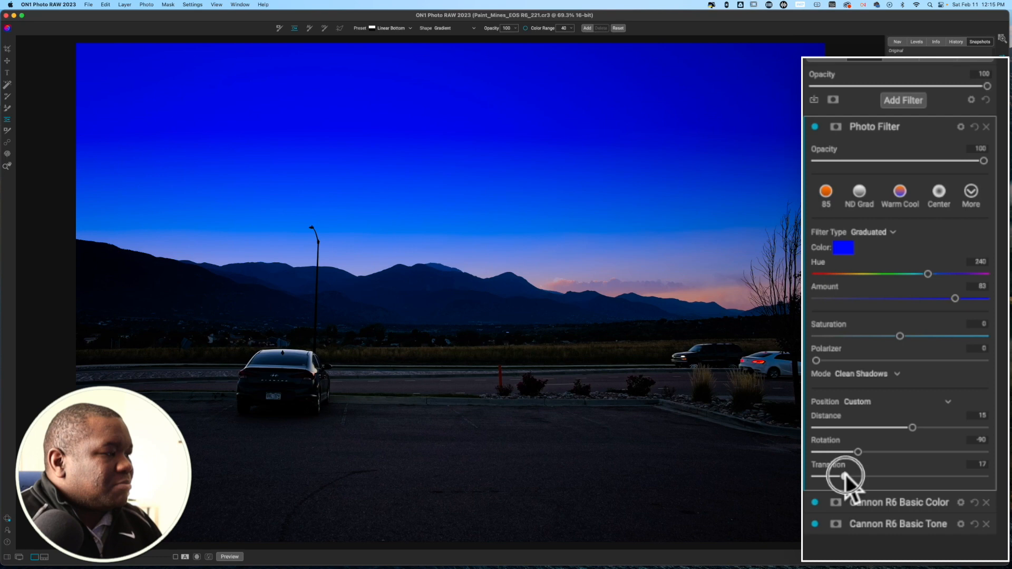
pyautogui.moveTo(912, 428); pyautogui.dragTo(899, 428)
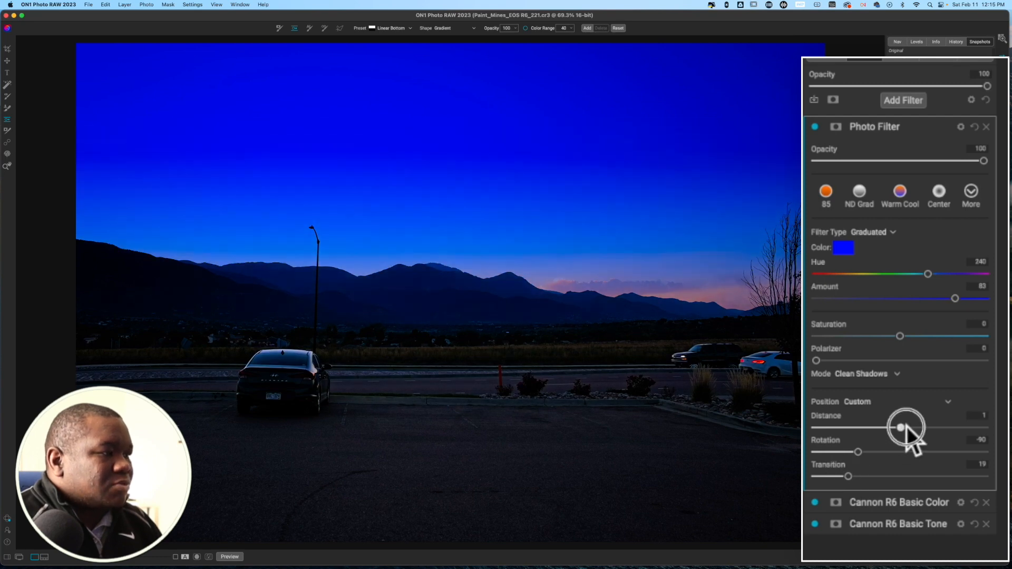
pyautogui.moveTo(899, 428); pyautogui.dragTo(920, 428)
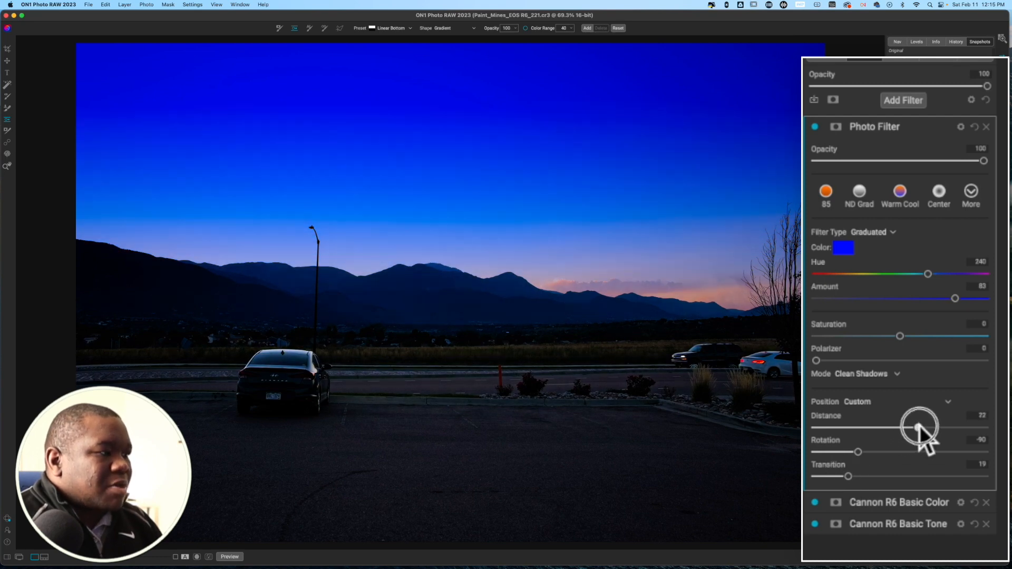
pyautogui.moveTo(920, 429); pyautogui.dragTo(929, 426)
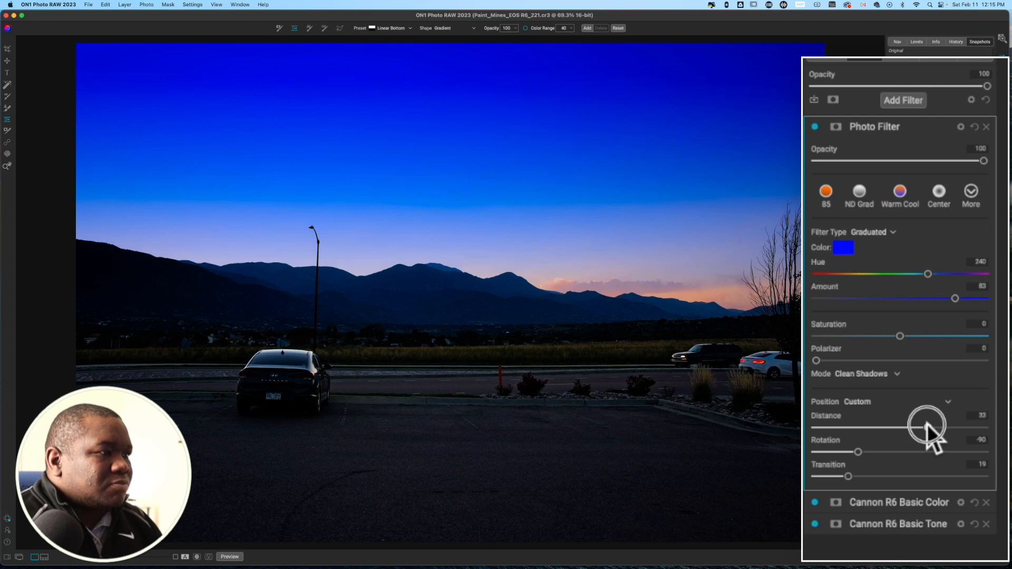
pyautogui.moveTo(932, 427); pyautogui.dragTo(936, 429)
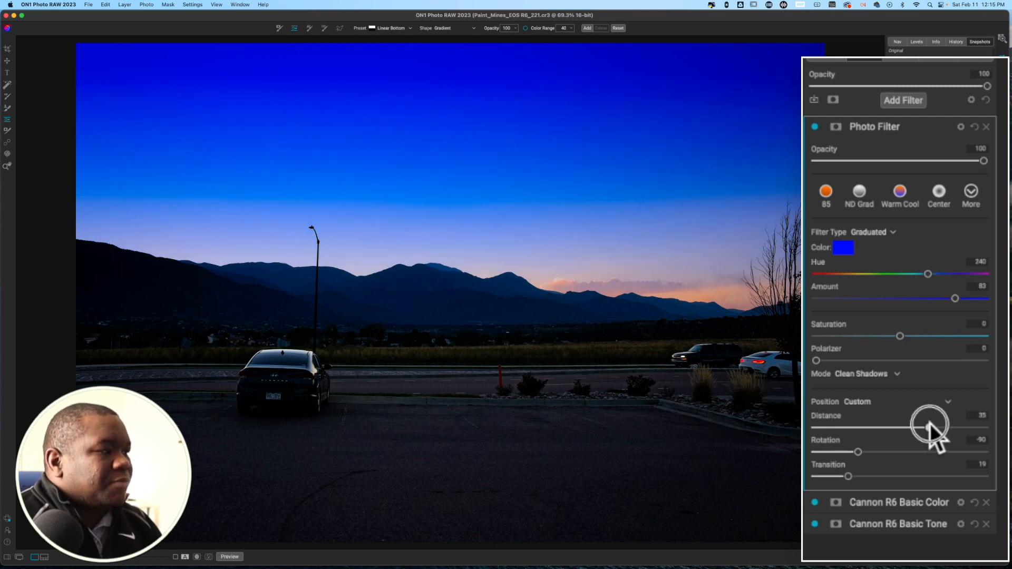
pyautogui.moveTo(937, 426); pyautogui.dragTo(943, 423)
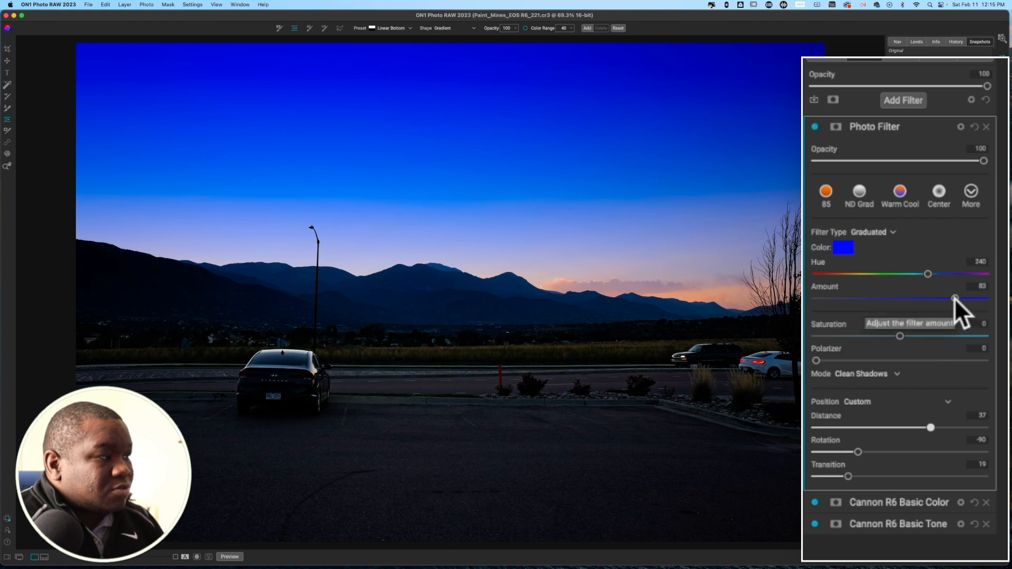
pyautogui.moveTo(956, 299); pyautogui.dragTo(917, 299)
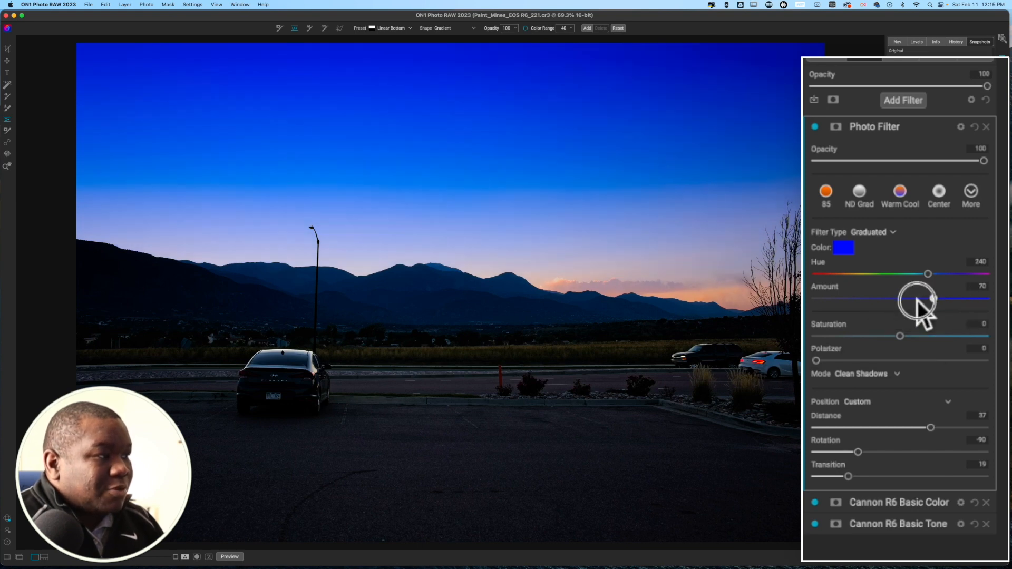
pyautogui.moveTo(920, 299); pyautogui.dragTo(878, 298)
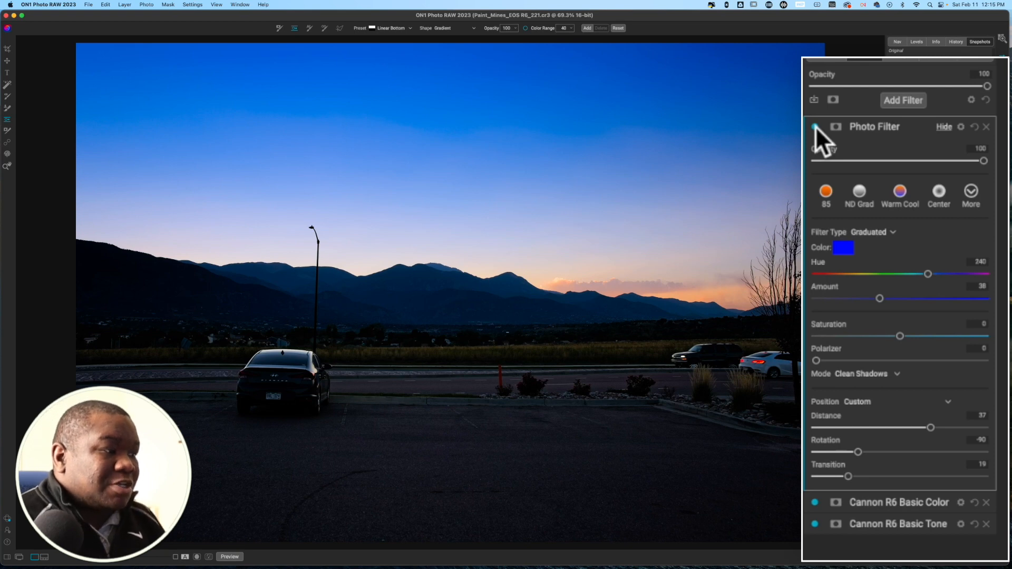
# - Toggle the blue sky filter off to compare the image without it
pyautogui.click(814, 127)
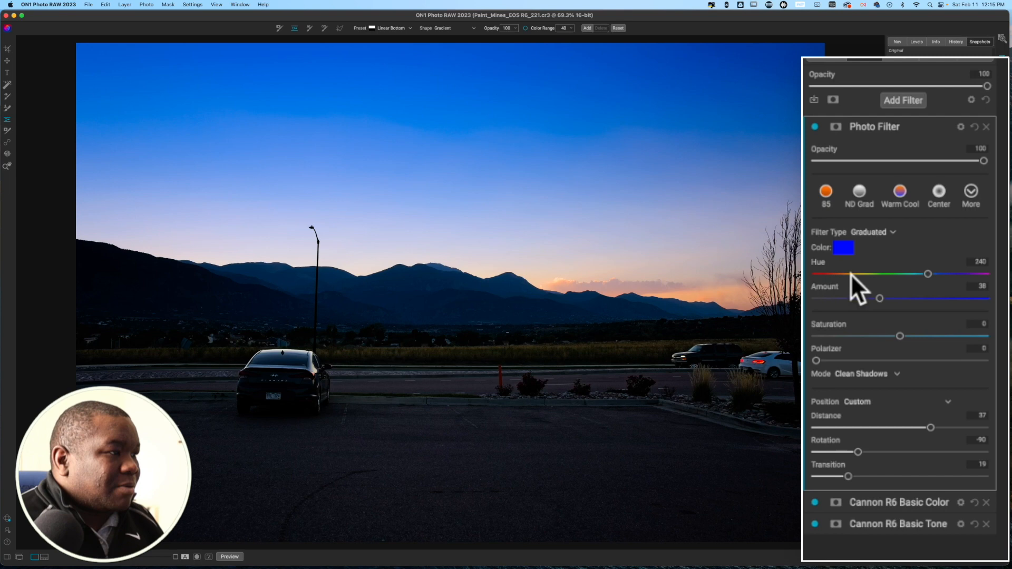
pyautogui.moveTo(899, 372)
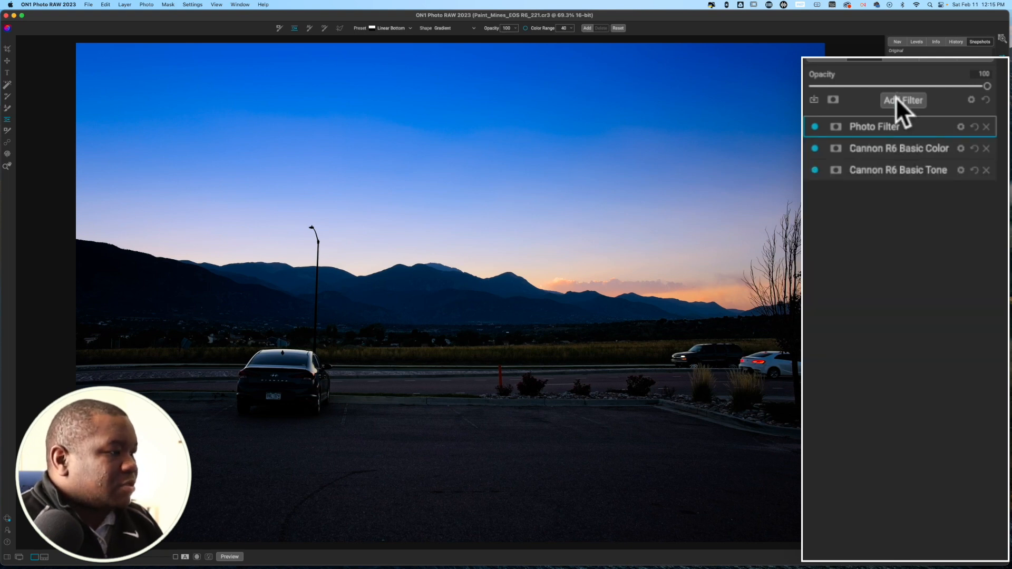
# - Add a second Photo Filter and set its colour to golden yellow
pyautogui.click(903, 100)
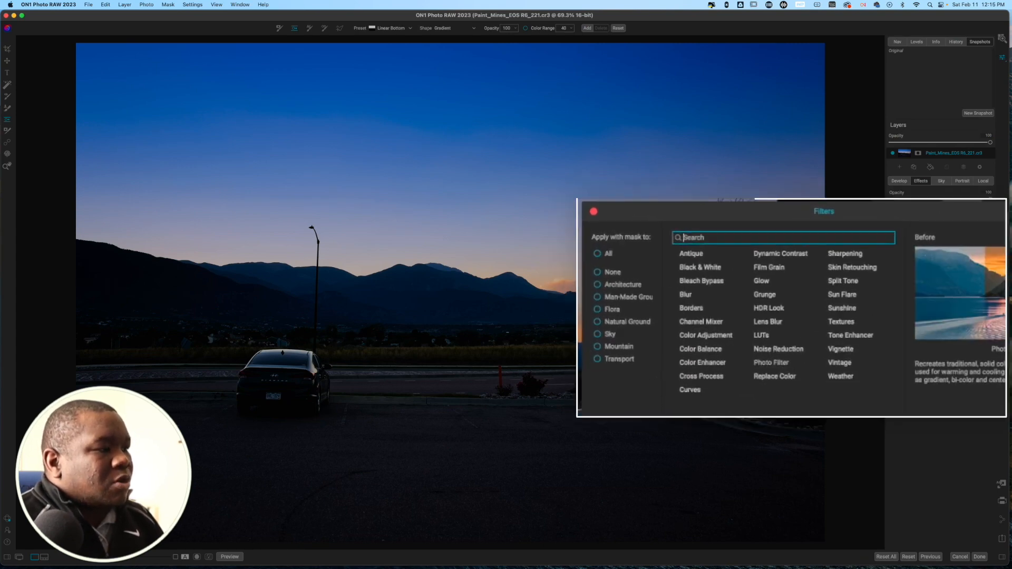
pyautogui.click(771, 362)
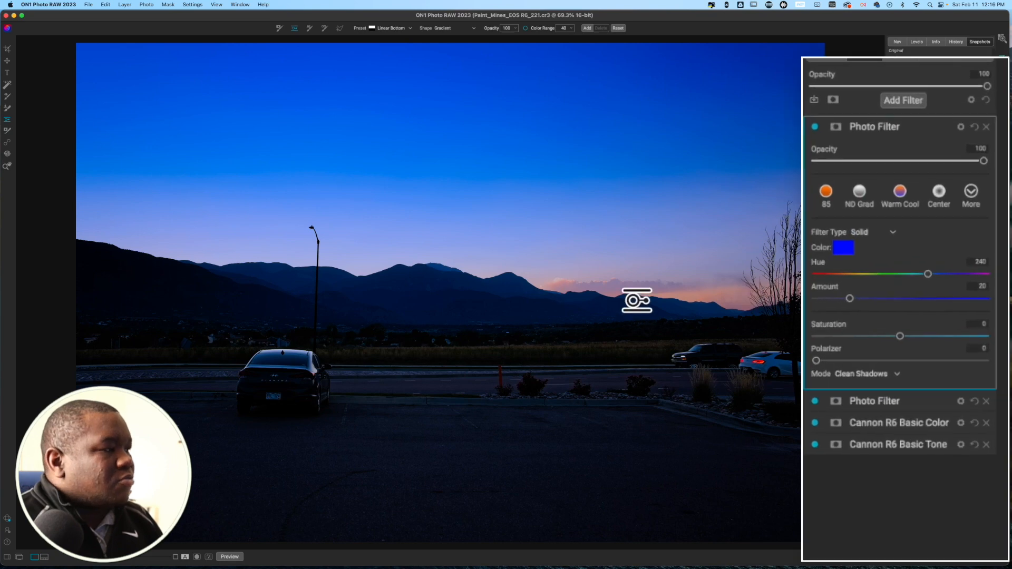
pyautogui.moveTo(928, 281)
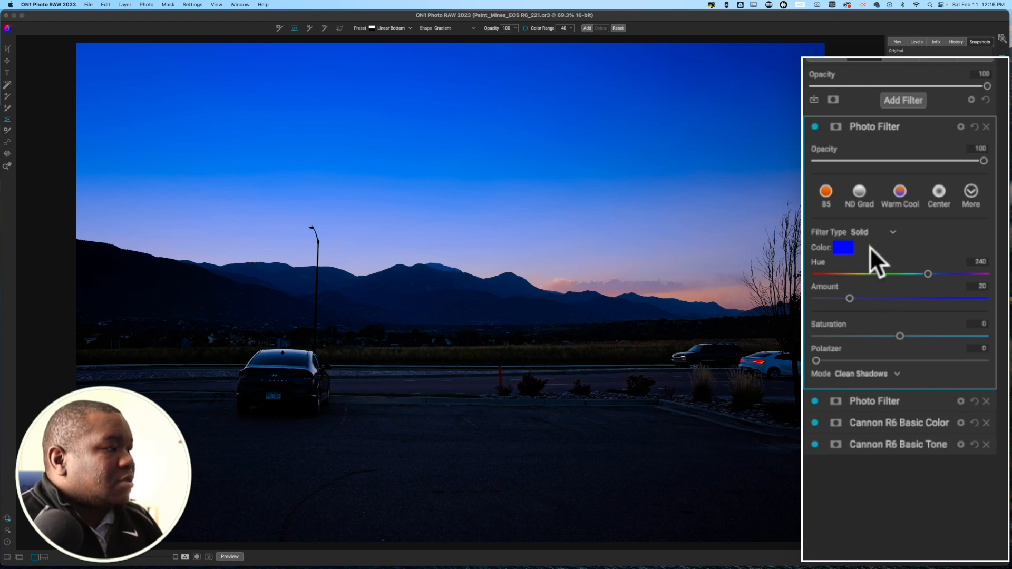
pyautogui.click(843, 247)
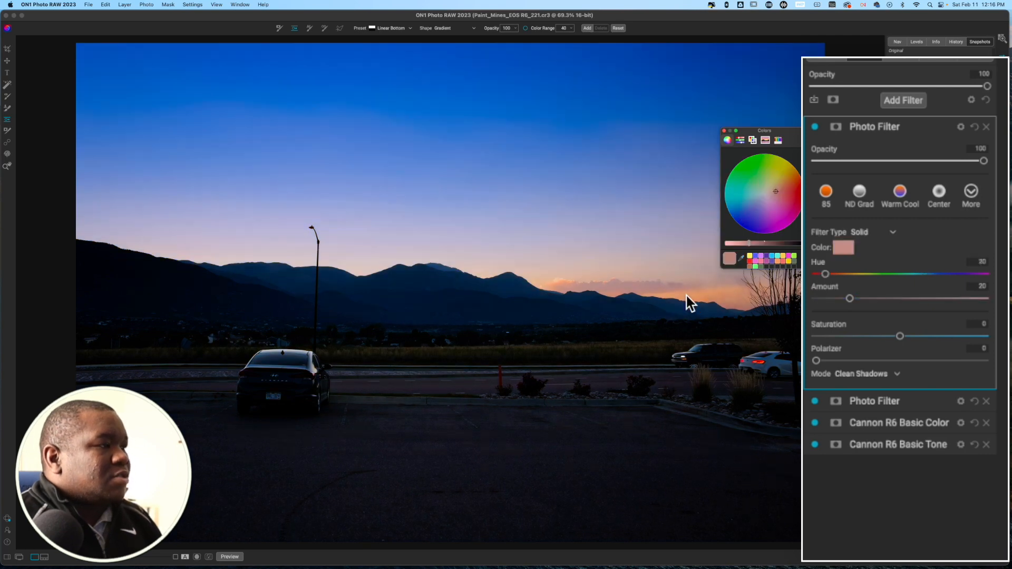
pyautogui.moveTo(781, 303)
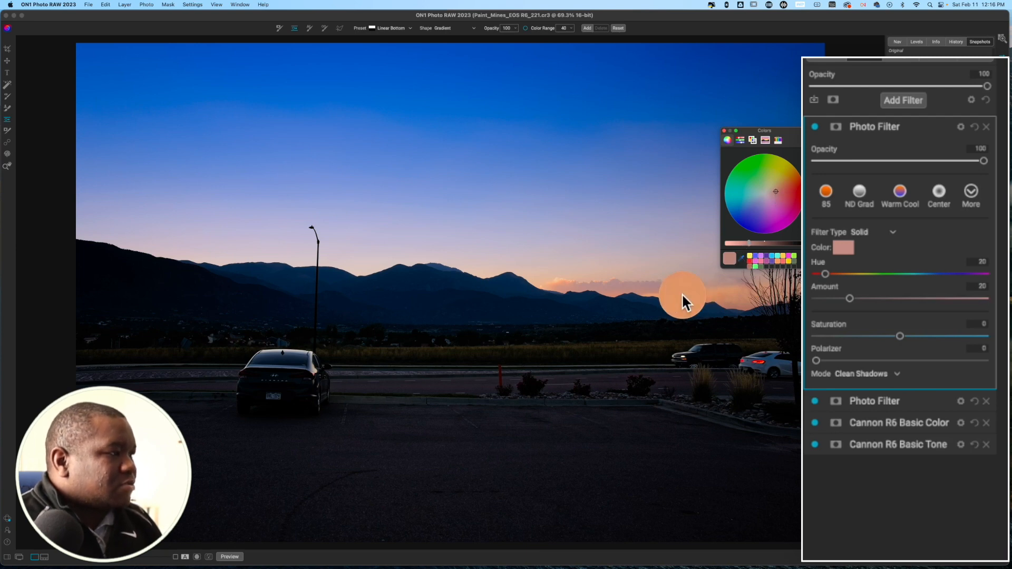
pyautogui.click(779, 184)
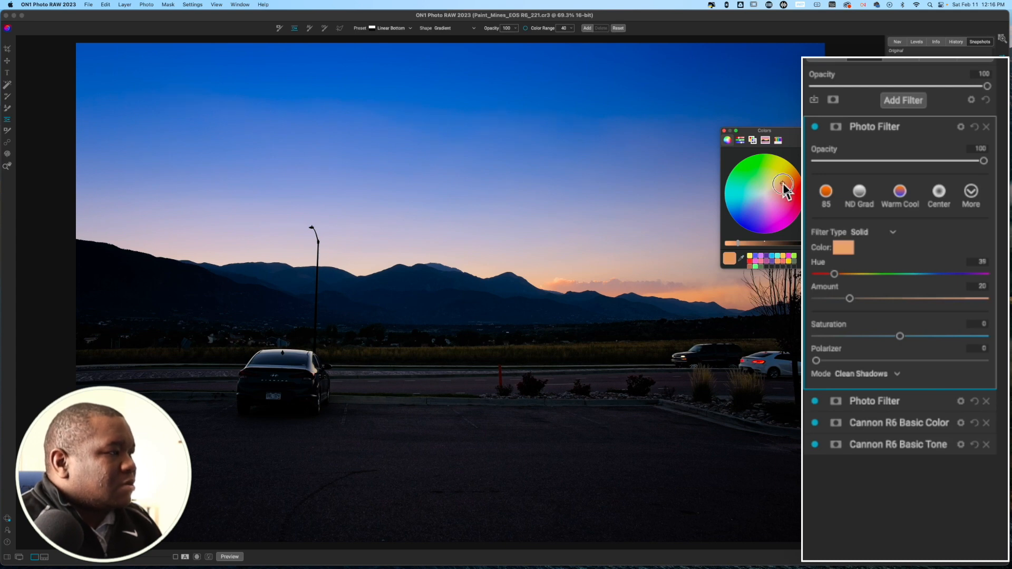
pyautogui.moveTo(781, 181); pyautogui.dragTo(781, 178)
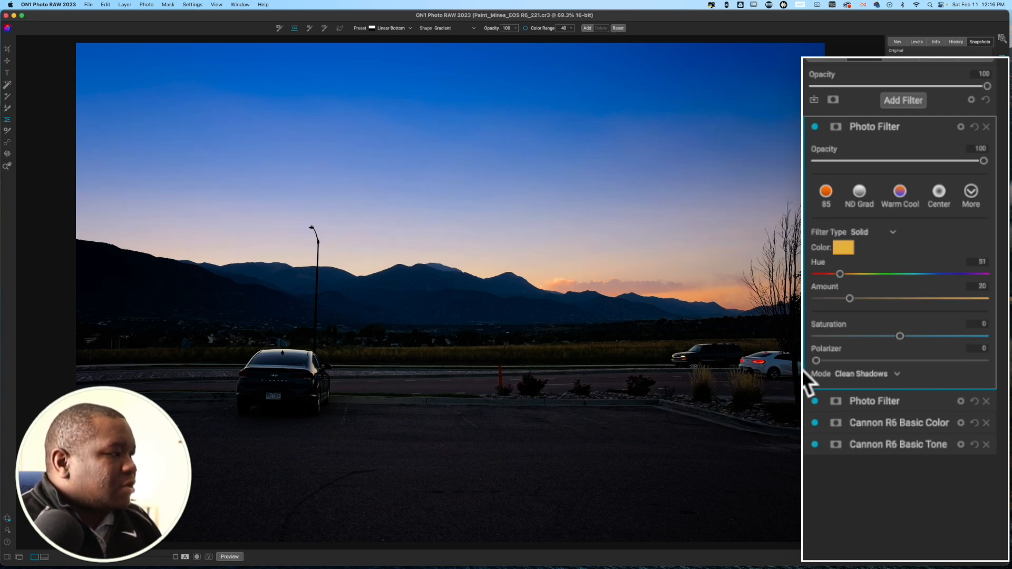
# - Raise the golden Photo Filter amount to 50
pyautogui.moveTo(849, 298); pyautogui.dragTo(871, 298)
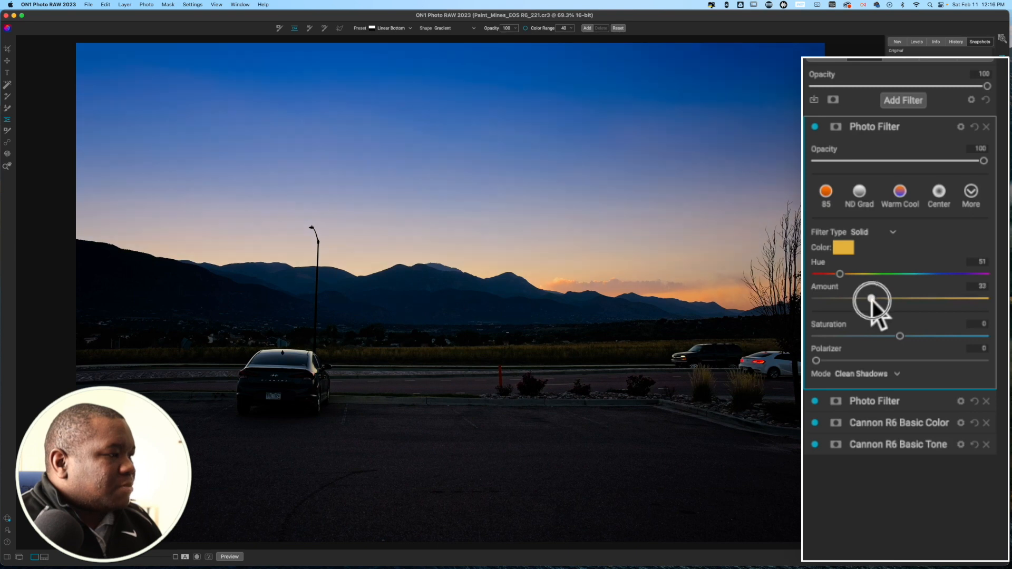
pyautogui.moveTo(872, 299); pyautogui.dragTo(888, 299)
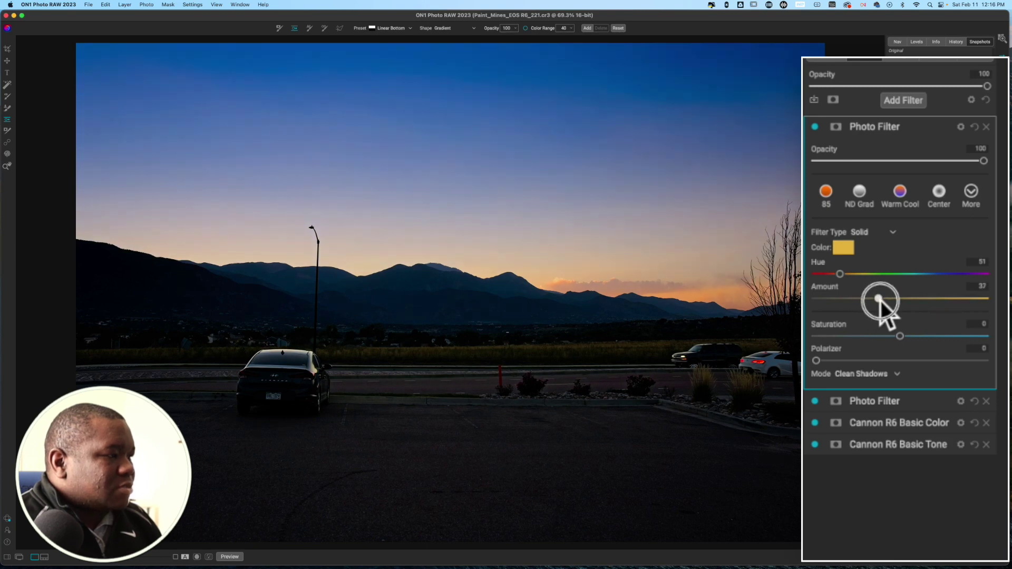
pyautogui.moveTo(879, 299); pyautogui.dragTo(898, 299)
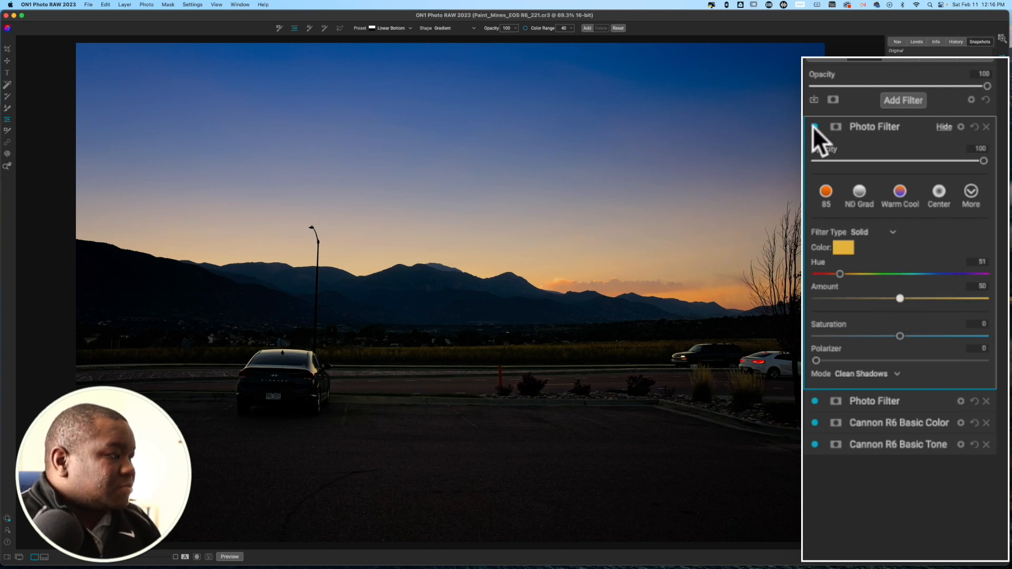
# - Toggle the golden filter off and on, then reveal its masking options
pyautogui.click(815, 126)
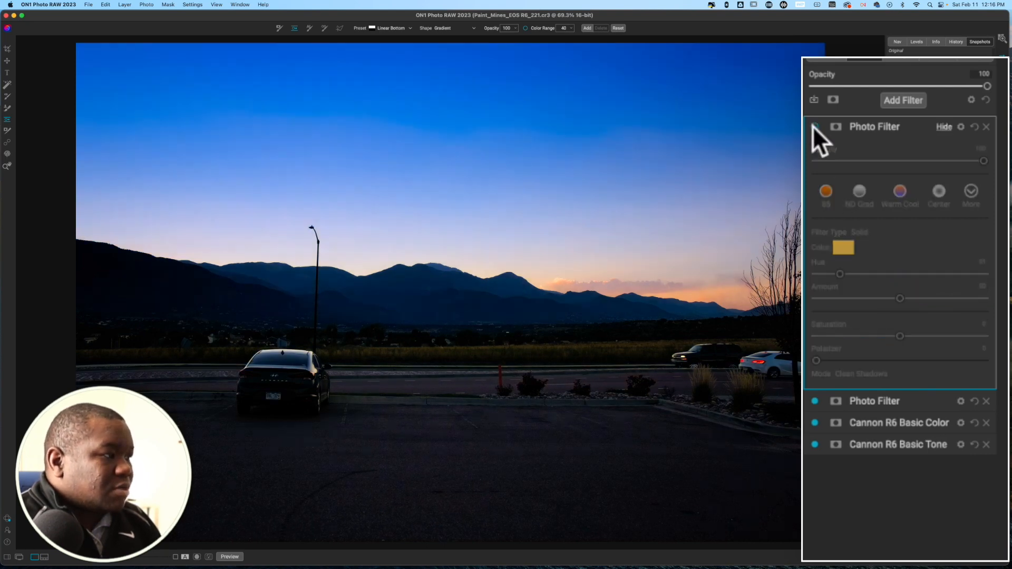
pyautogui.click(816, 127)
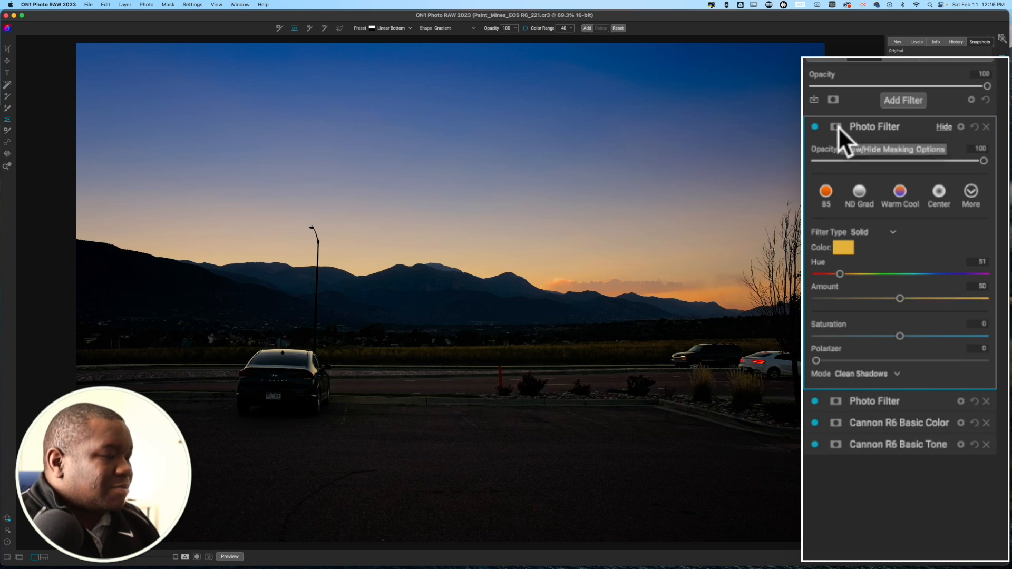
pyautogui.click(835, 127)
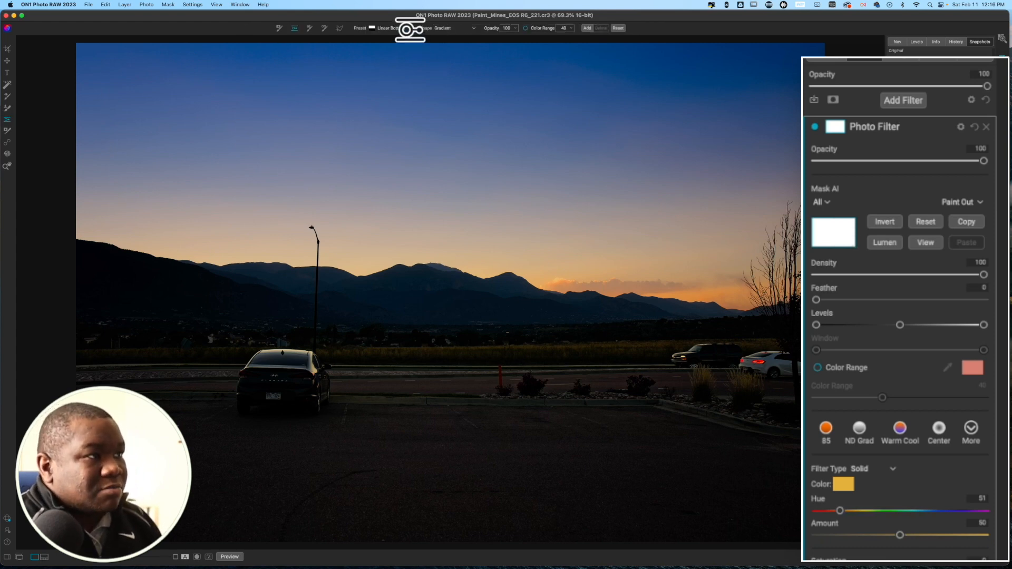
# - Place a Vignette gradient mask and move the flattened ellipse onto the sunrise
pyautogui.click(395, 29)
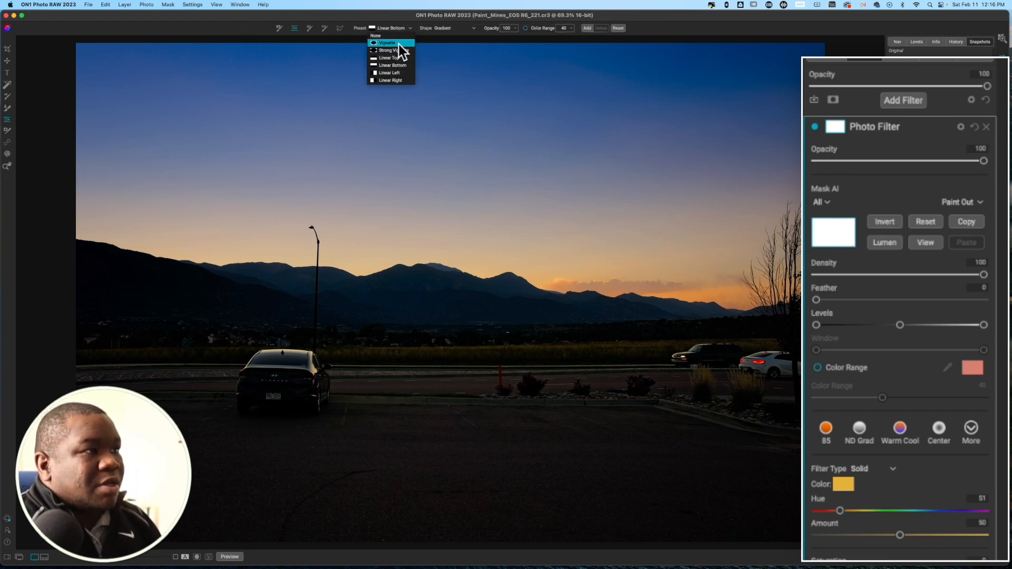
pyautogui.click(386, 43)
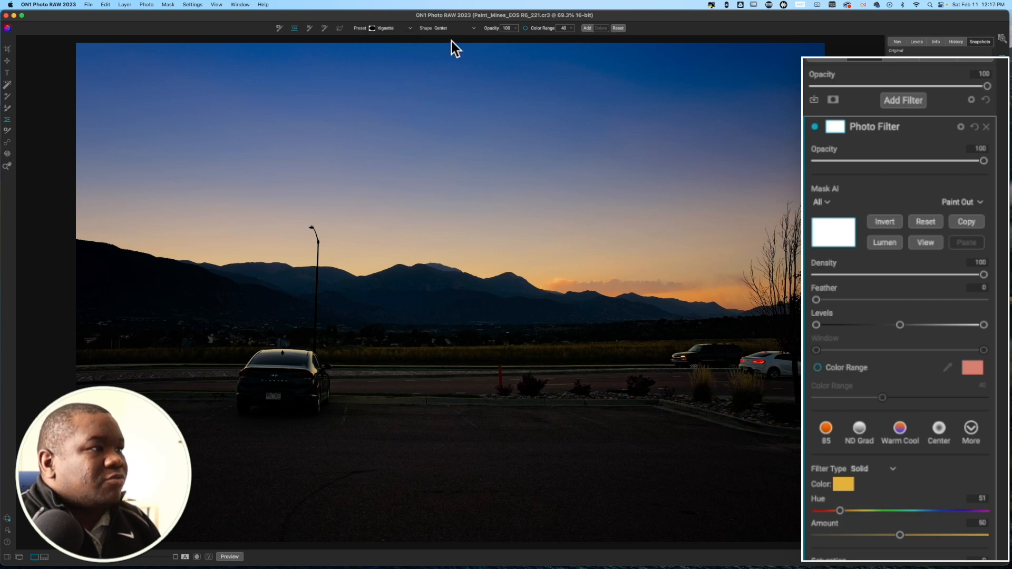
pyautogui.click(457, 28)
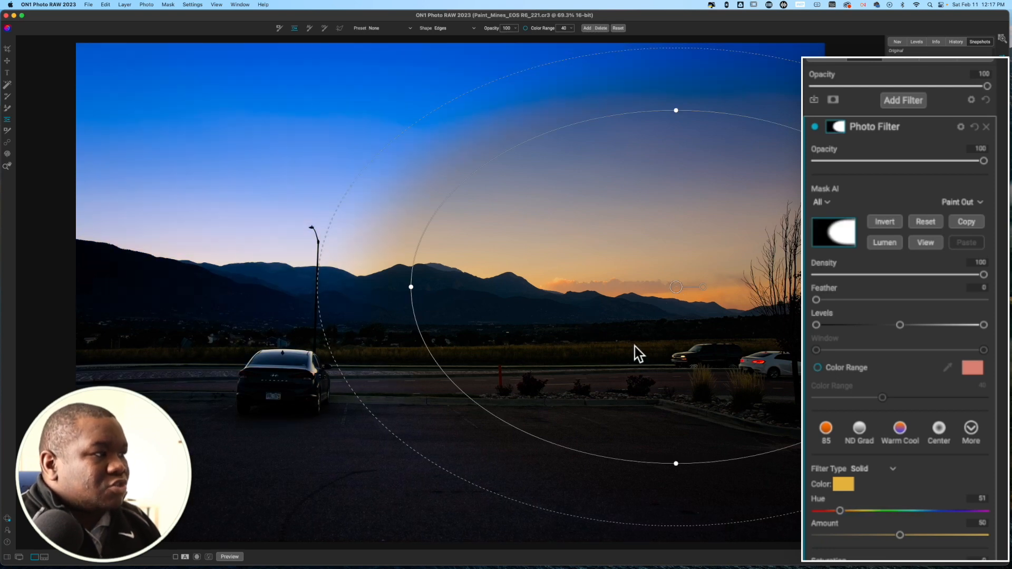
pyautogui.moveTo(677, 114)
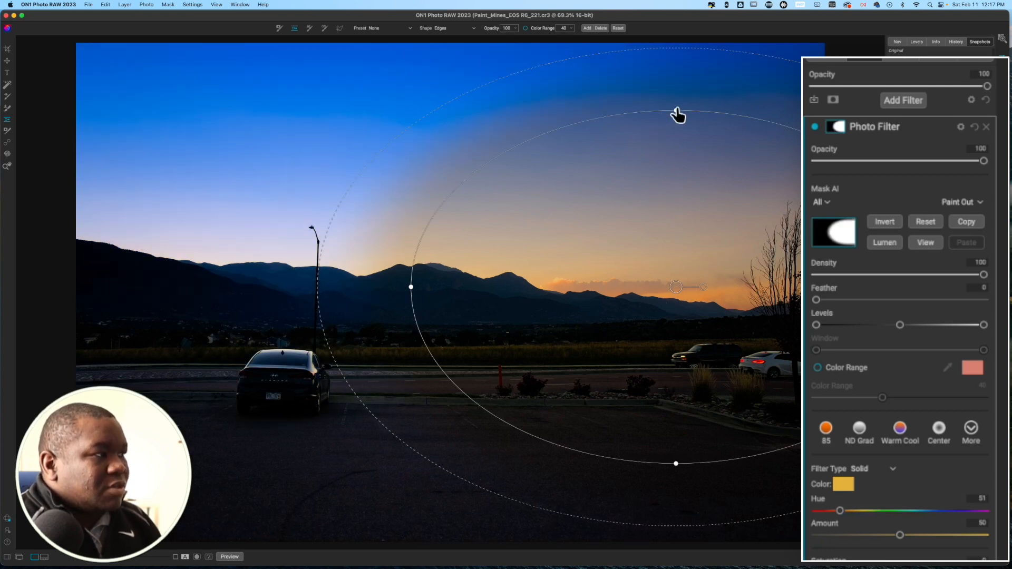
pyautogui.moveTo(677, 115); pyautogui.dragTo(674, 241)
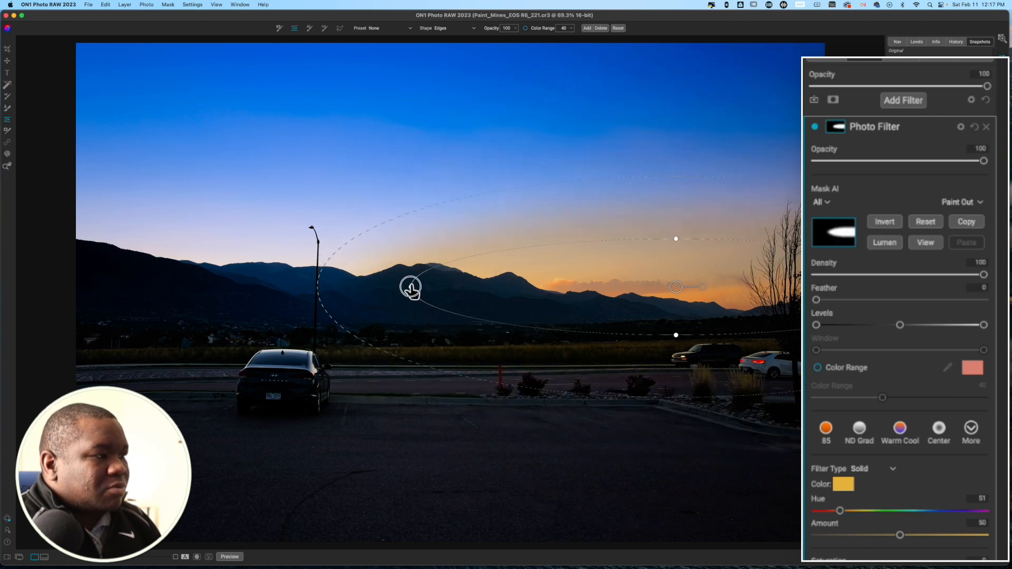
pyautogui.moveTo(411, 288); pyautogui.dragTo(548, 292)
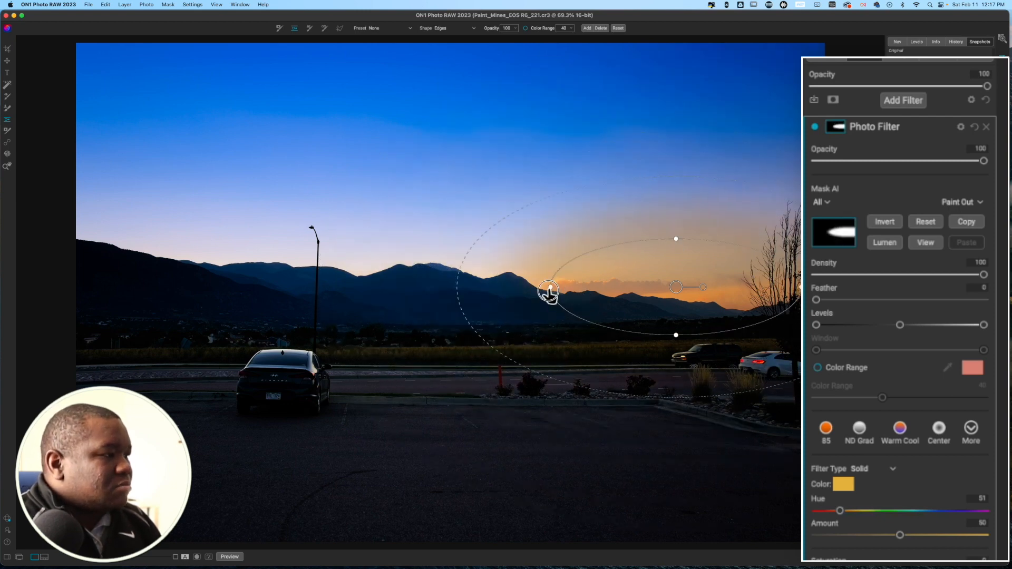
# - Reshape the ellipse and its soft falloff around the glowing horizon
pyautogui.moveTo(549, 291); pyautogui.dragTo(675, 316)
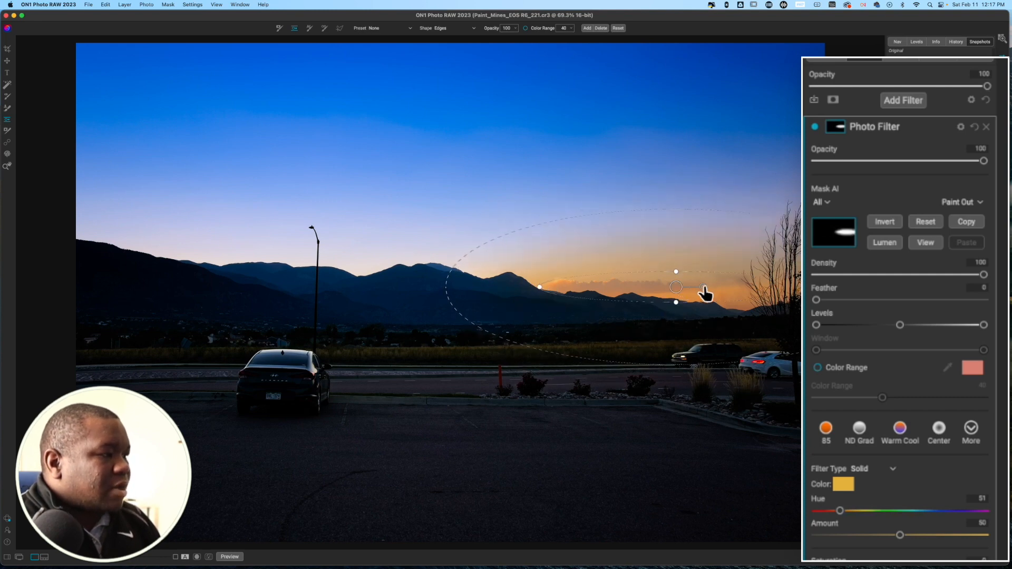
pyautogui.moveTo(676, 287); pyautogui.dragTo(671, 291)
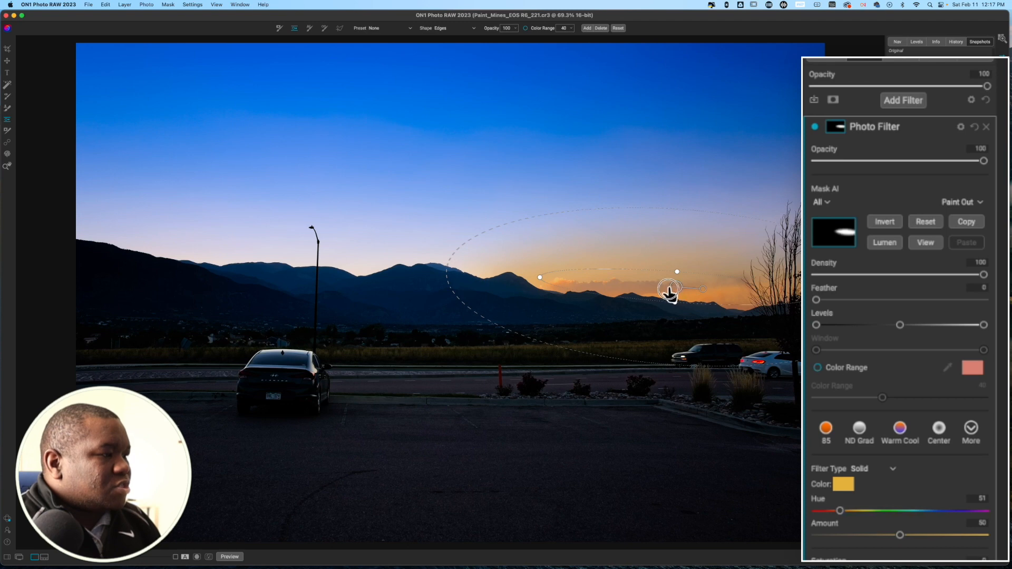
pyautogui.moveTo(670, 292); pyautogui.dragTo(652, 289)
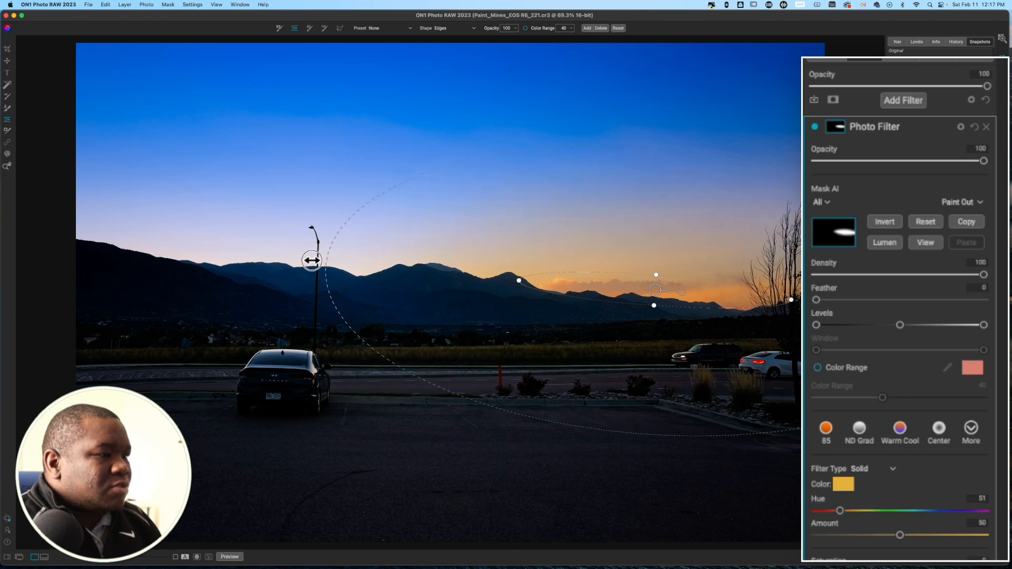
pyautogui.moveTo(311, 261); pyautogui.dragTo(283, 261)
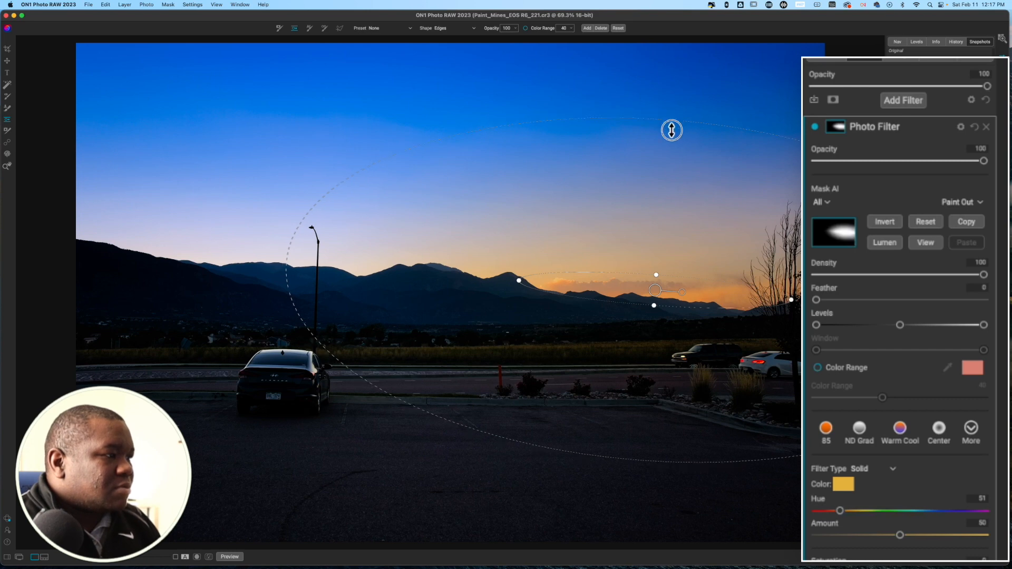
pyautogui.moveTo(672, 129); pyautogui.dragTo(655, 278)
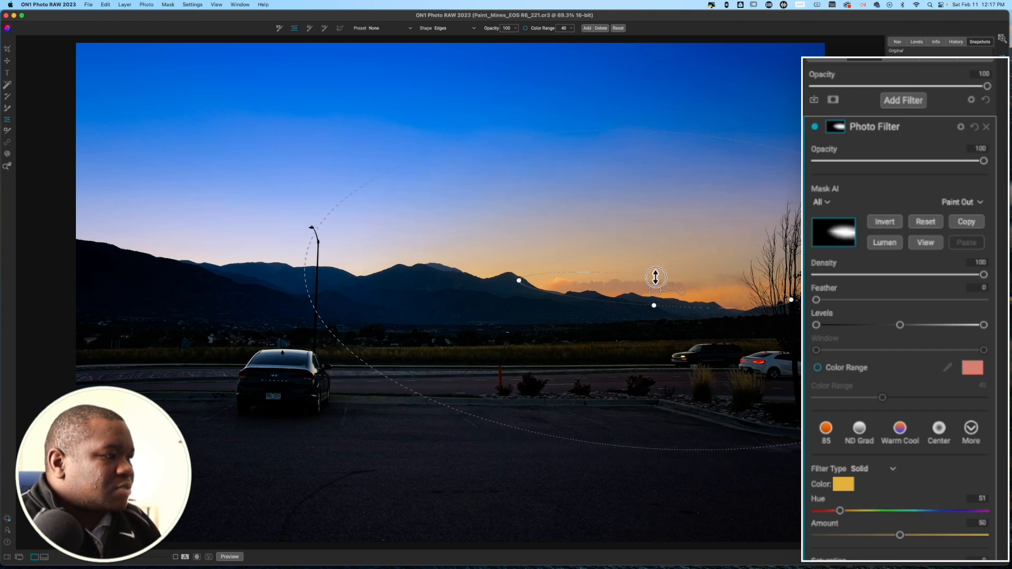
pyautogui.moveTo(655, 277); pyautogui.dragTo(655, 286)
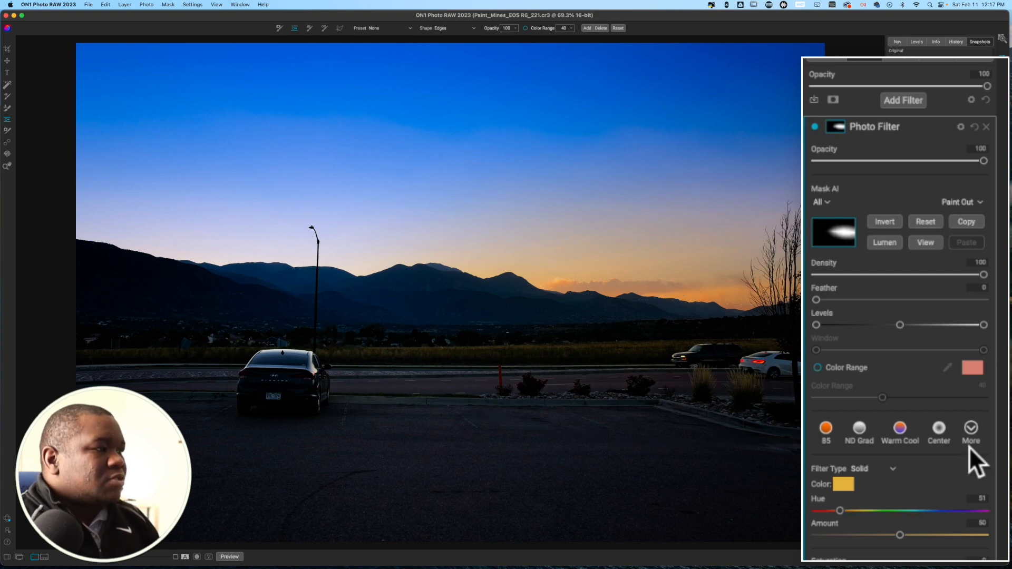
pyautogui.moveTo(818, 135)
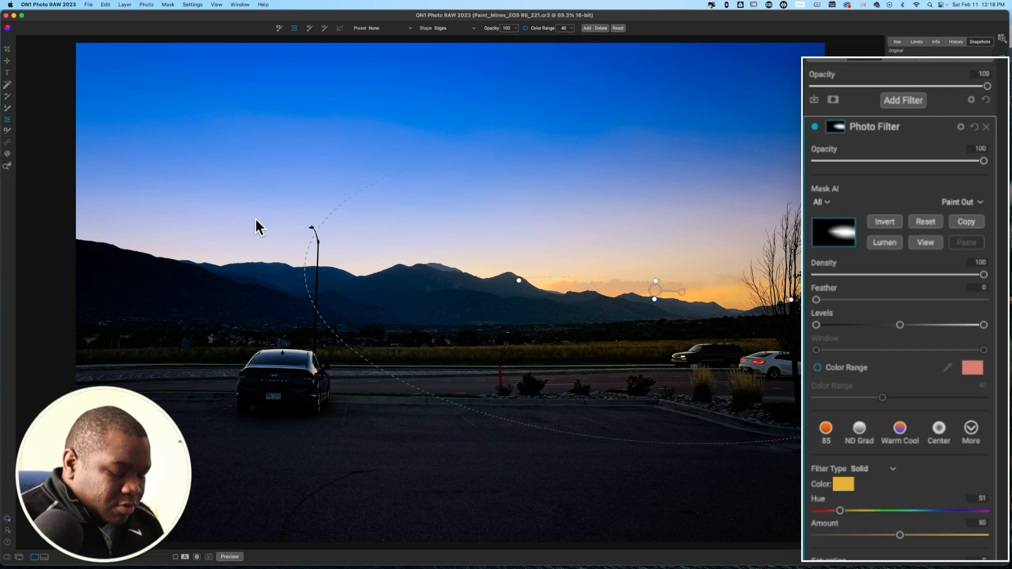
# - Paint the golden glow mask along the left horizon with the Mask Brush
pyautogui.click(8, 119)
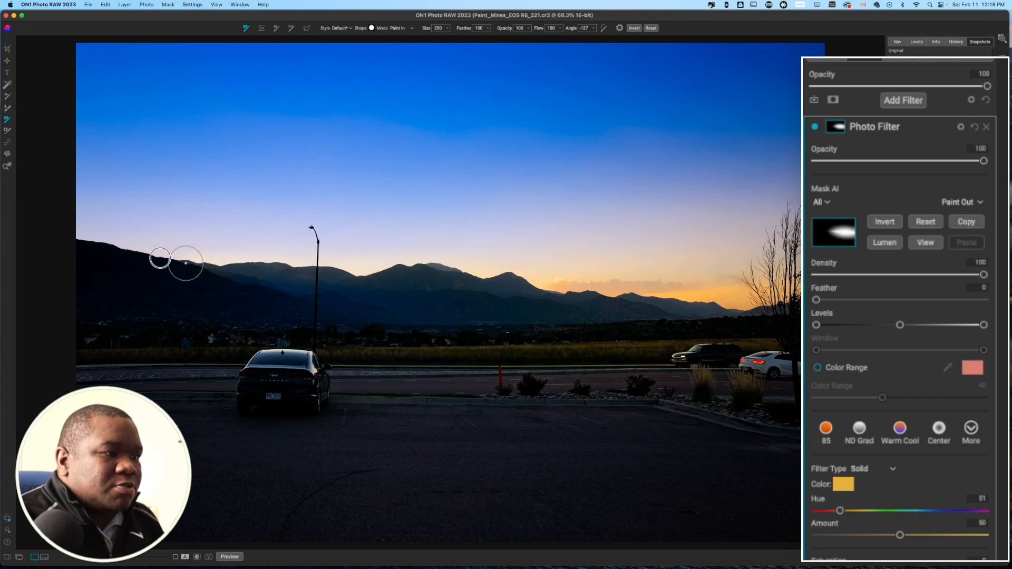
pyautogui.moveTo(75, 240)
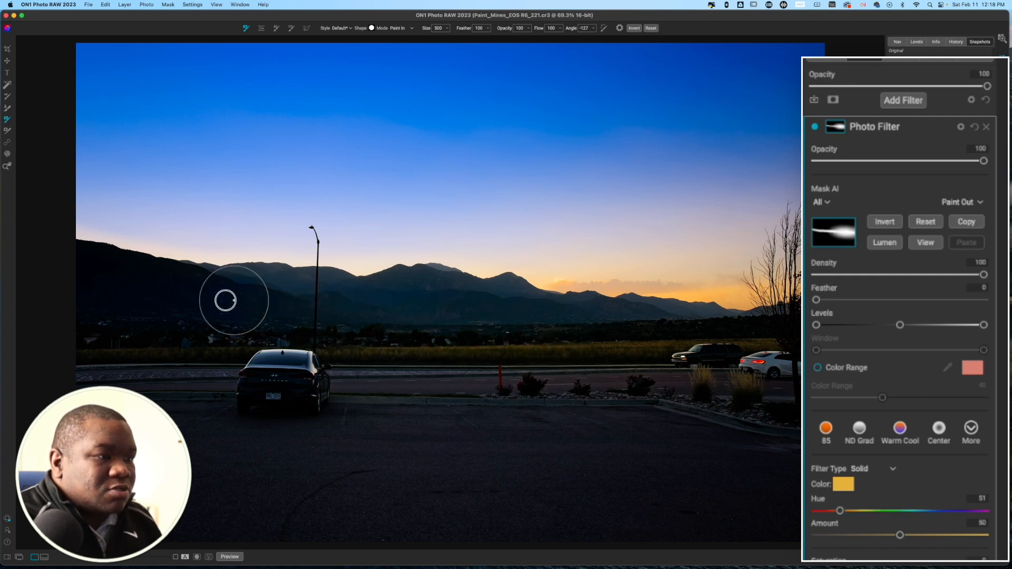
pyautogui.moveTo(224, 300); pyautogui.dragTo(397, 322)
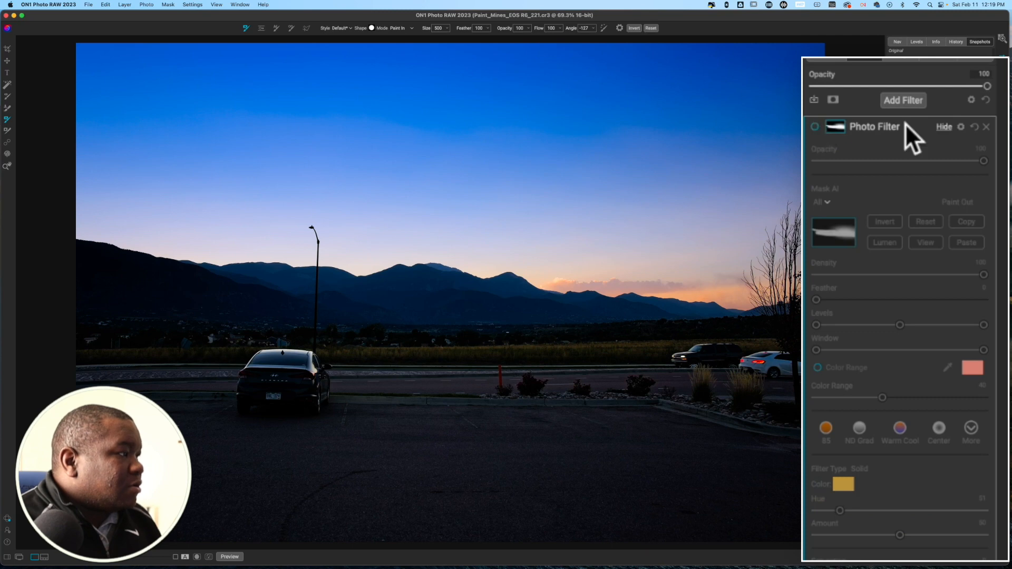
# - Collapse the golden filter, add a third Photo Filter and pick orange
pyautogui.click(815, 126)
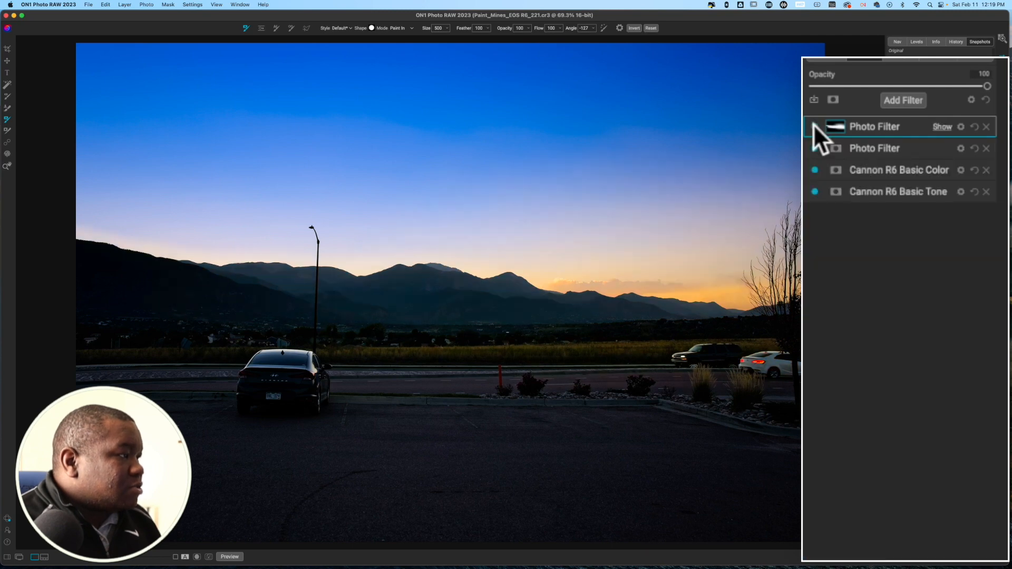
pyautogui.click(815, 127)
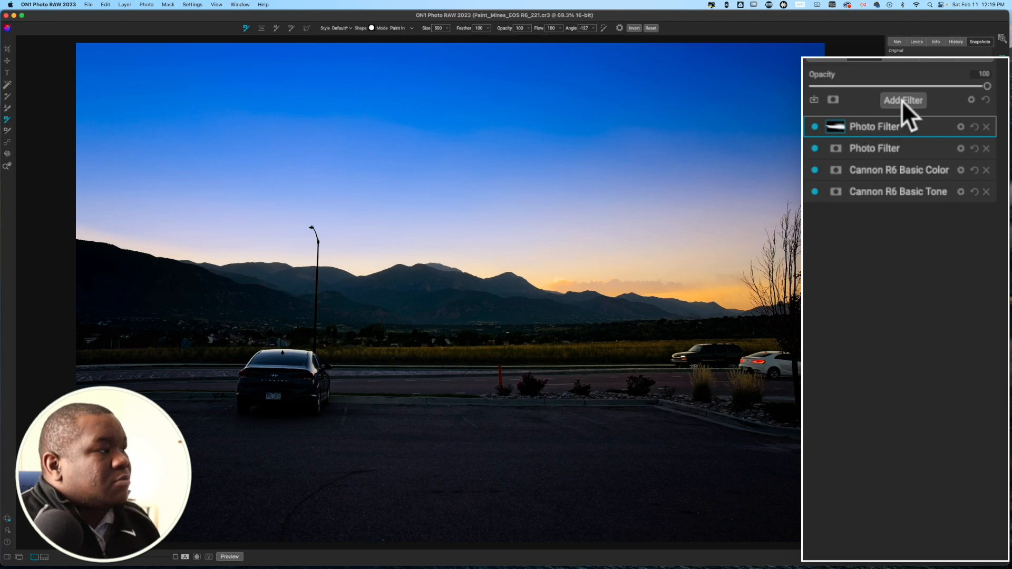
pyautogui.click(903, 100)
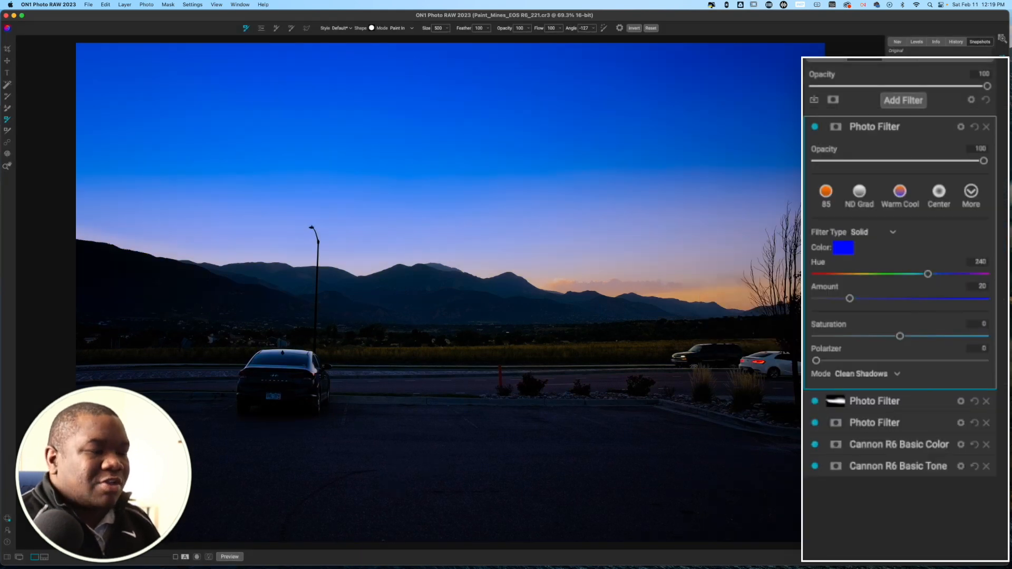
pyautogui.moveTo(603, 473)
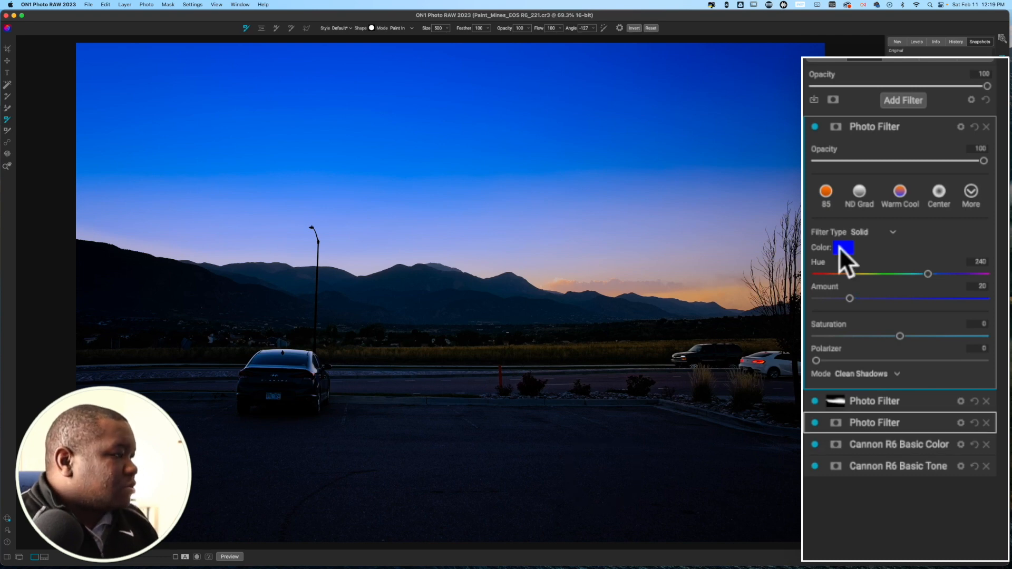
pyautogui.click(843, 248)
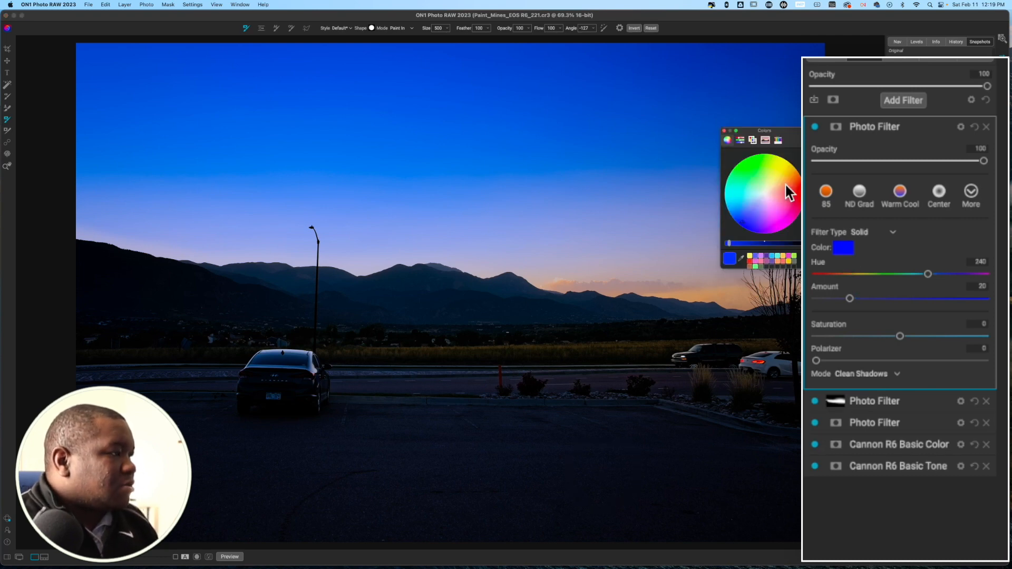
pyautogui.click(785, 187)
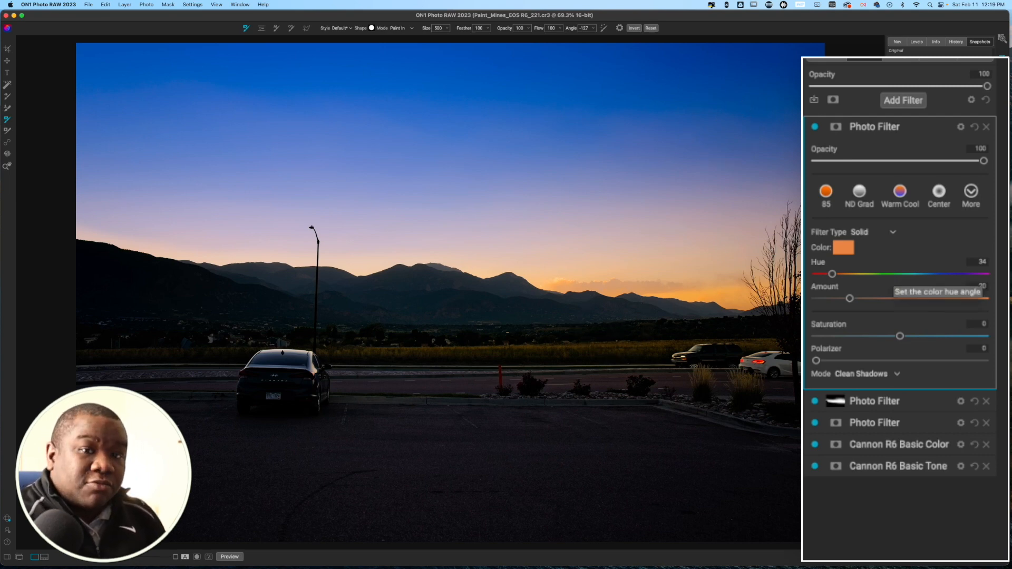
pyautogui.moveTo(894, 288)
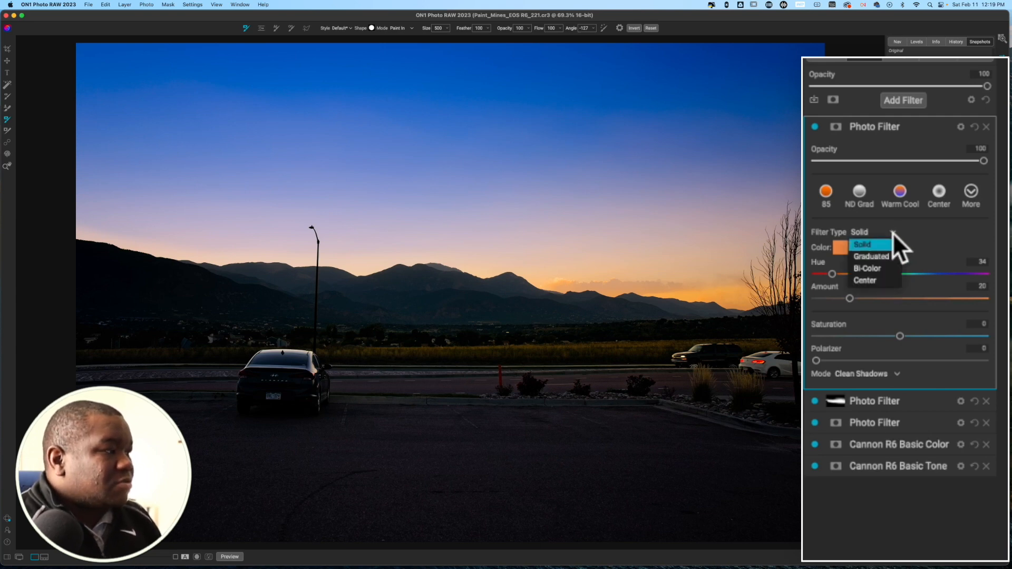
pyautogui.moveTo(875, 257)
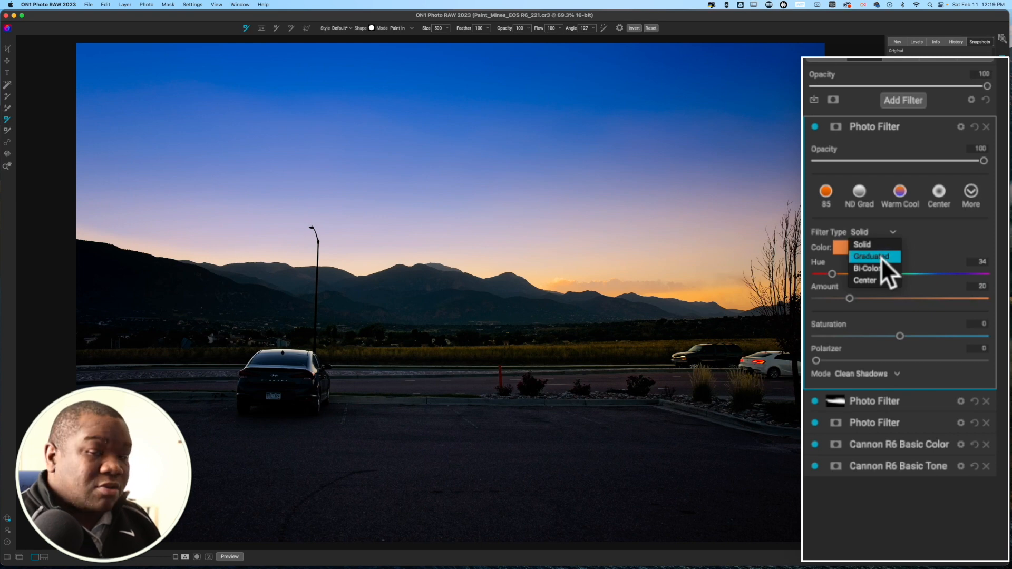
# - Make the orange filter graduated, positioned on the bottom half, slow
pyautogui.click(871, 256)
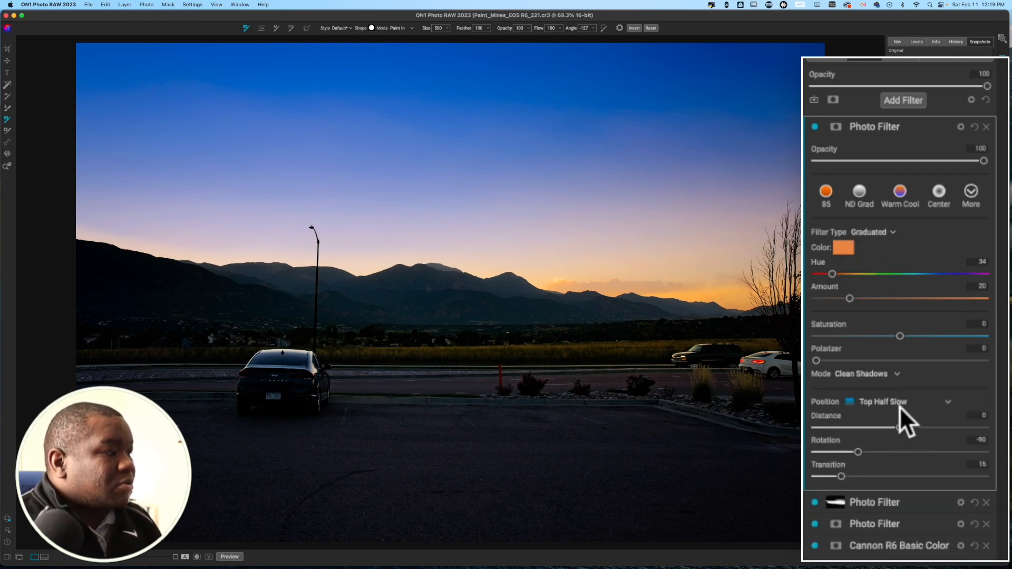
pyautogui.click(902, 402)
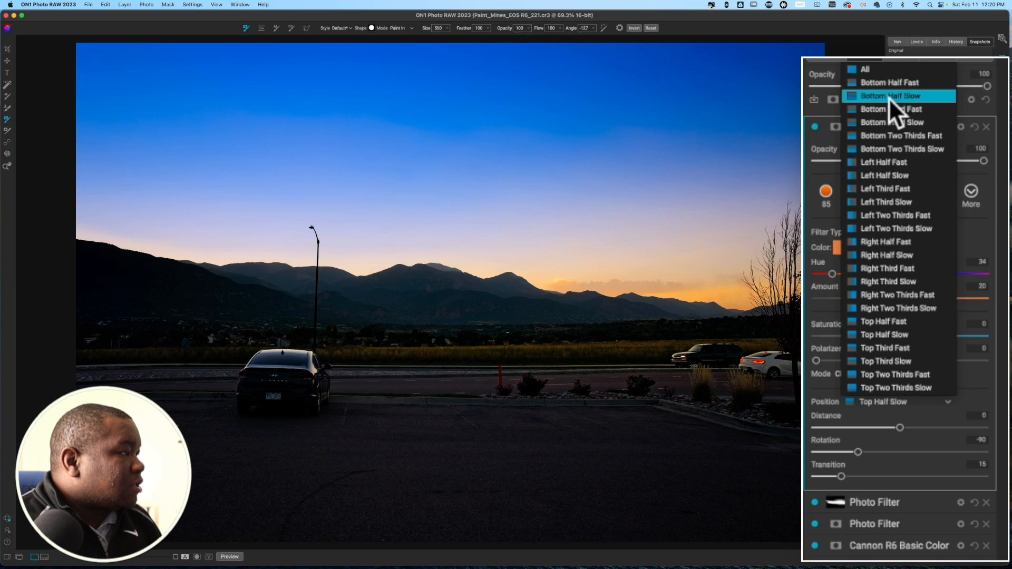
pyautogui.click(887, 96)
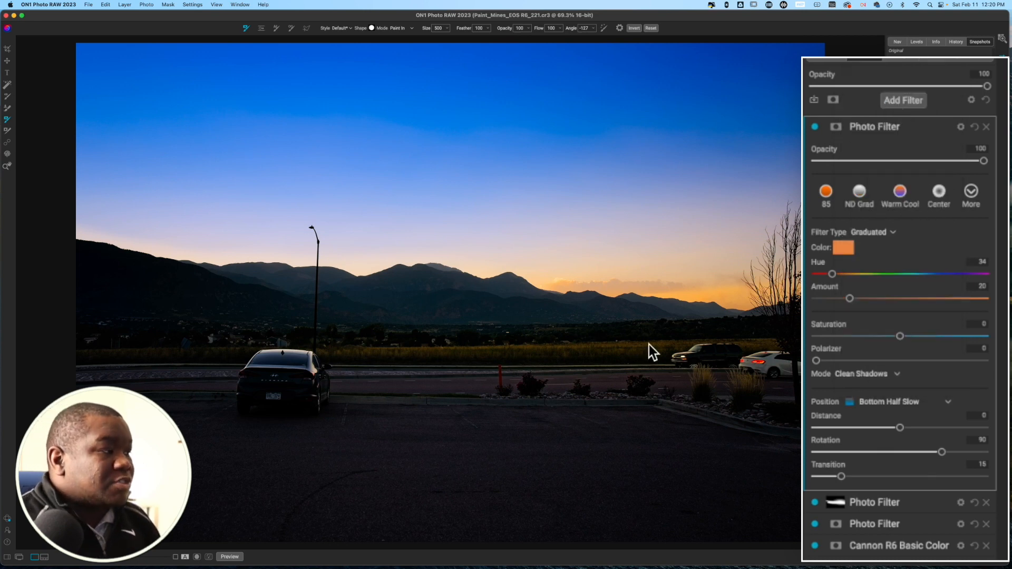
pyautogui.moveTo(651, 350)
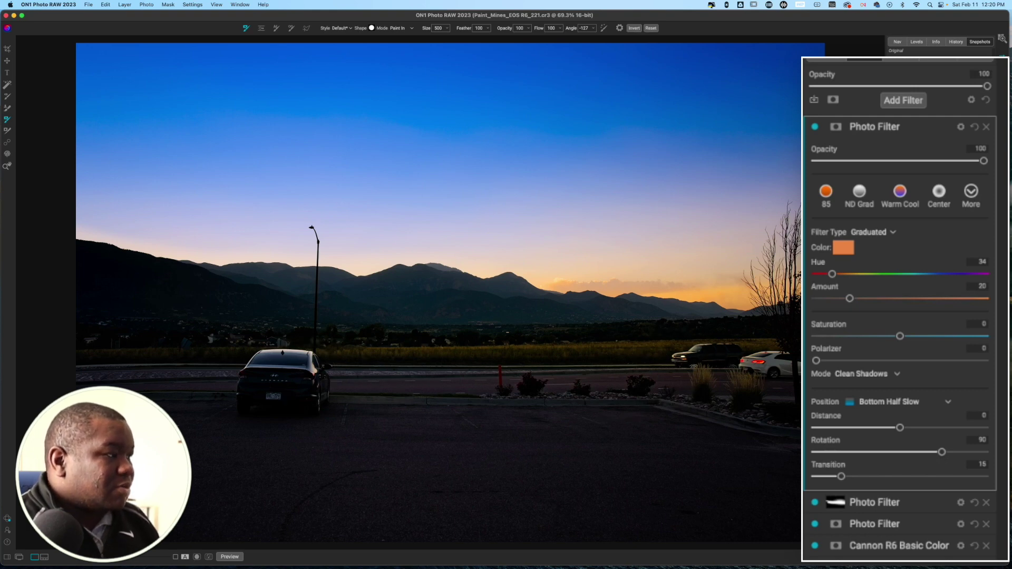
# - Raise the orange filter's amount to 48
pyautogui.moveTo(849, 298); pyautogui.dragTo(861, 298)
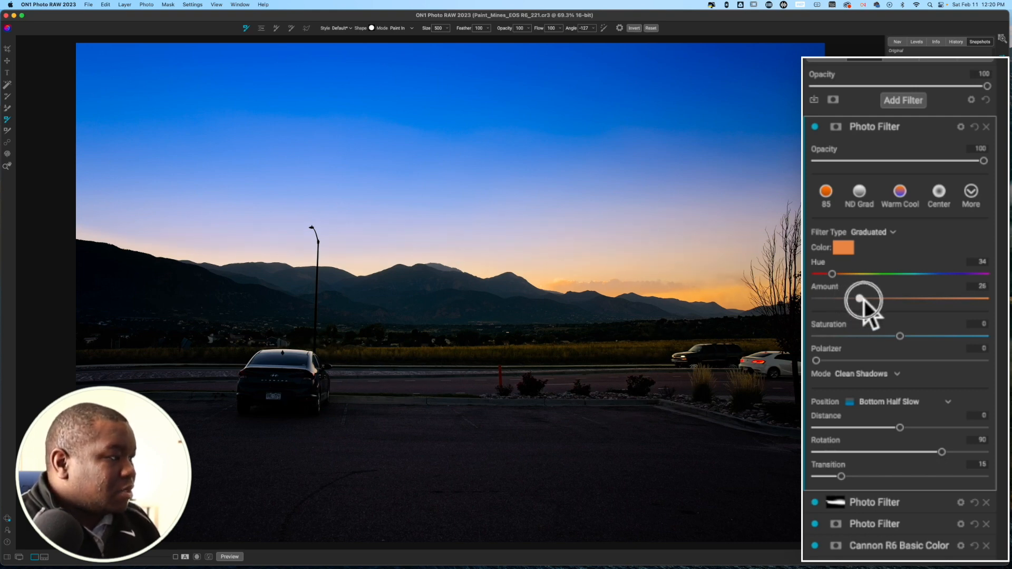
pyautogui.moveTo(862, 300); pyautogui.dragTo(891, 300)
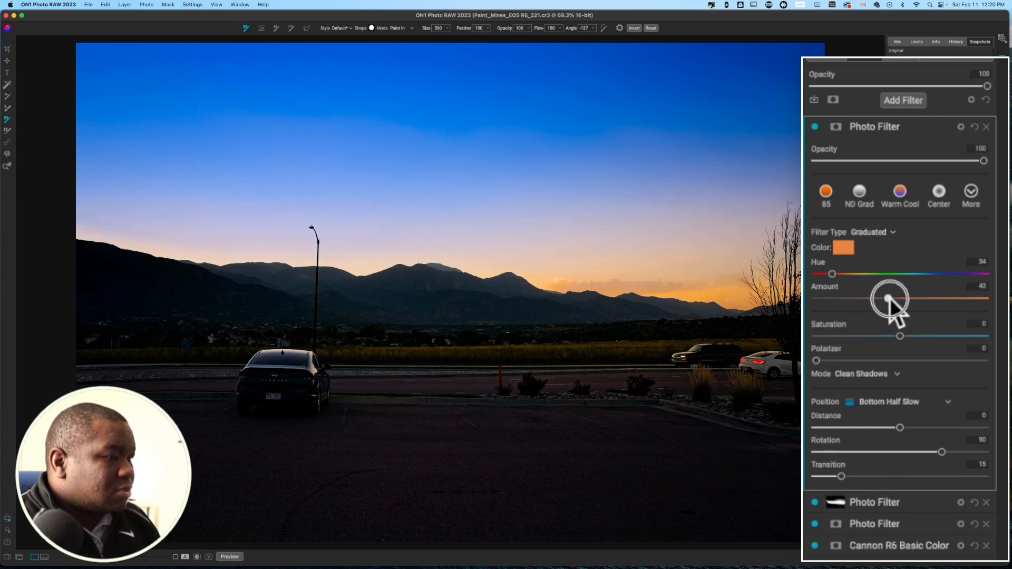
pyautogui.moveTo(889, 302); pyautogui.dragTo(897, 304)
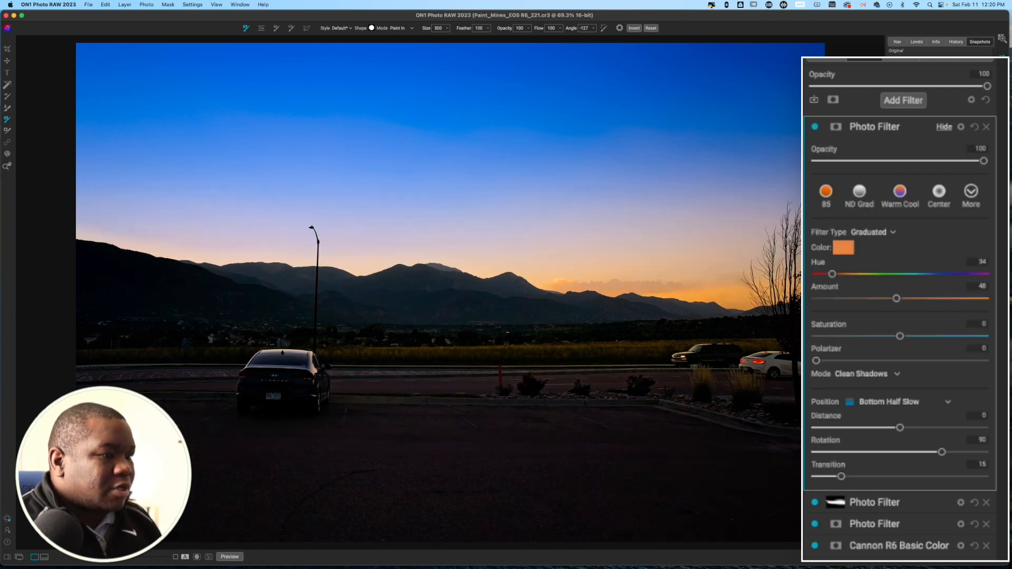
pyautogui.moveTo(818, 133)
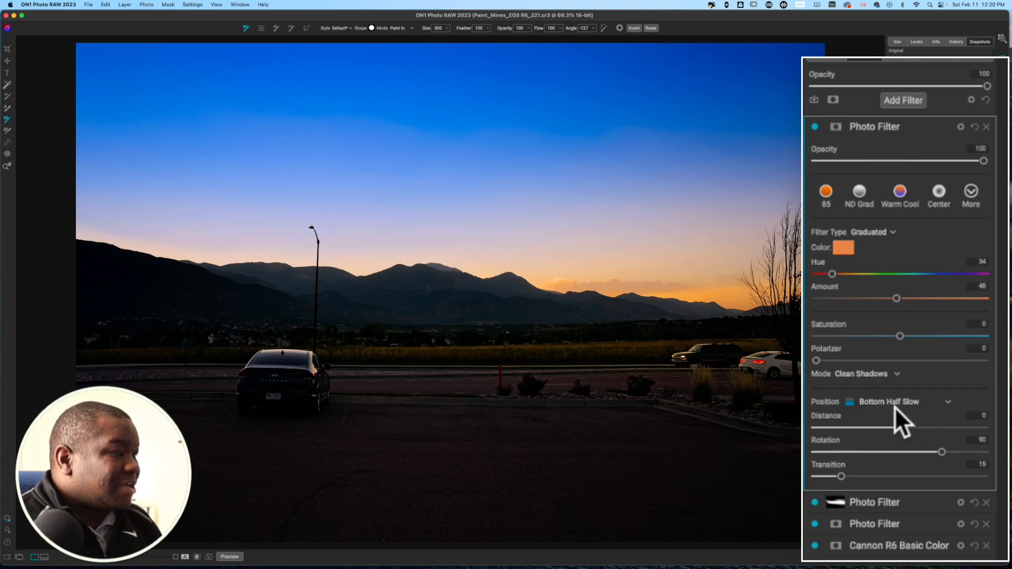
pyautogui.moveTo(875, 302)
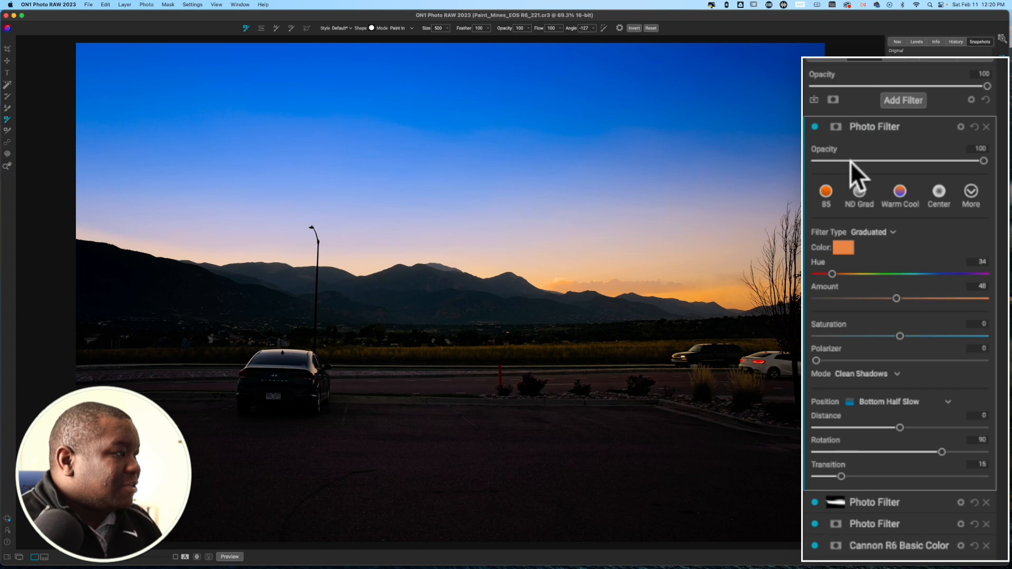
# - Collapse the orange filter and lower the blue sky filter's opacity to 42
pyautogui.click(874, 126)
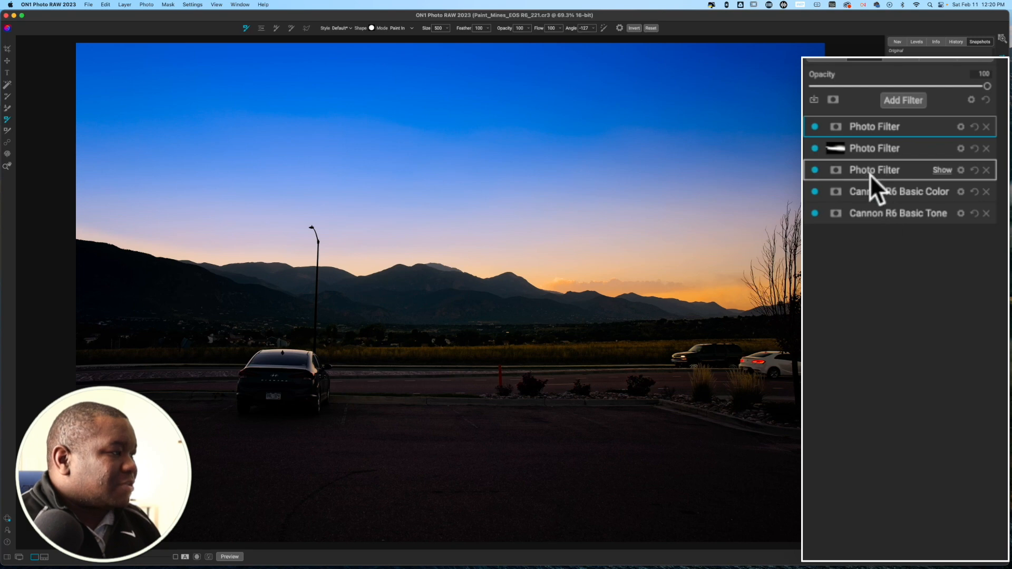
pyautogui.click(875, 170)
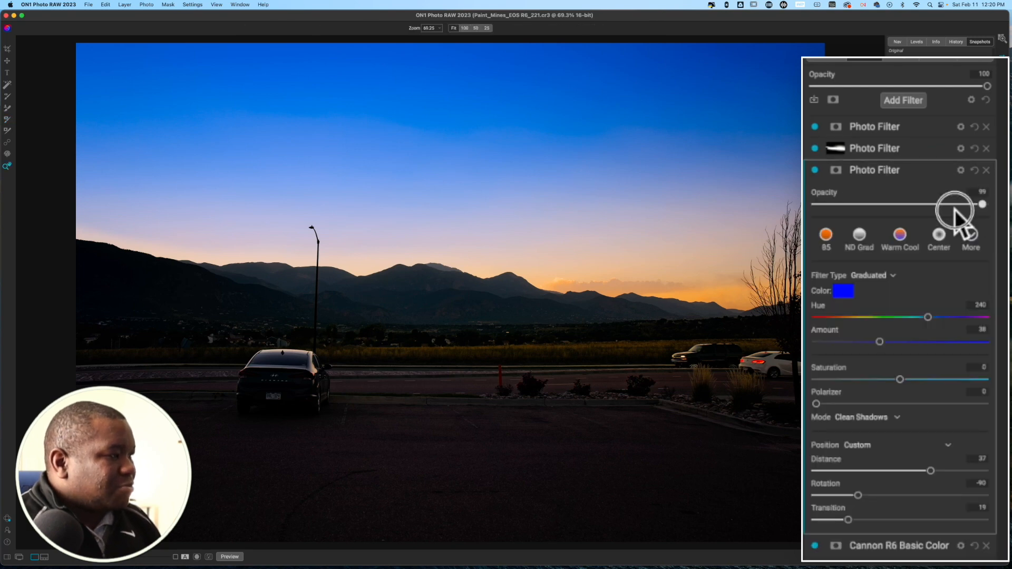
pyautogui.moveTo(983, 204); pyautogui.dragTo(911, 204)
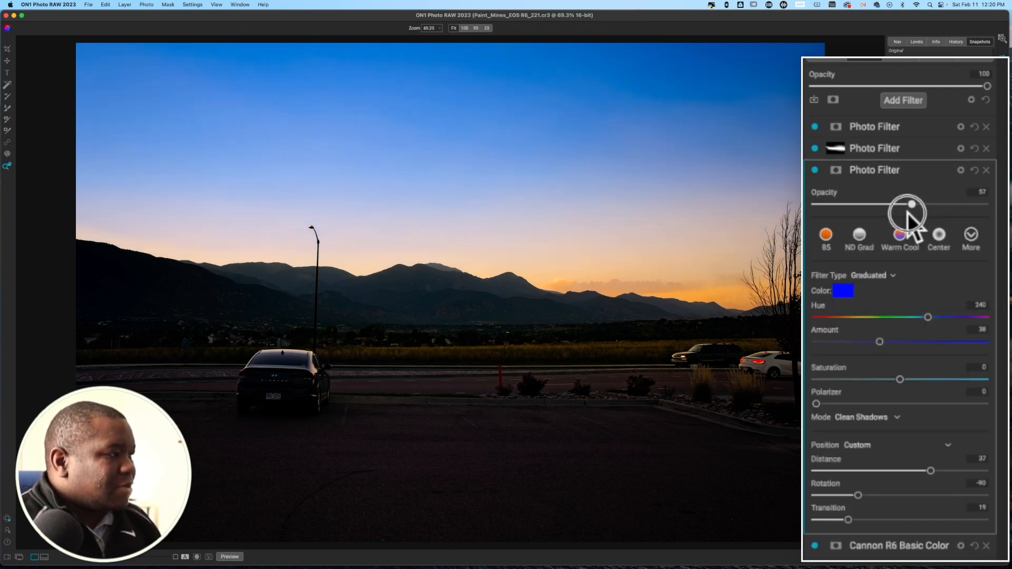
pyautogui.moveTo(910, 205); pyautogui.dragTo(896, 204)
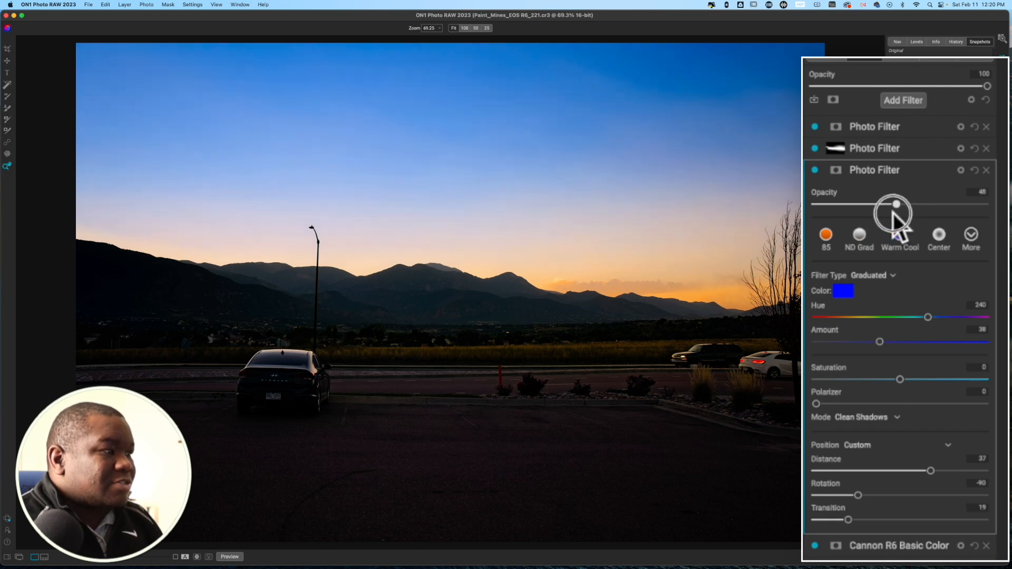
pyautogui.moveTo(896, 204); pyautogui.dragTo(886, 204)
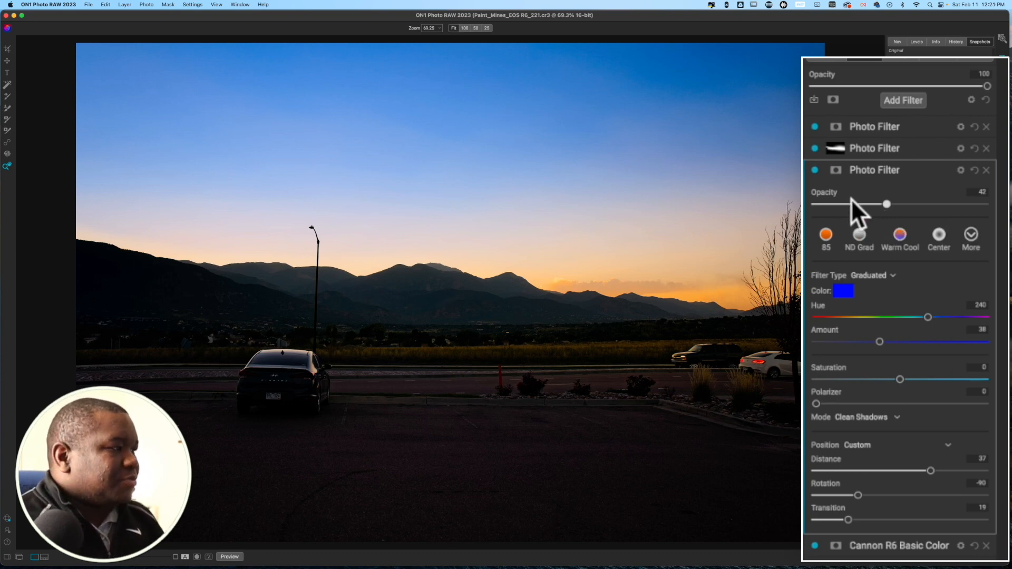
# - Toggle the blue sky filter off and on to compare, then collapse it
pyautogui.click(815, 170)
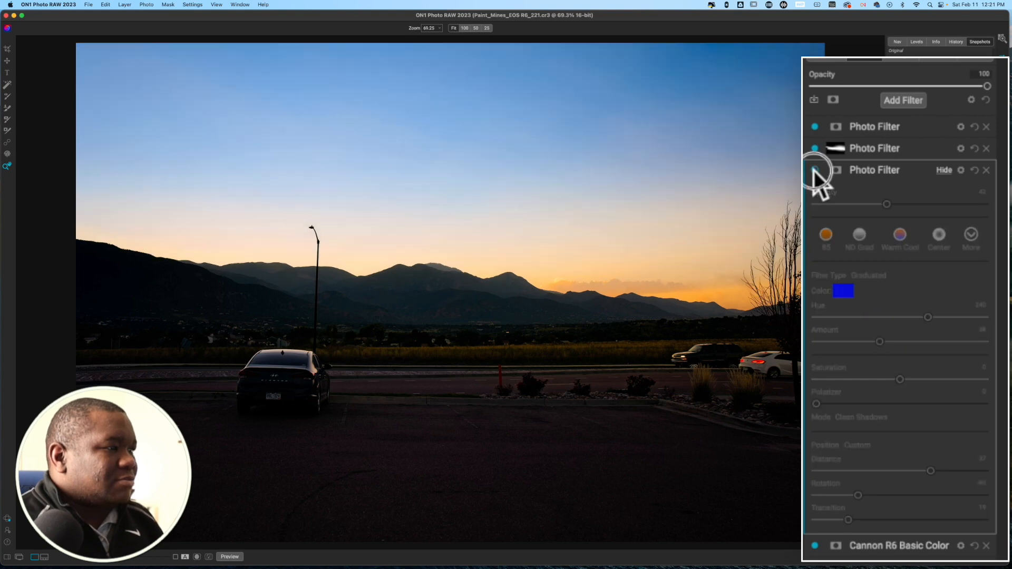
pyautogui.click(815, 170)
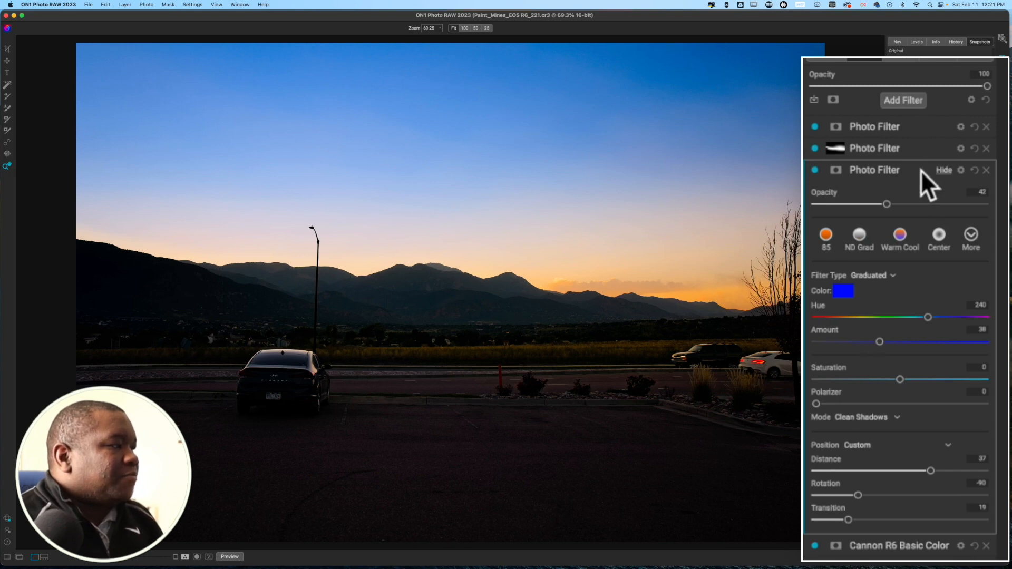
pyautogui.click(944, 170)
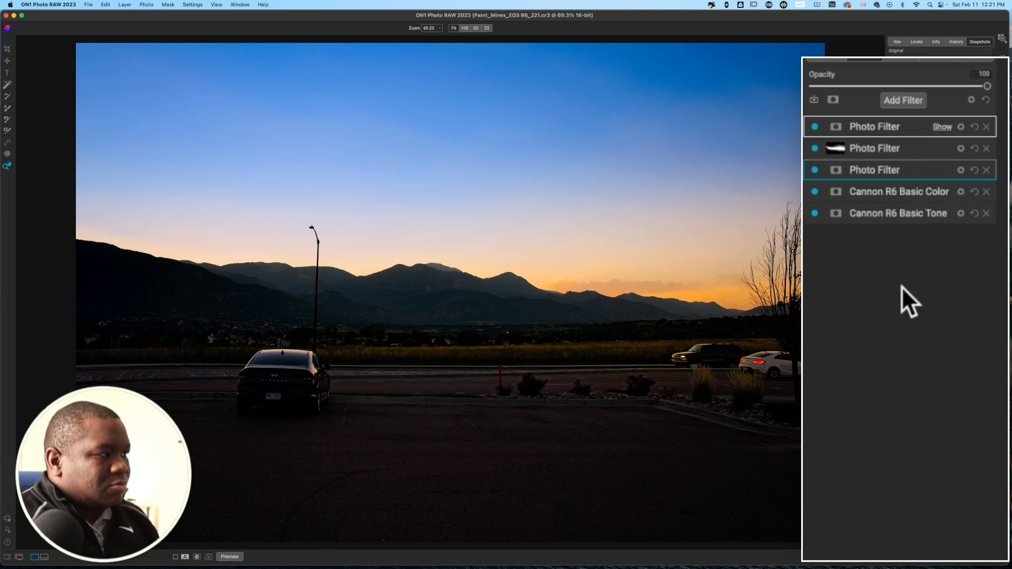
pyautogui.moveTo(901, 129)
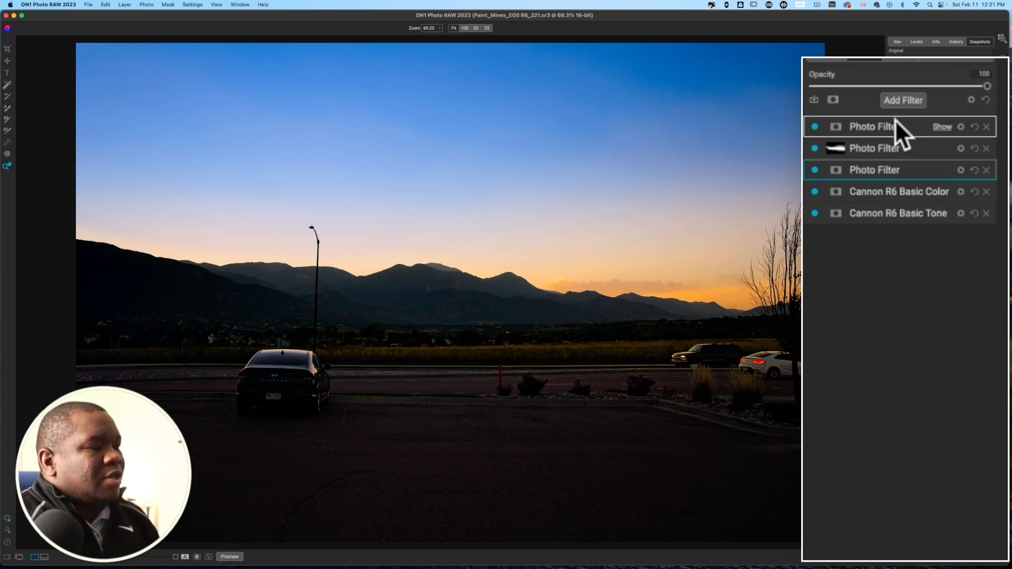
# - Add a Tone Enhancer filter above the top filter in the stack
pyautogui.click(874, 127)
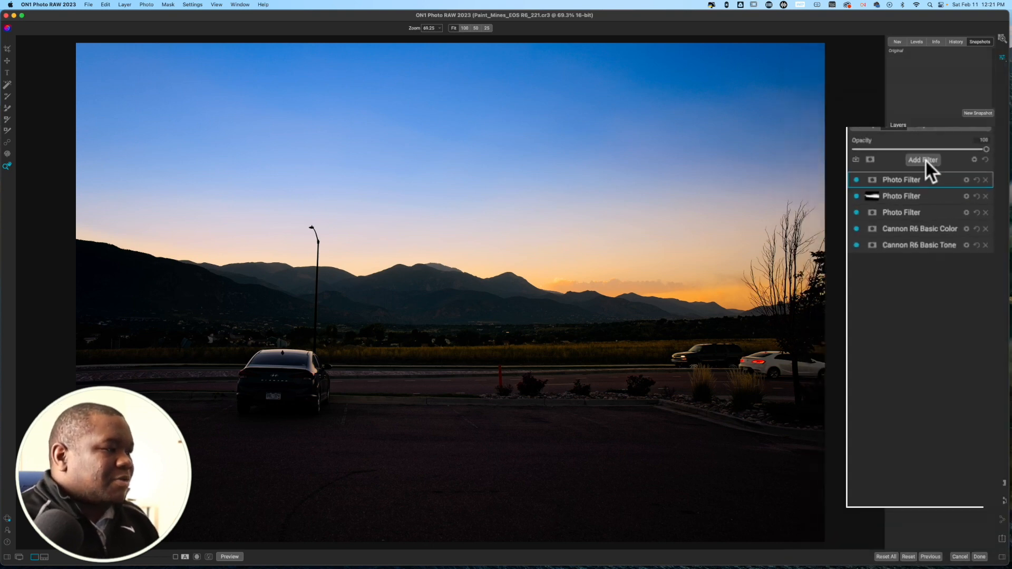
pyautogui.click(924, 159)
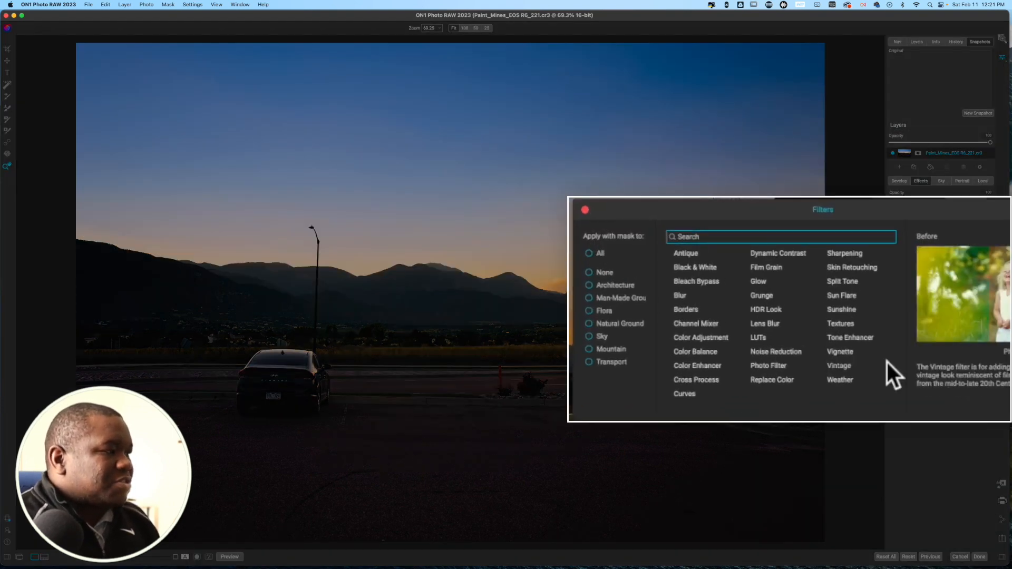
pyautogui.moveTo(851, 338)
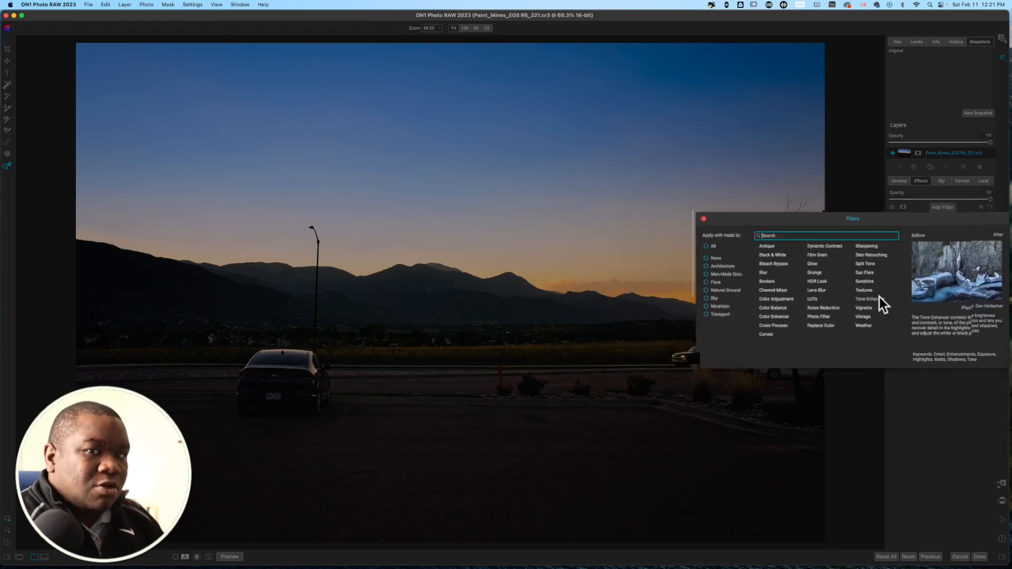
pyautogui.click(867, 299)
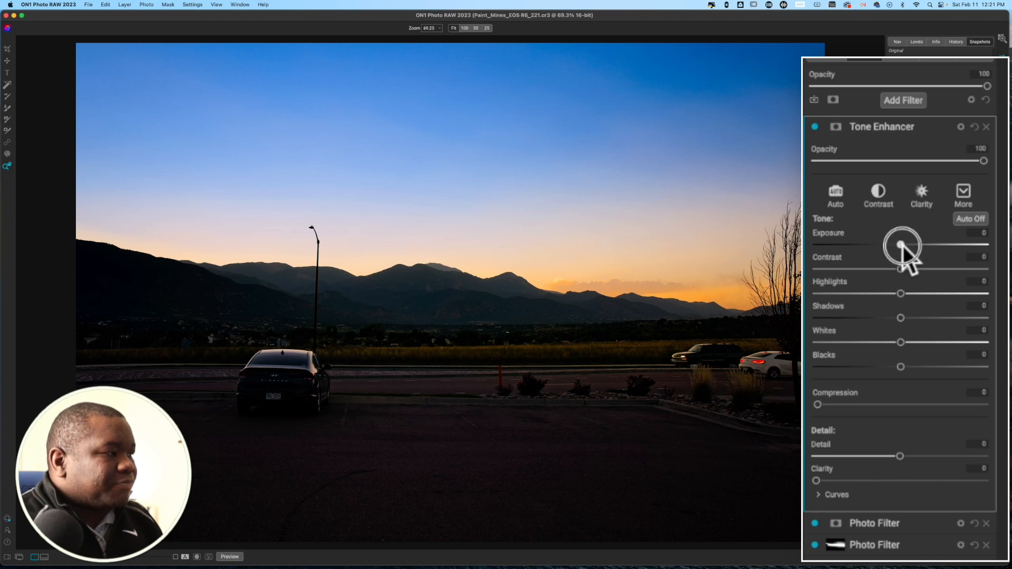
# - Set Tone Enhancer exposure 0.35, contrast 12, shadows 3, blacks -10, whites 3
pyautogui.moveTo(900, 245); pyautogui.dragTo(906, 246)
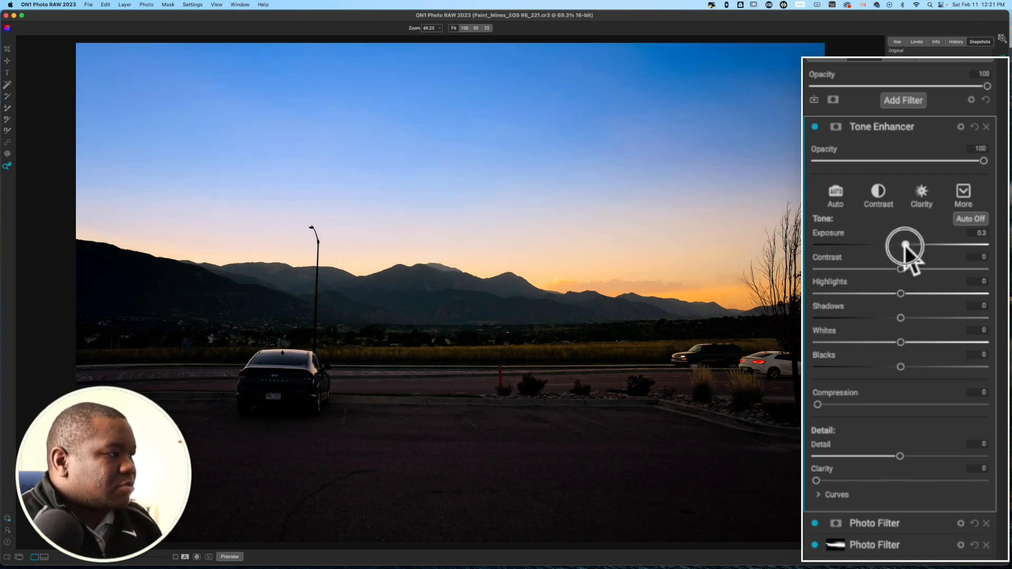
pyautogui.moveTo(900, 245); pyautogui.dragTo(906, 244)
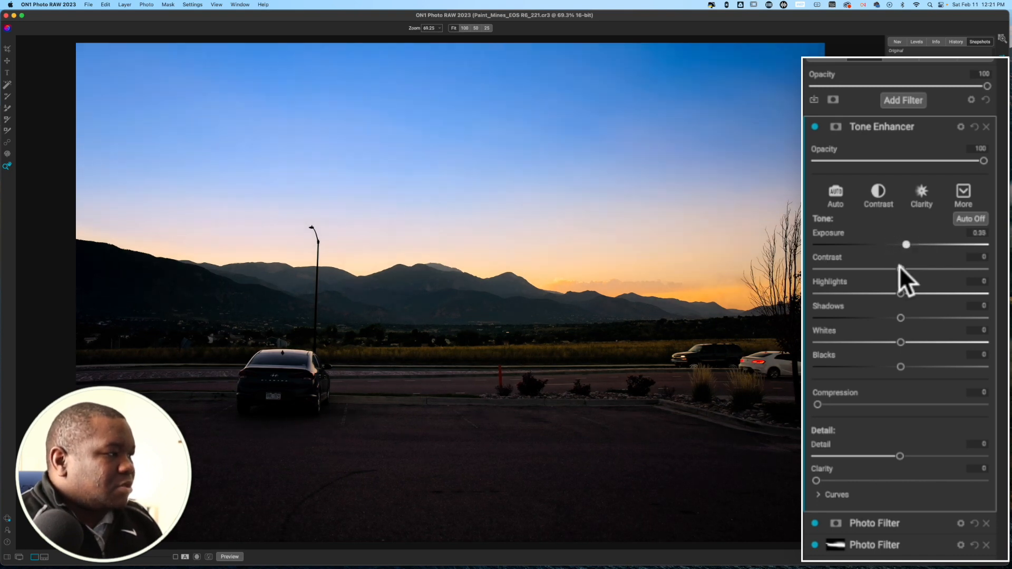
pyautogui.moveTo(900, 270); pyautogui.dragTo(921, 270)
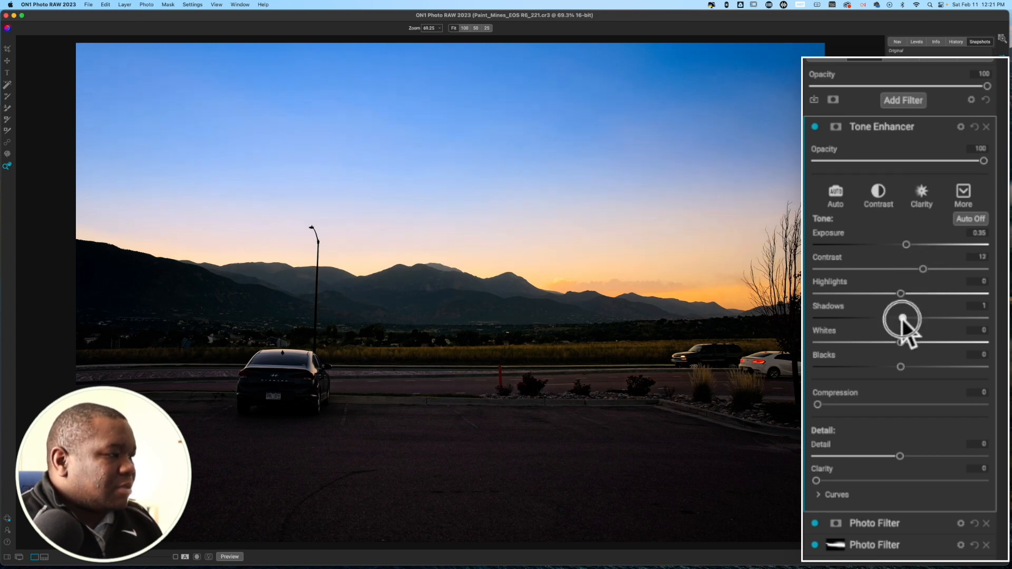
pyautogui.moveTo(900, 317); pyautogui.dragTo(907, 317)
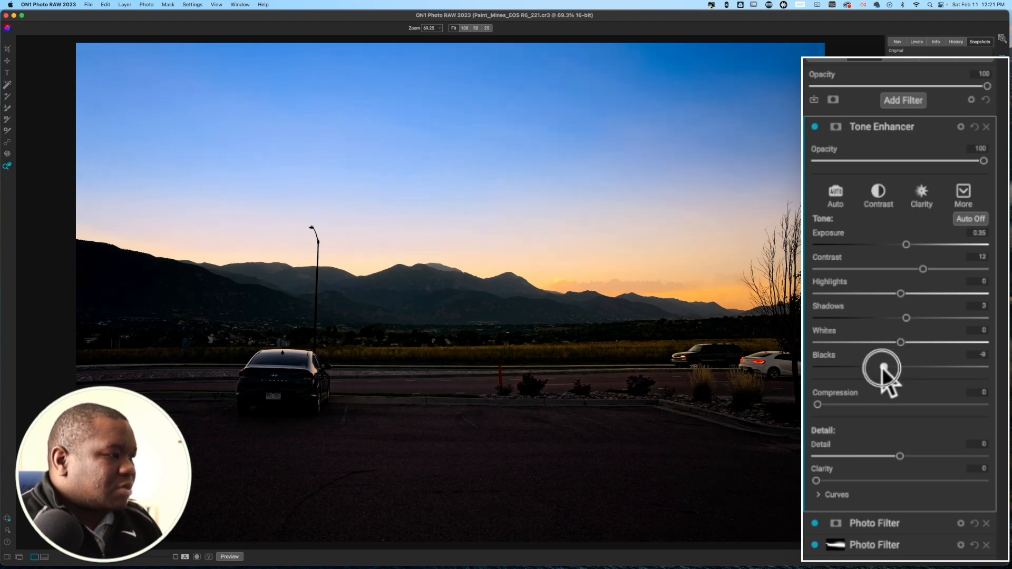
pyautogui.moveTo(883, 367); pyautogui.dragTo(903, 342)
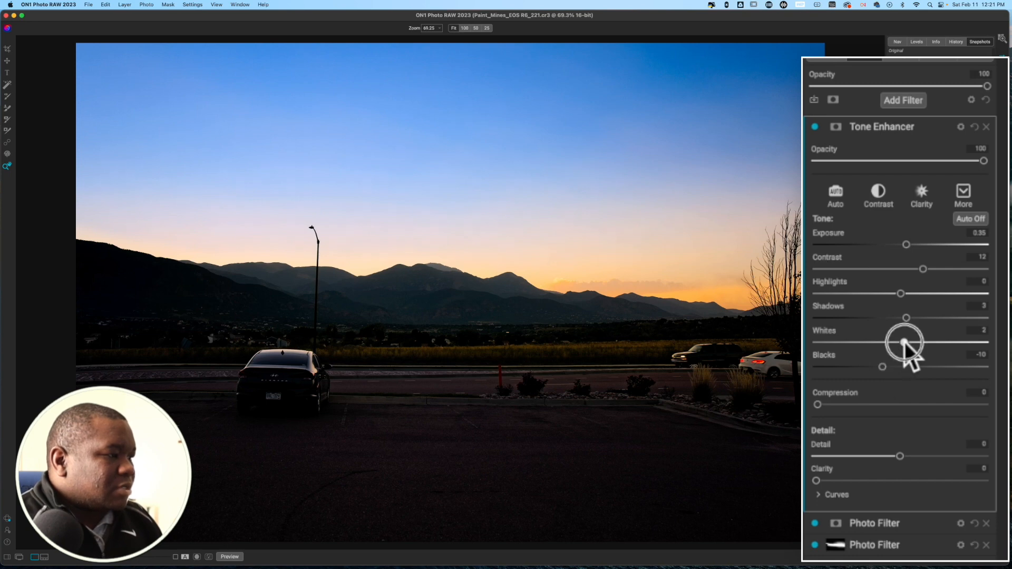
pyautogui.moveTo(904, 343); pyautogui.dragTo(906, 343)
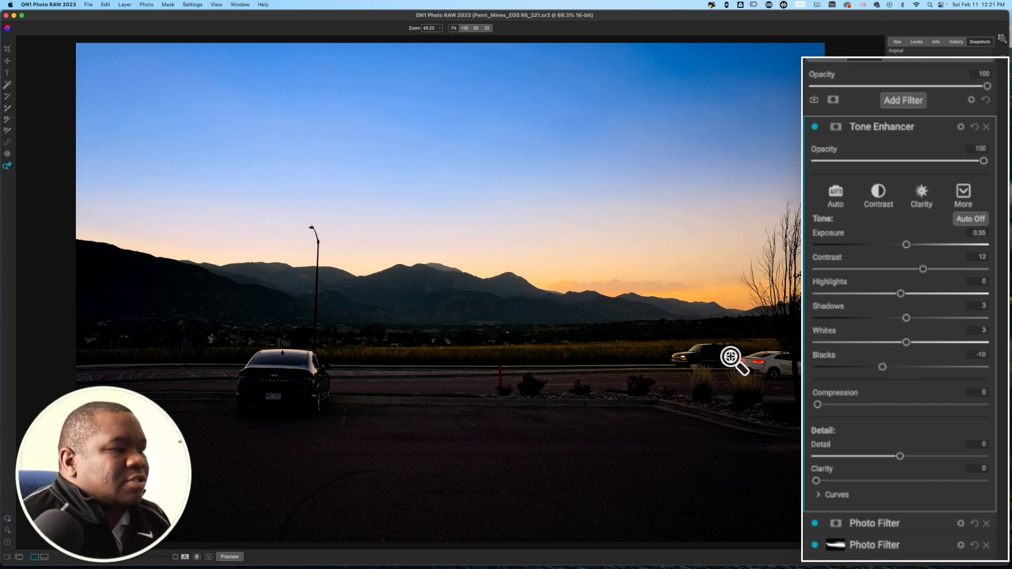
pyautogui.moveTo(743, 388)
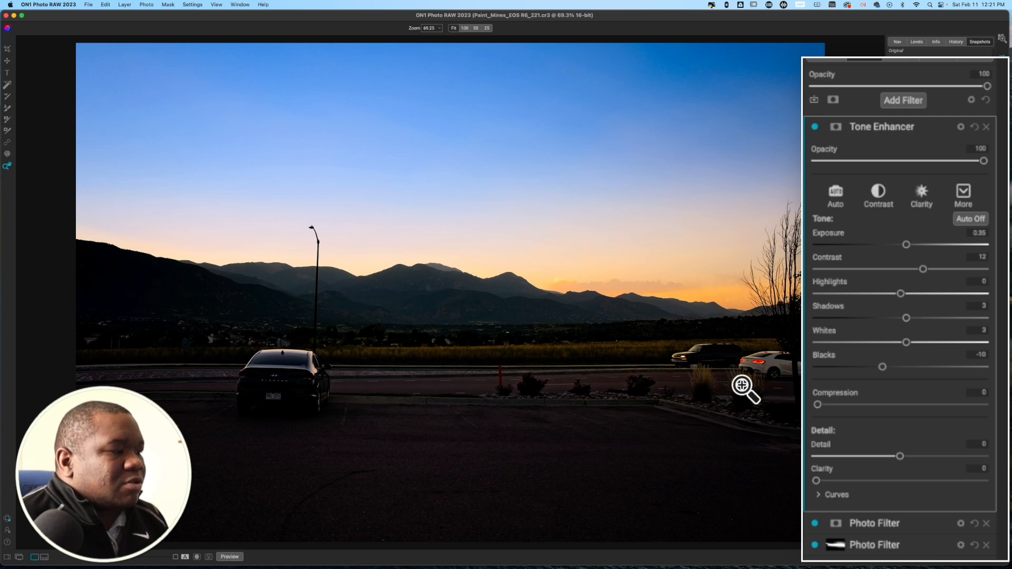
pyautogui.moveTo(760, 450)
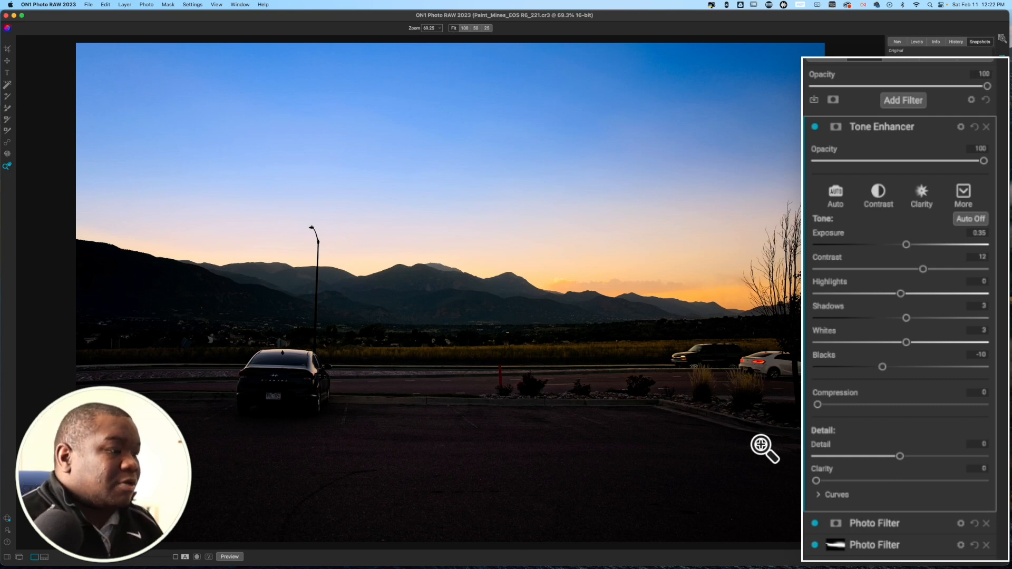
pyautogui.moveTo(496, 433)
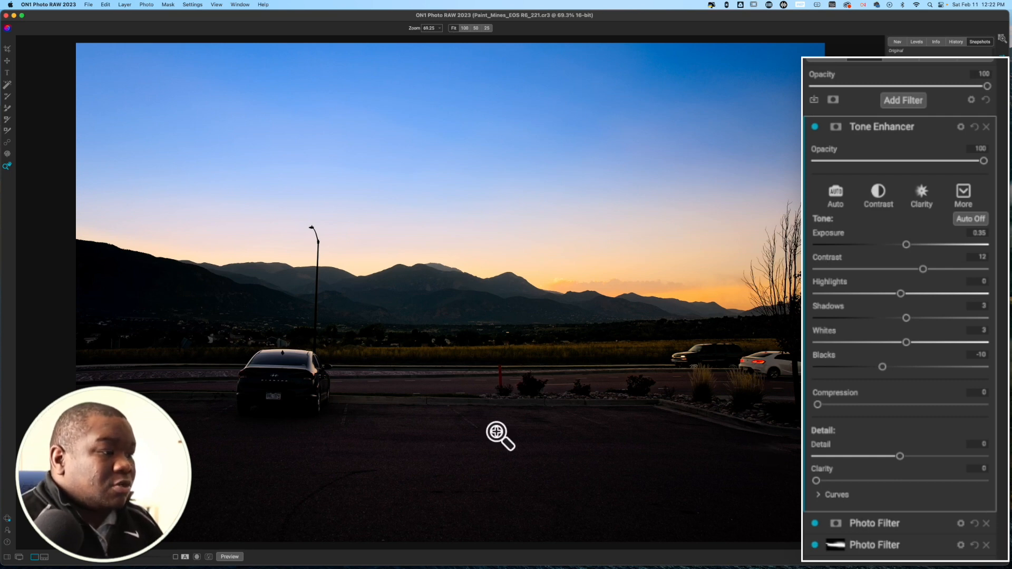
pyautogui.moveTo(495, 380)
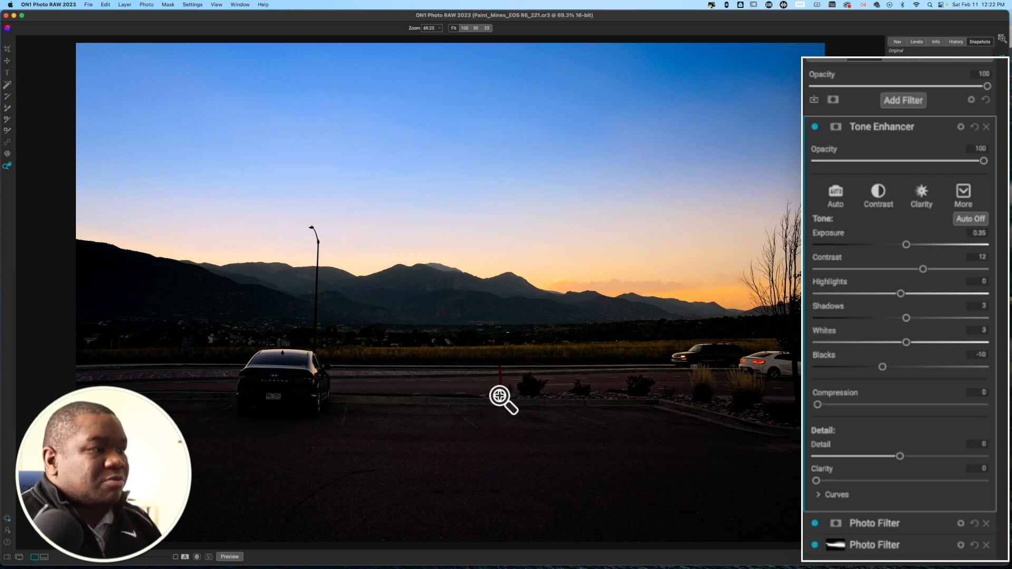
pyautogui.moveTo(523, 422)
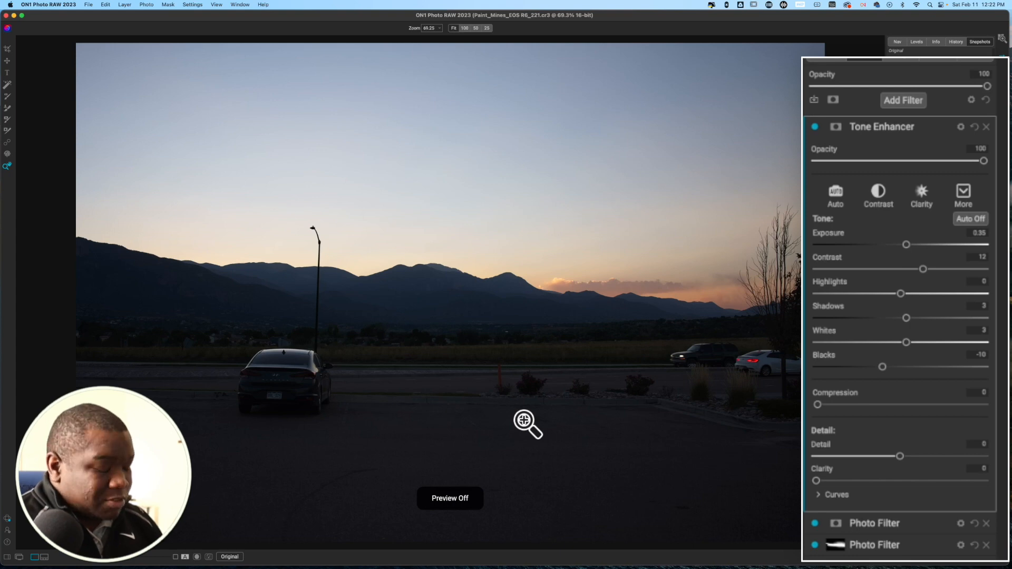
pyautogui.click(450, 499)
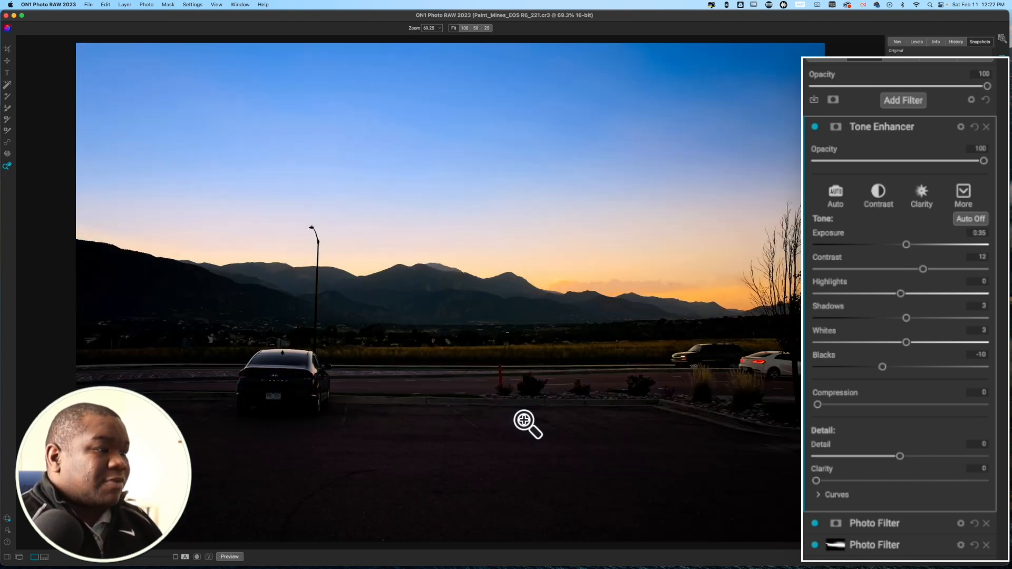